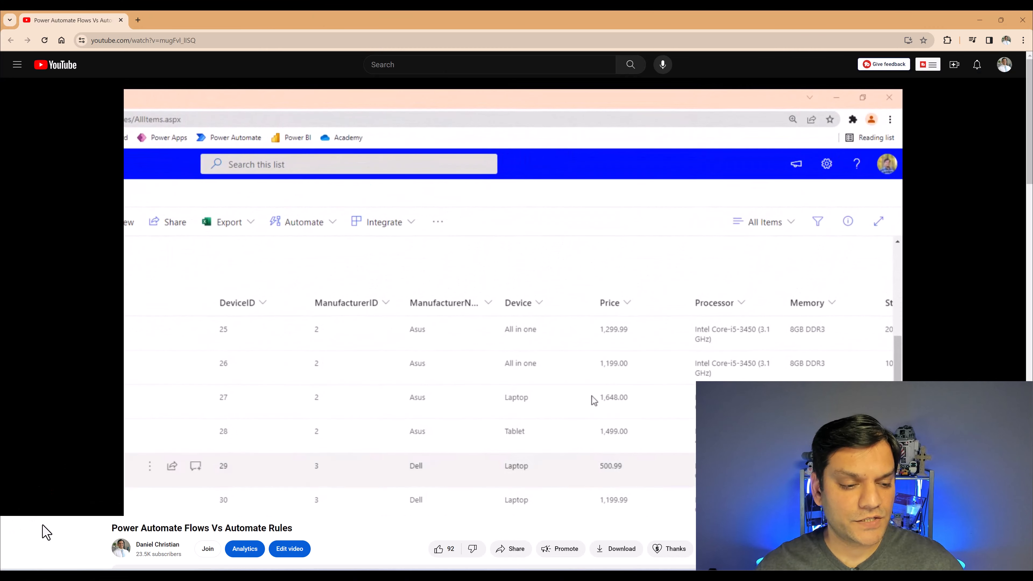
- Pause the tutorial video at the Create a rule dialog showing trigger choices
scroll("down", 3)
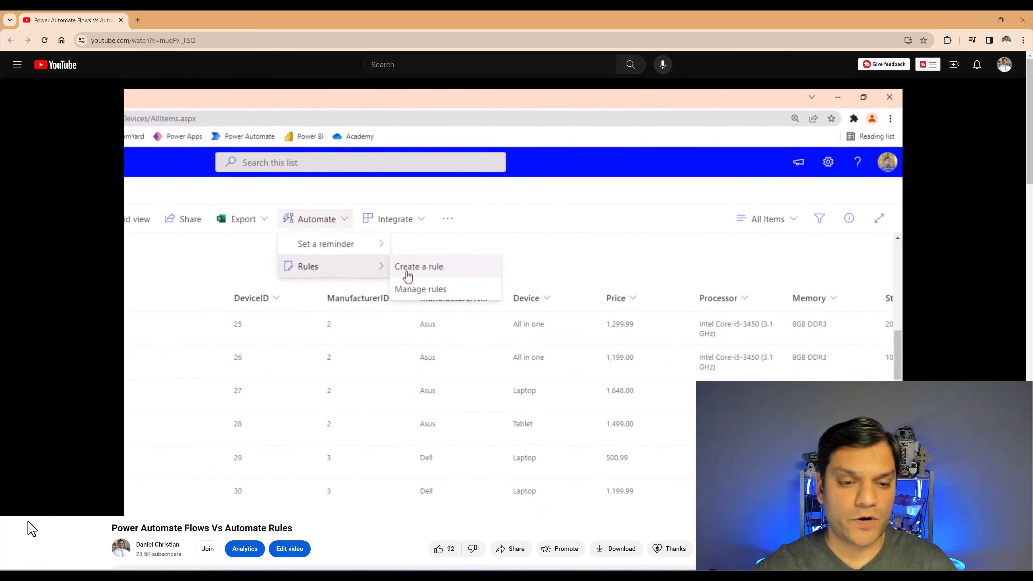
left_click(418, 266)
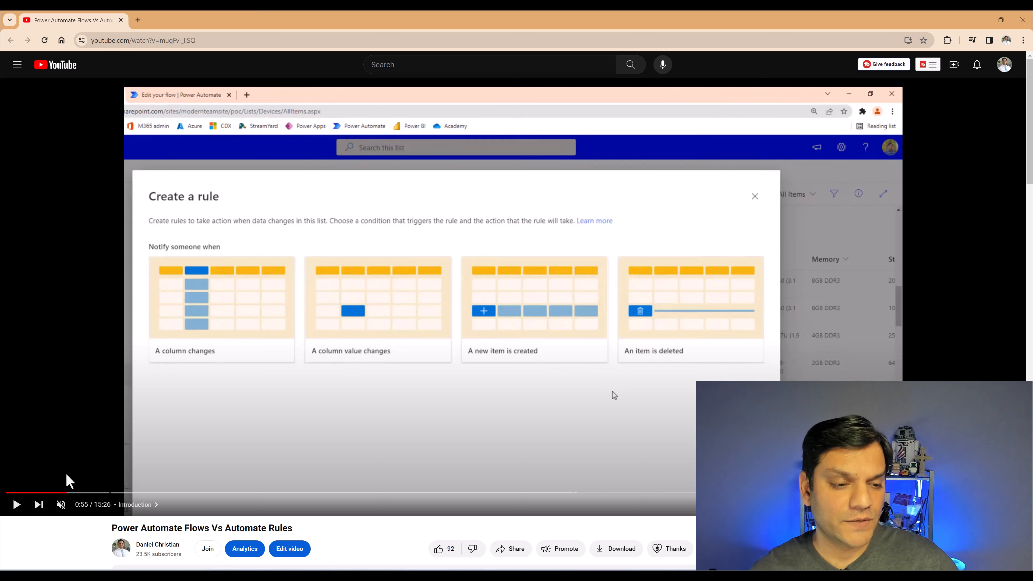
mouse_move(351, 372)
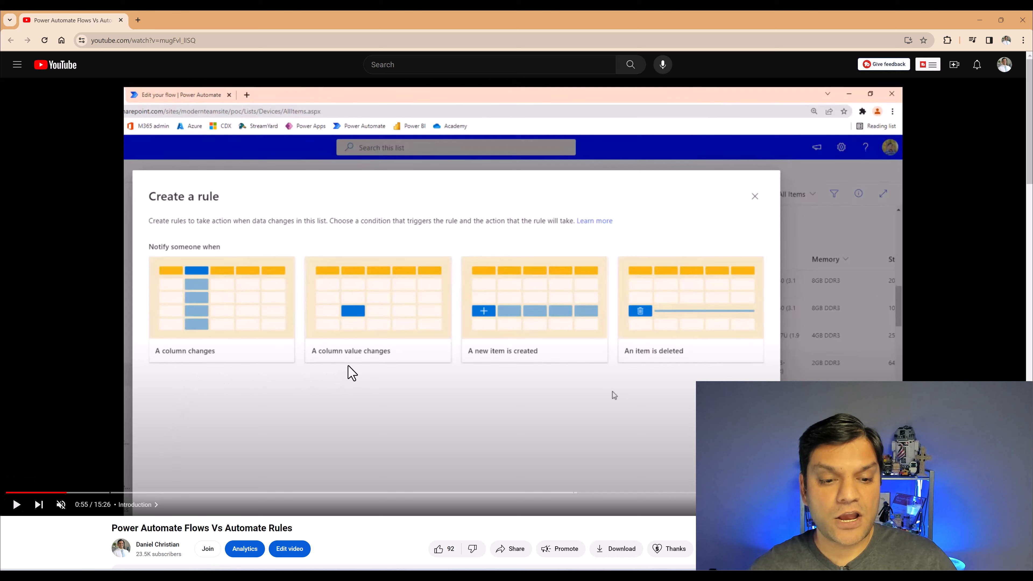
mouse_move(513, 364)
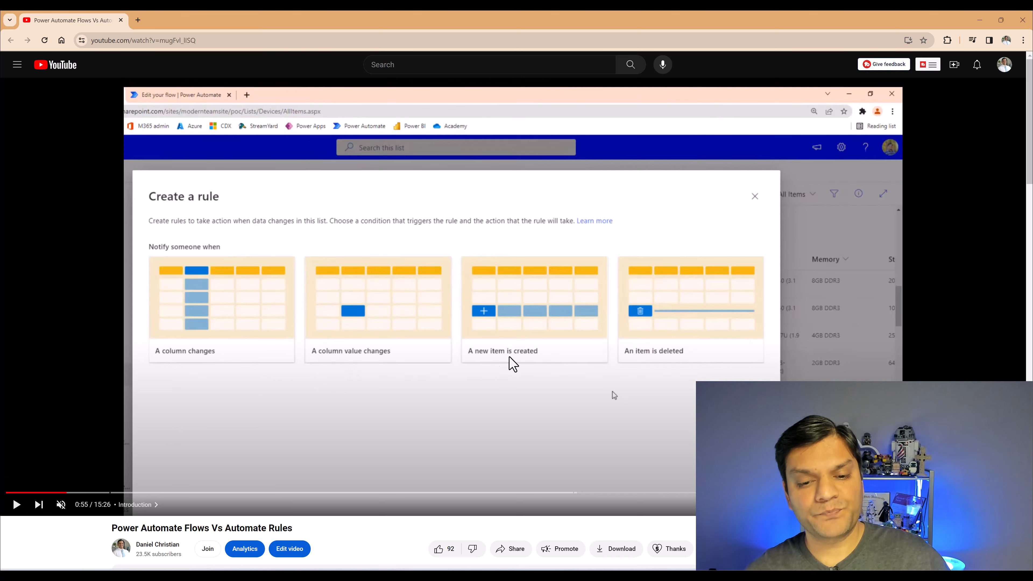
mouse_move(629, 367)
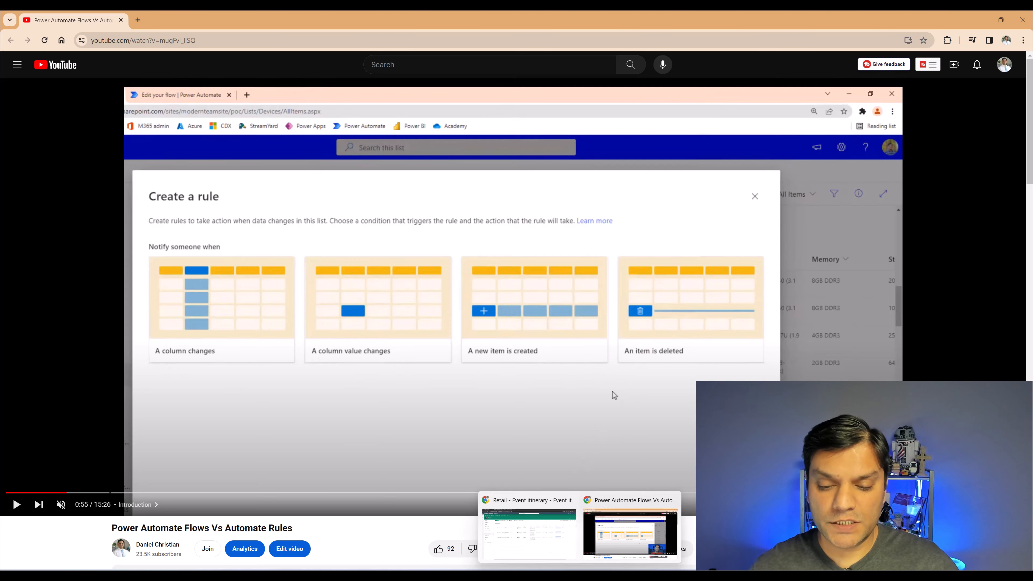
- Start a new rule on the Event itinerary list via Automate > Rules > Create a rule
left_click(528, 533)
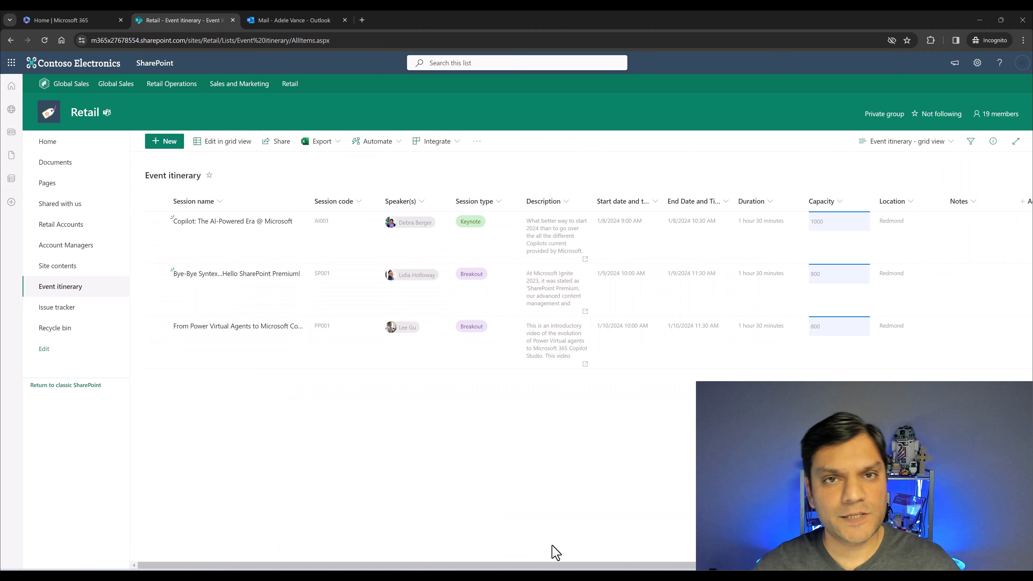
mouse_move(515, 444)
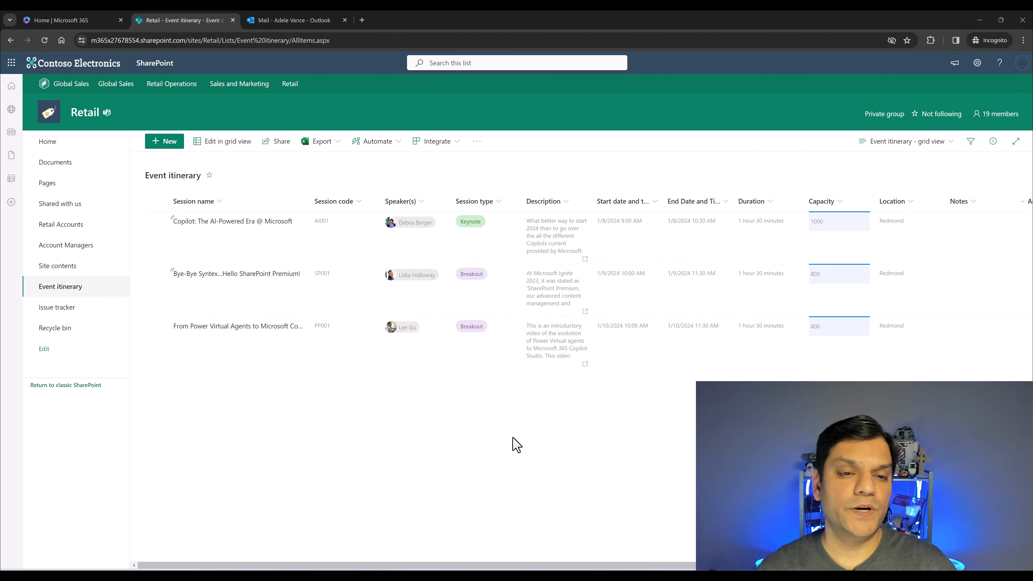
mouse_move(454, 184)
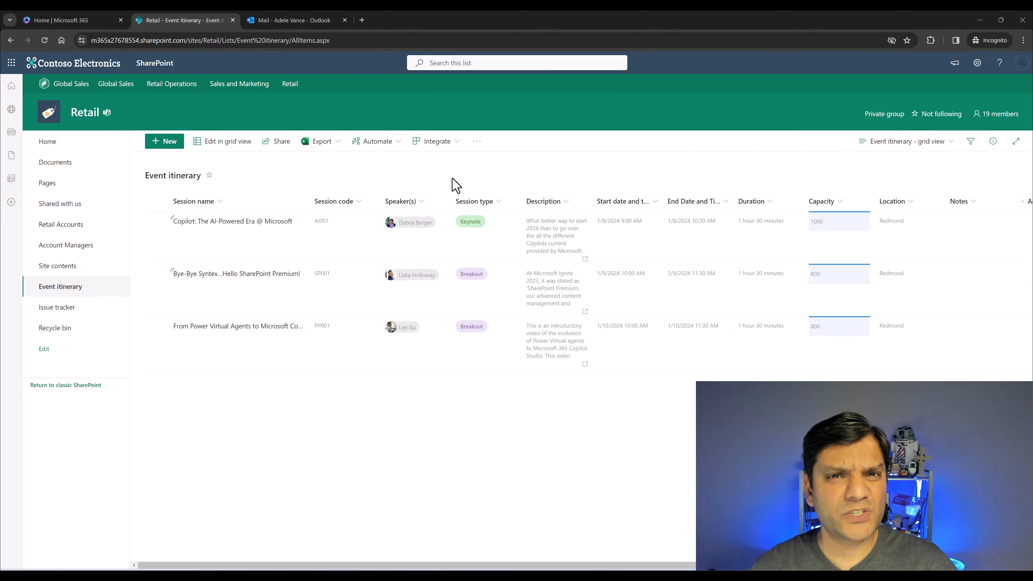
mouse_move(376, 141)
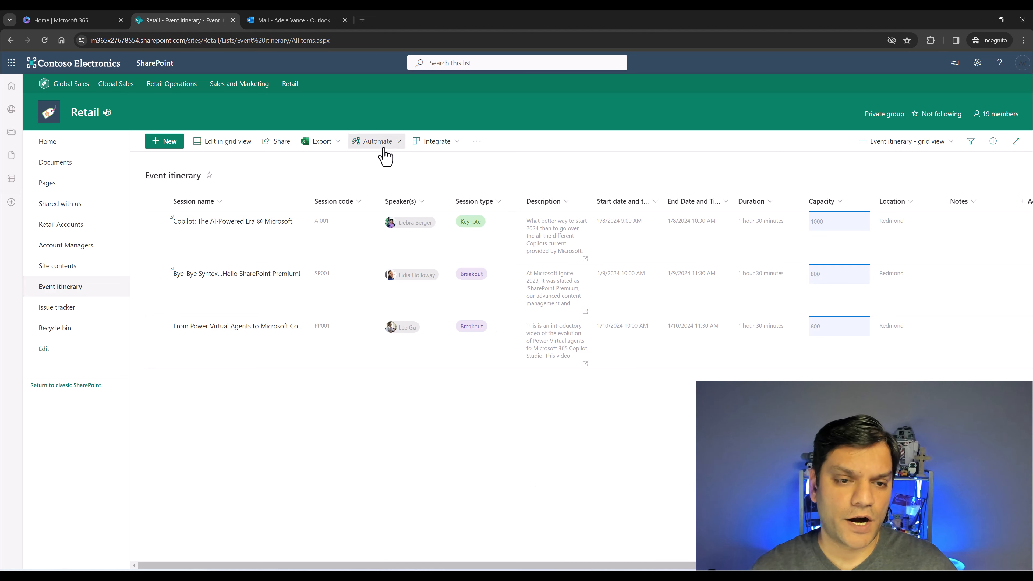
left_click(376, 141)
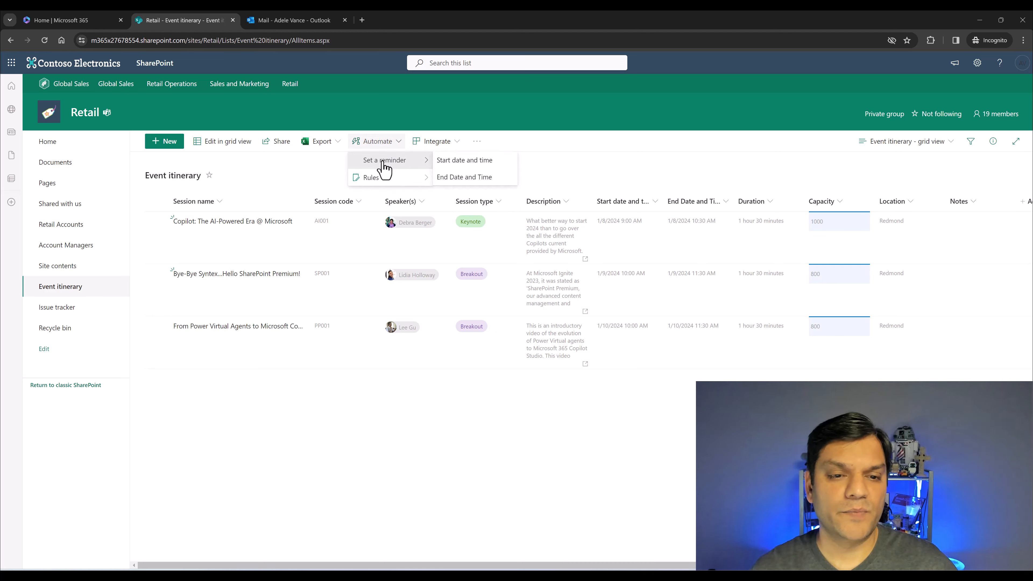
mouse_move(373, 177)
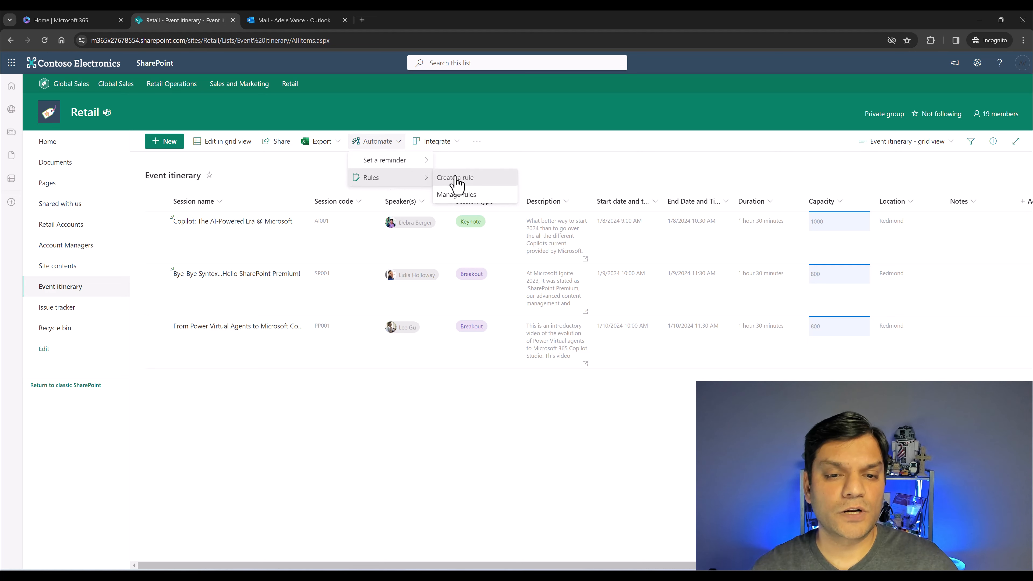
left_click(455, 177)
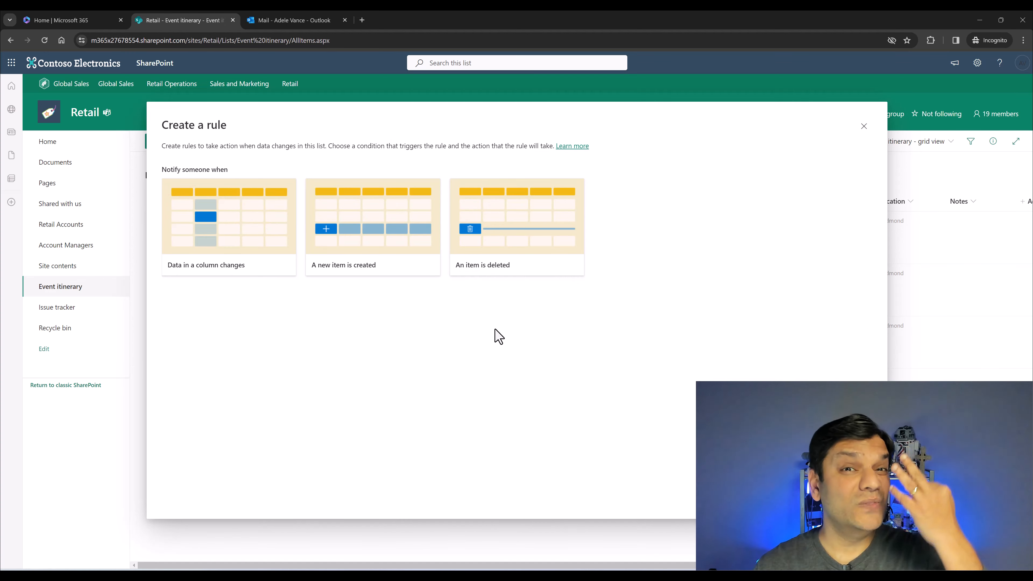
mouse_move(257, 273)
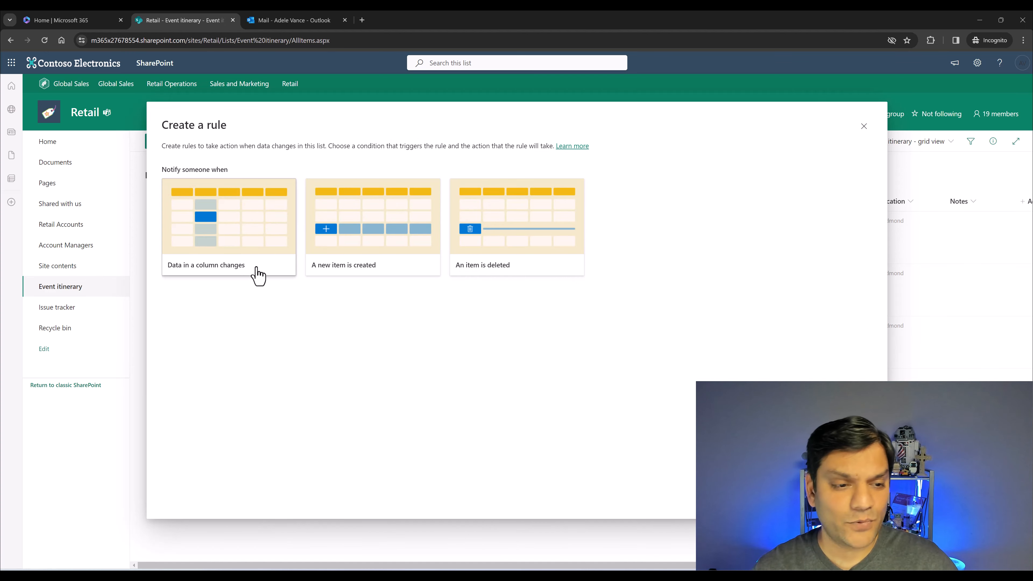
mouse_move(236, 277)
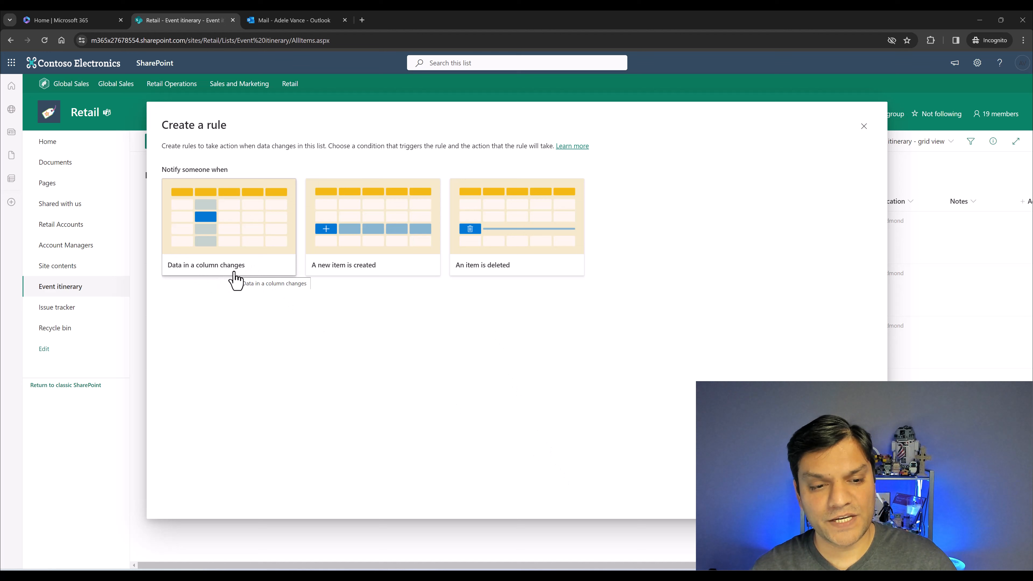
mouse_move(496, 287)
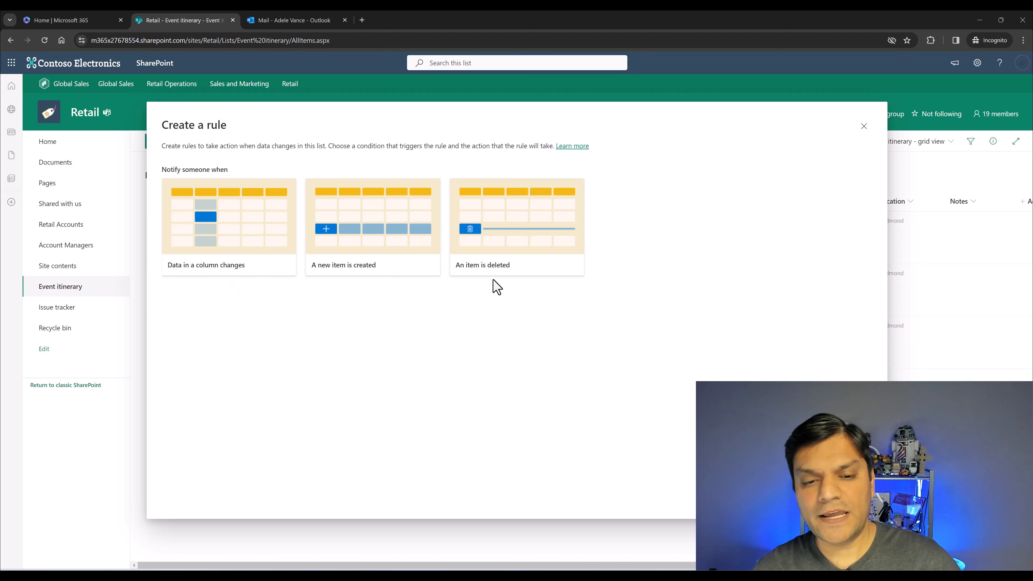
mouse_move(256, 273)
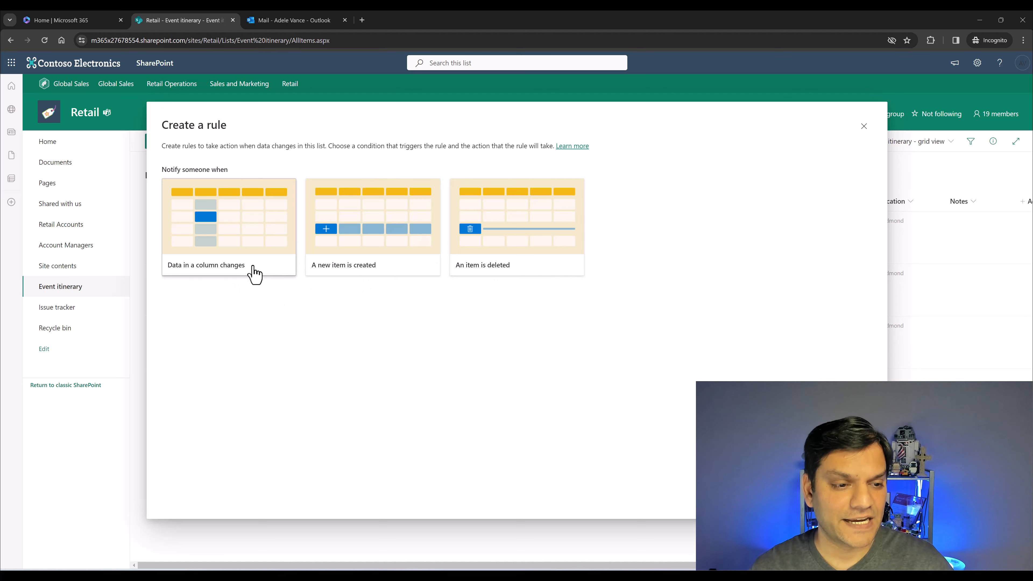
mouse_move(563, 565)
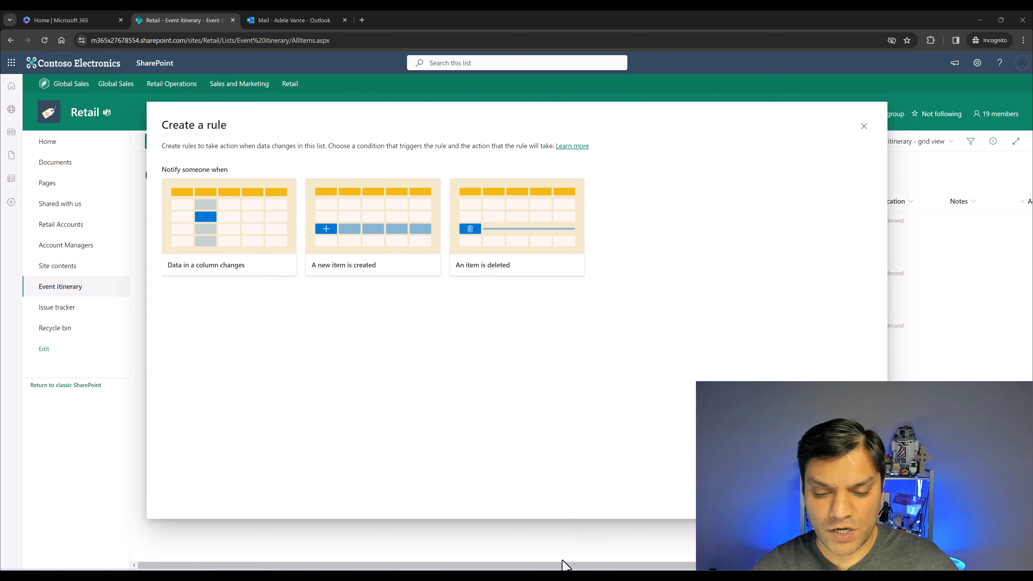
left_click(71, 20)
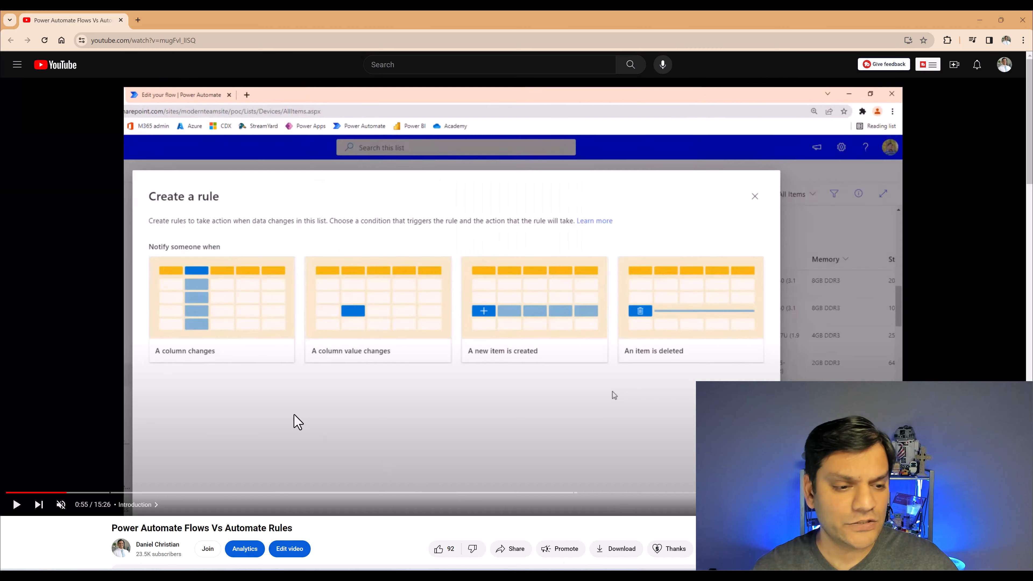
mouse_move(323, 378)
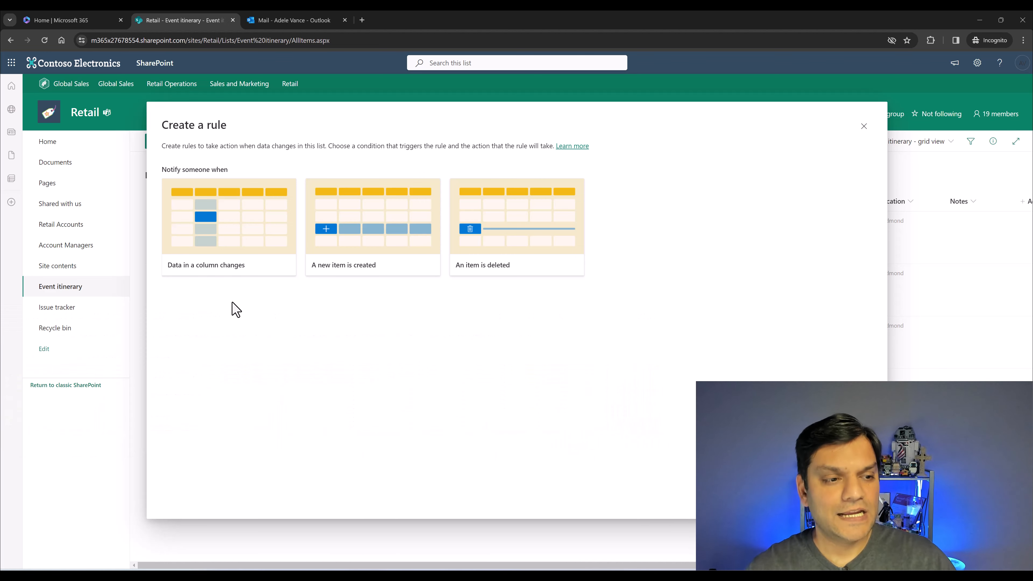
mouse_move(169, 428)
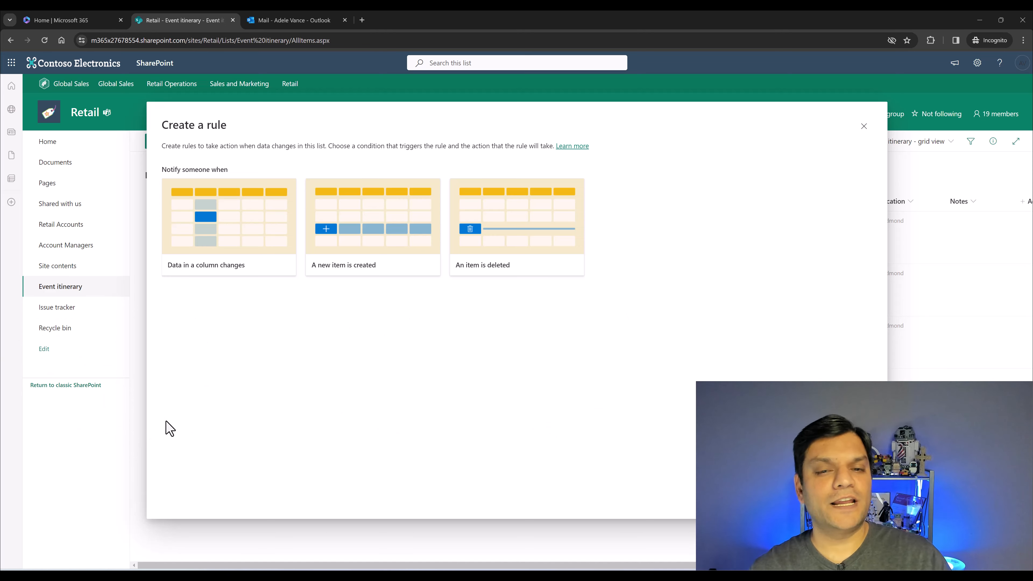
- Close the rule dialog and review the Session type column in List settings
left_click(863, 126)
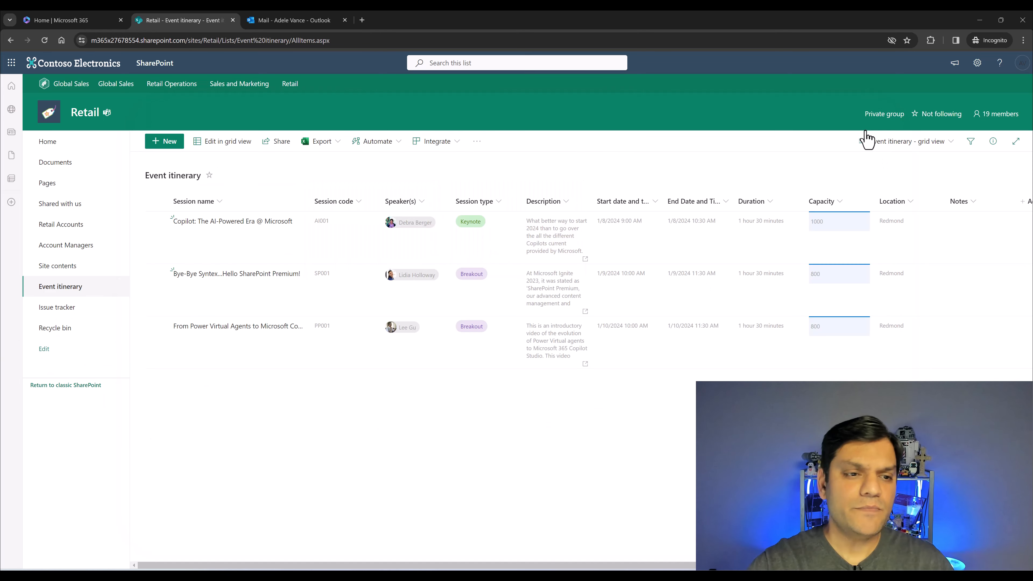
mouse_move(881, 129)
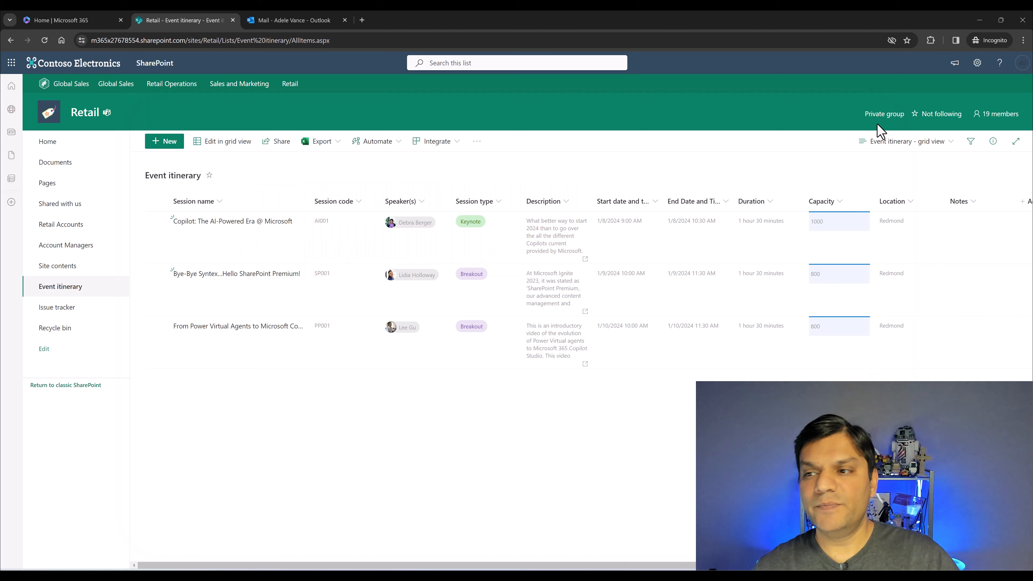
left_click(977, 63)
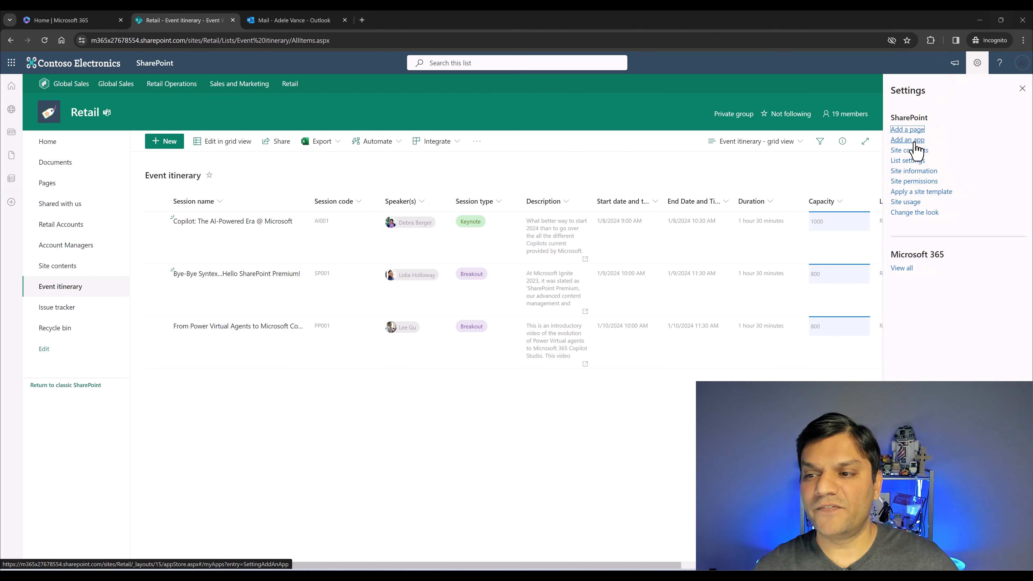
left_click(907, 160)
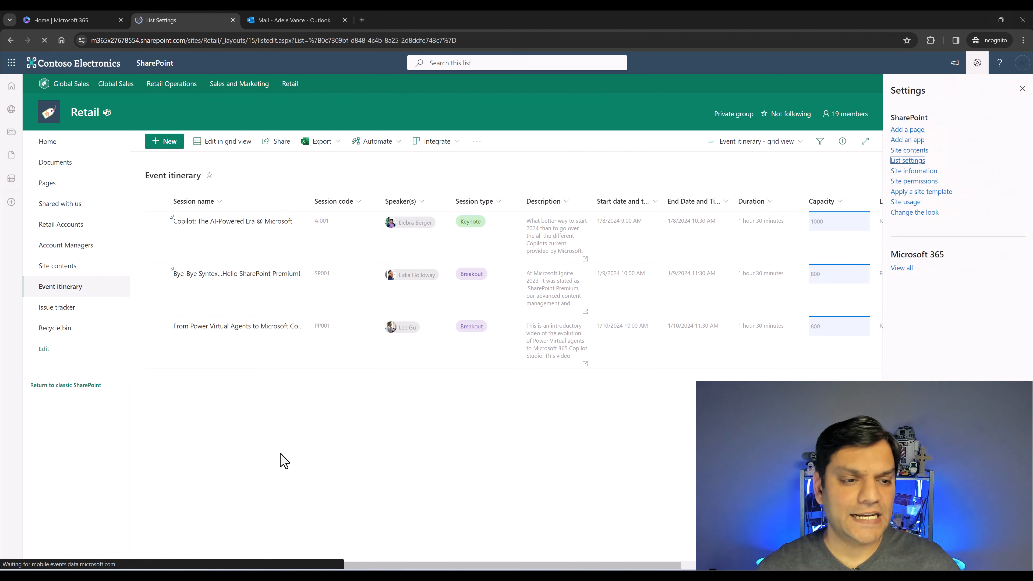
left_click(908, 161)
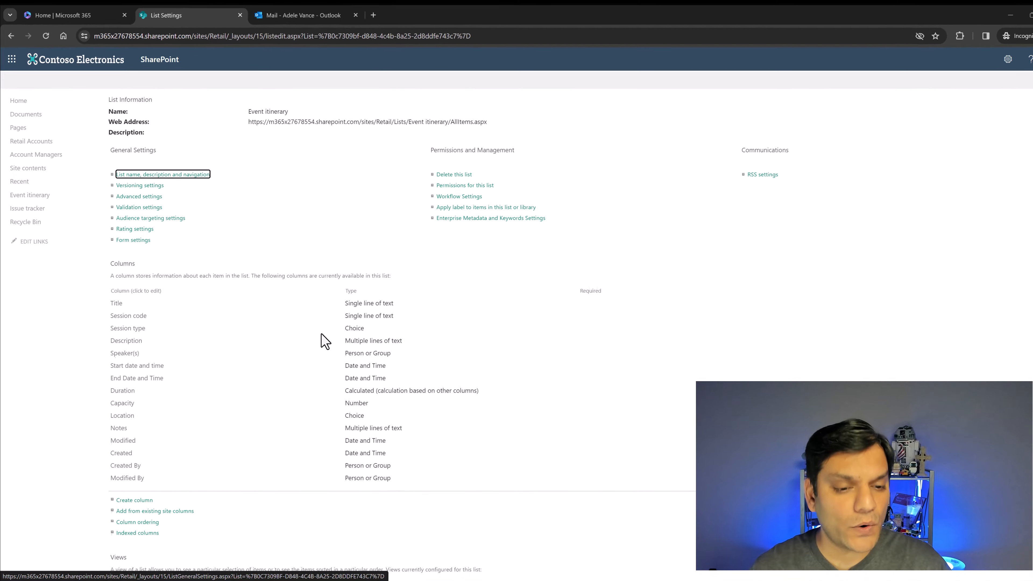
scroll("down", 3)
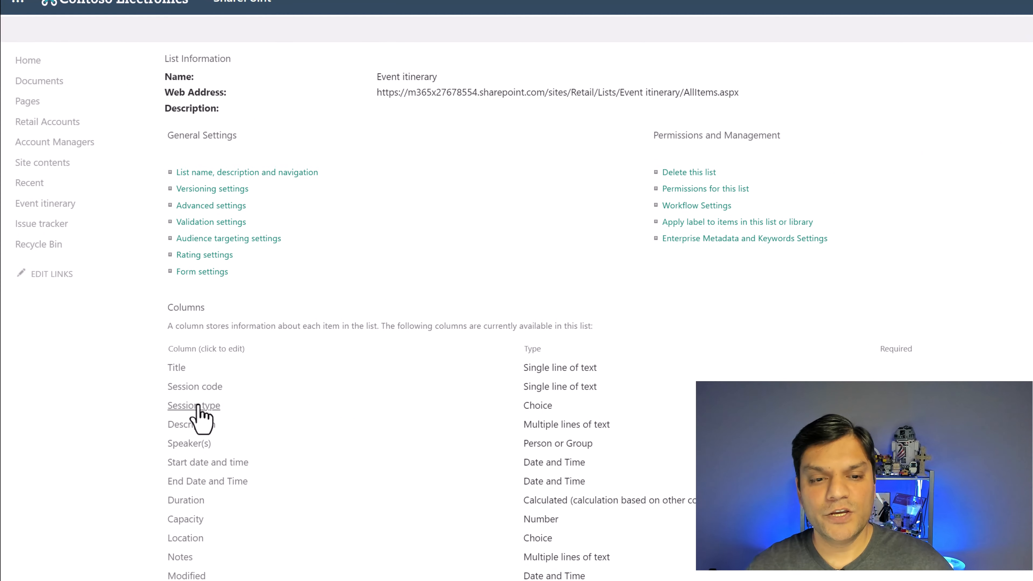
left_click(193, 405)
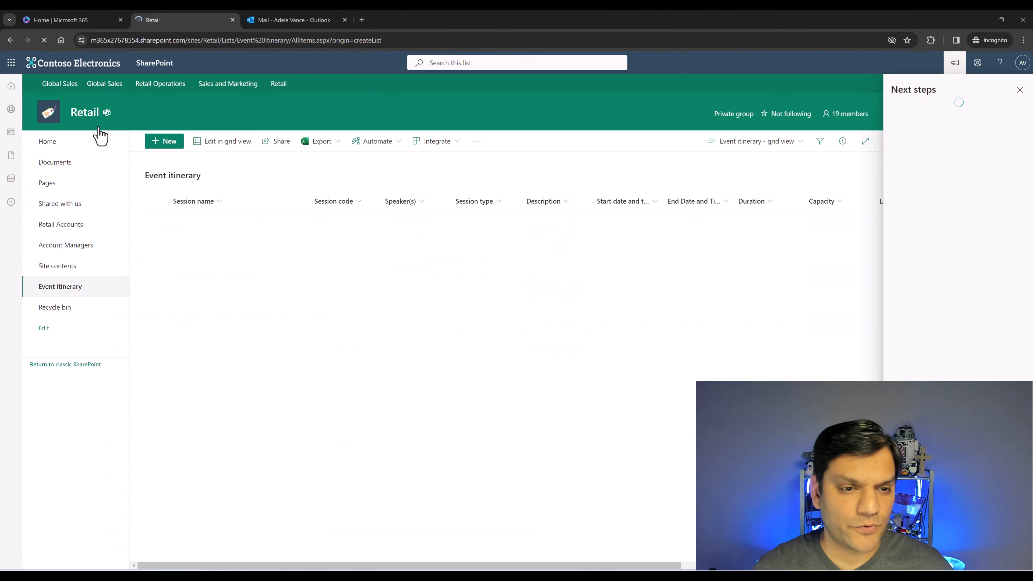
- Start a new rule that watches the Session type column
left_click(376, 141)
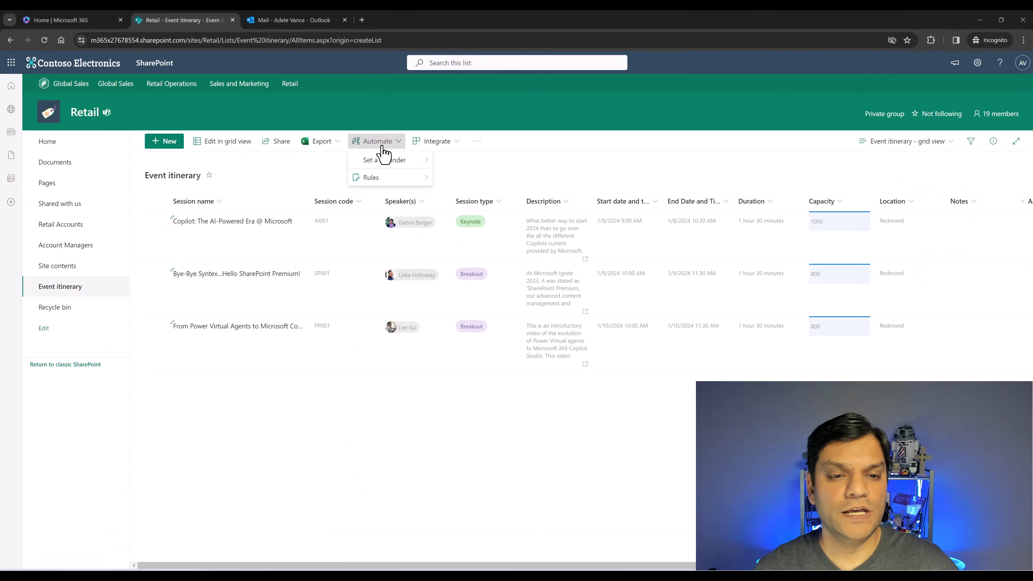
left_click(440, 182)
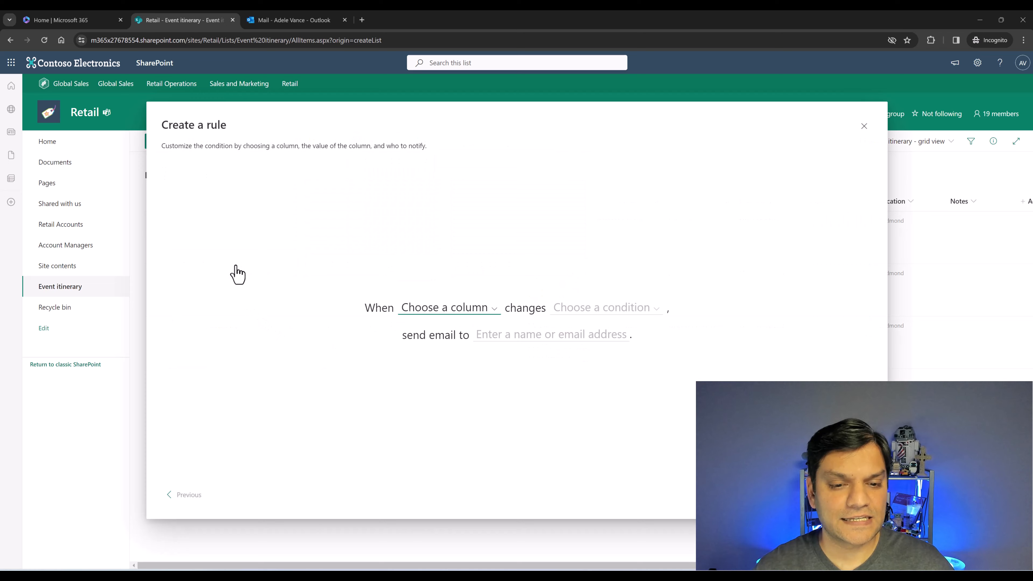
mouse_move(450, 317)
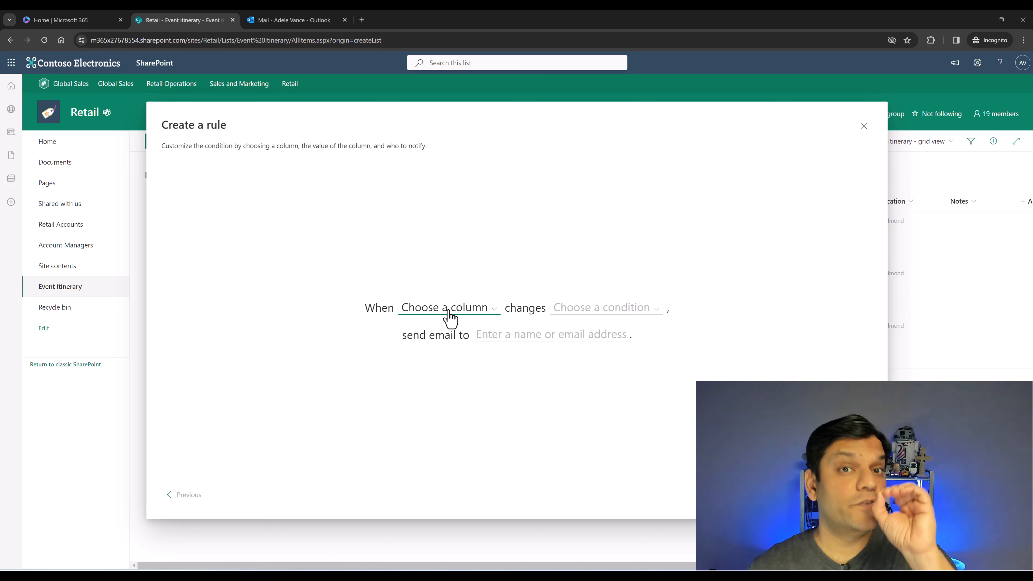
left_click(448, 308)
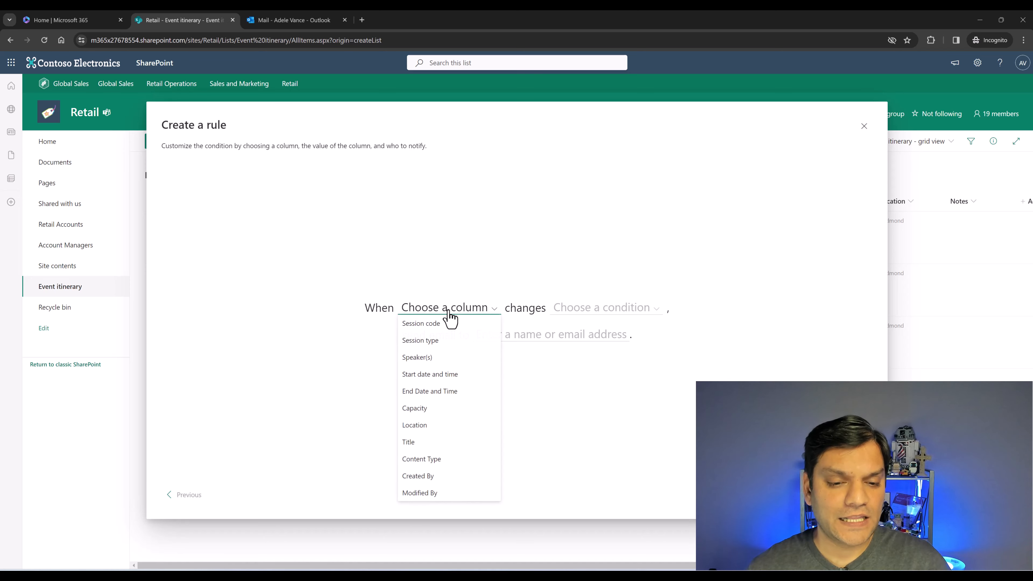
left_click(419, 340)
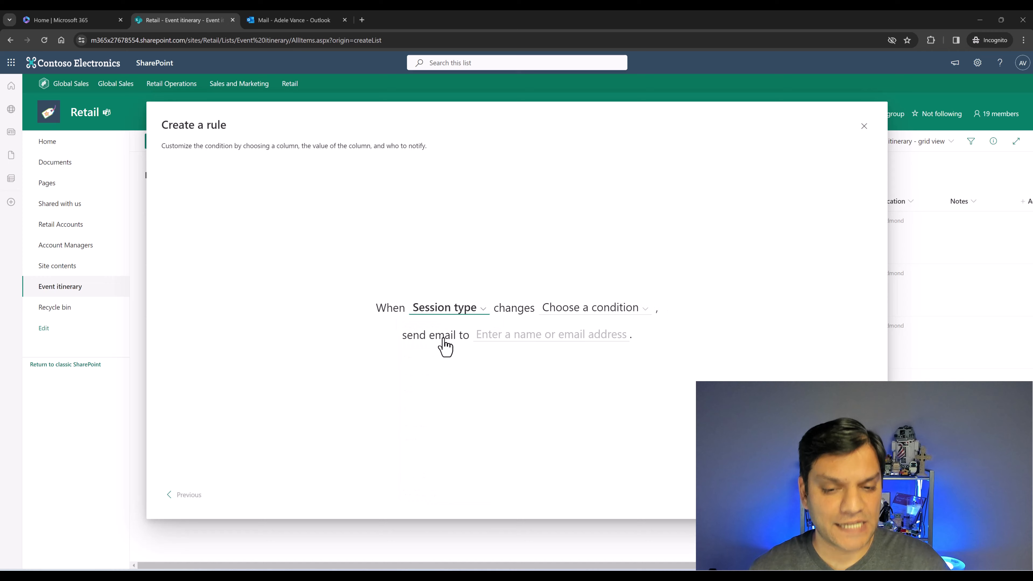
mouse_move(461, 322)
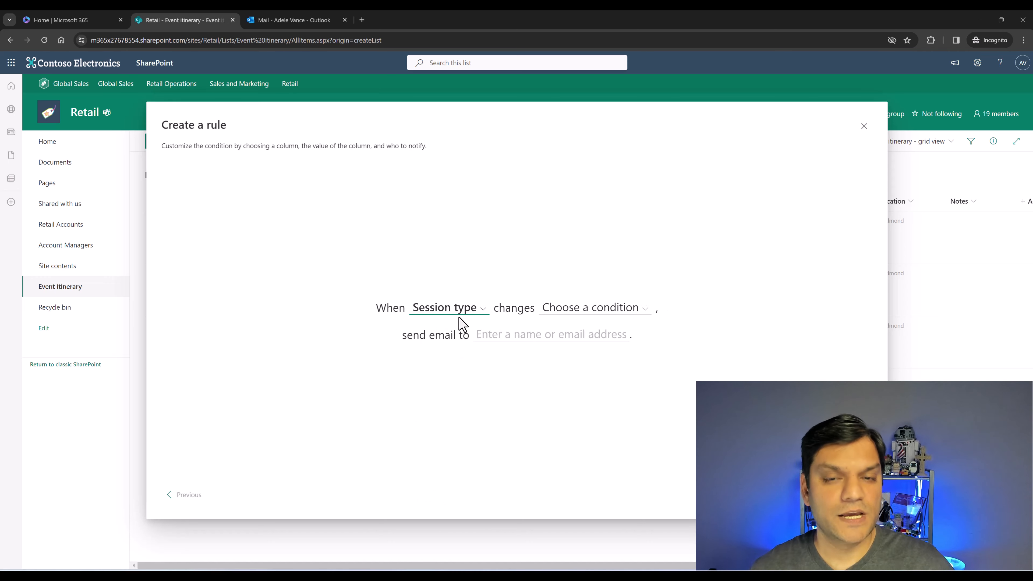
mouse_move(561, 326)
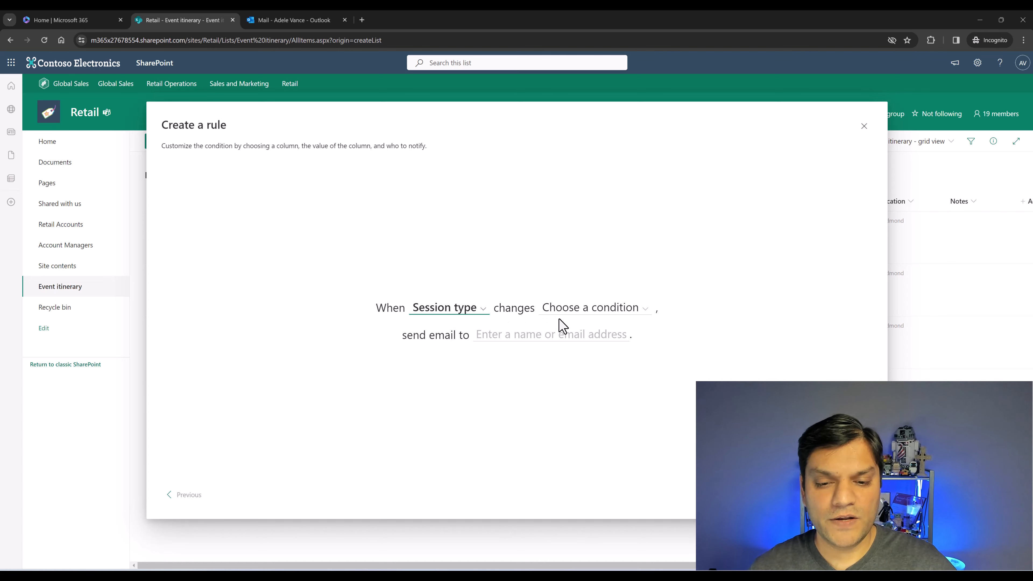
- Set the condition to 'to one of' and bring up the Session type value choices
left_click(592, 308)
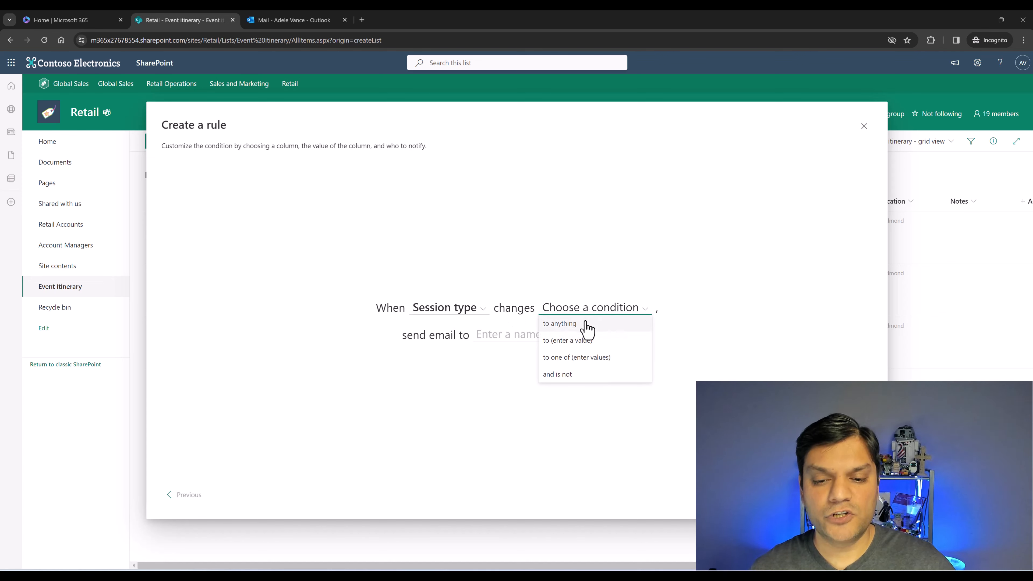
mouse_move(555, 340)
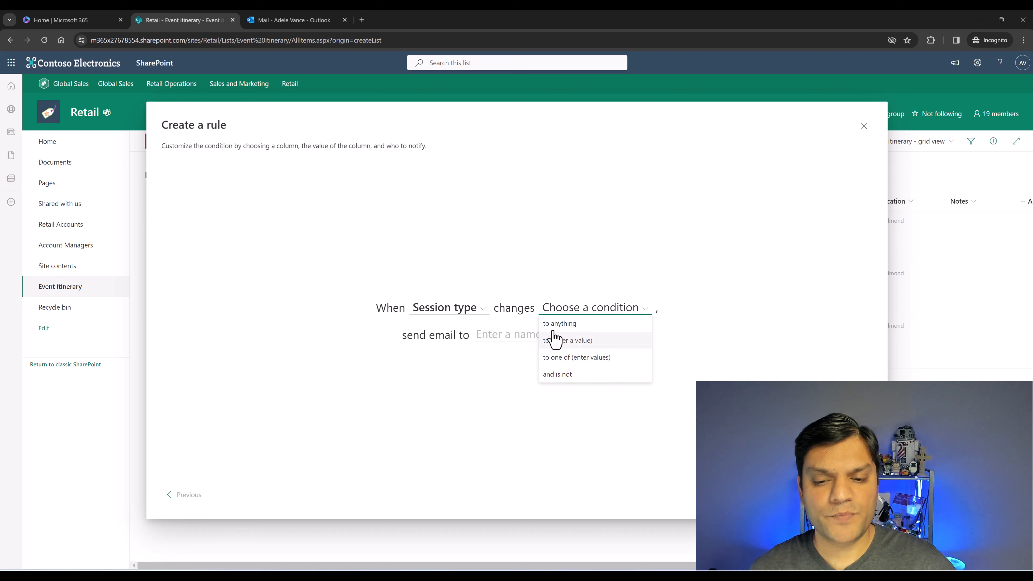
mouse_move(568, 323)
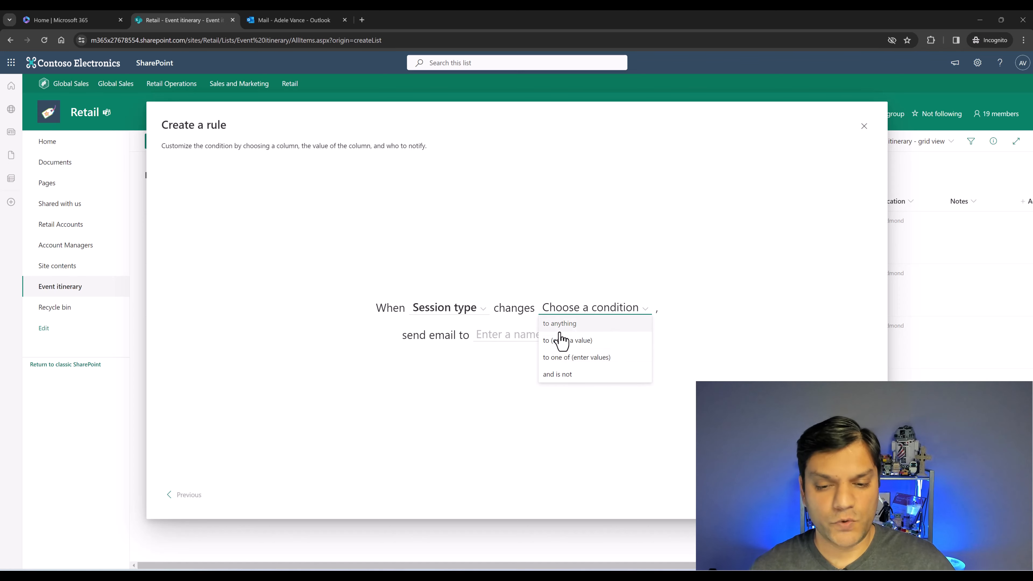
mouse_move(558, 365)
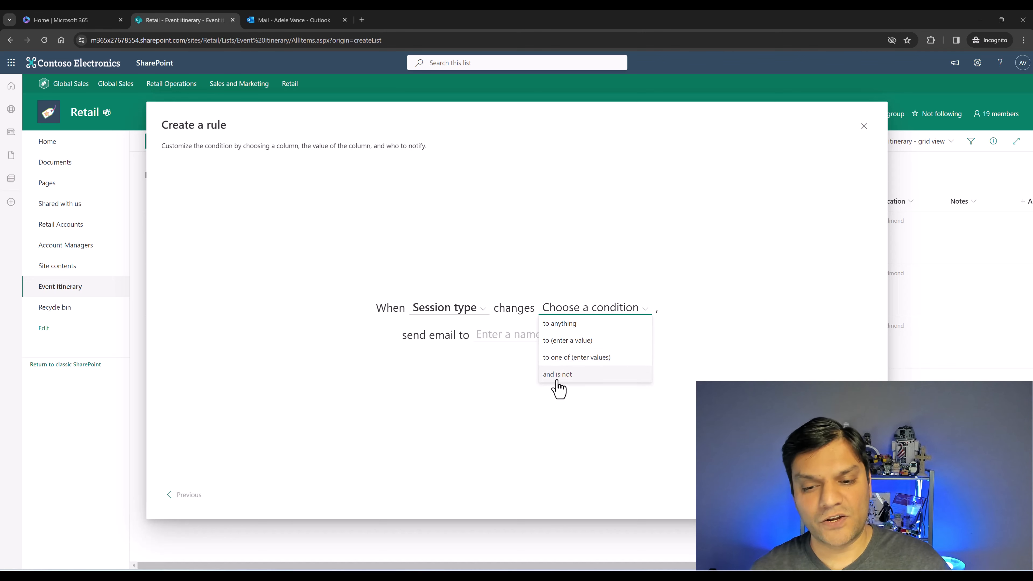
mouse_move(563, 361)
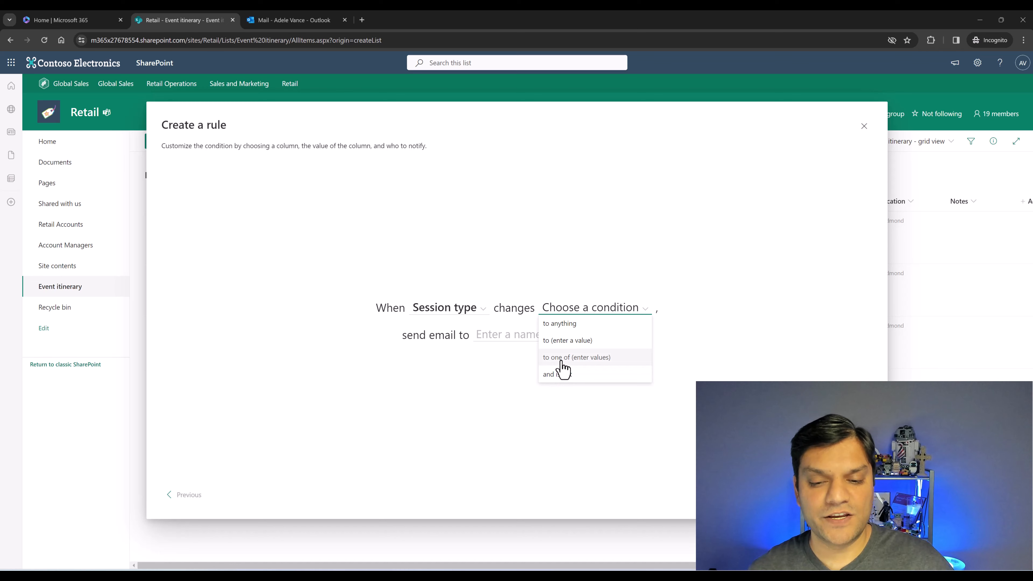
mouse_move(587, 367)
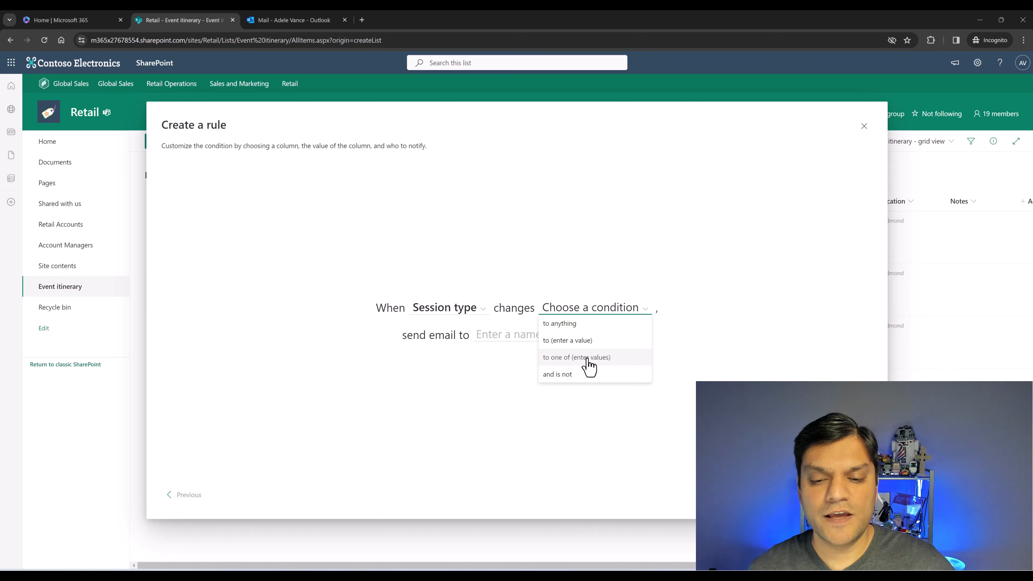
left_click(576, 357)
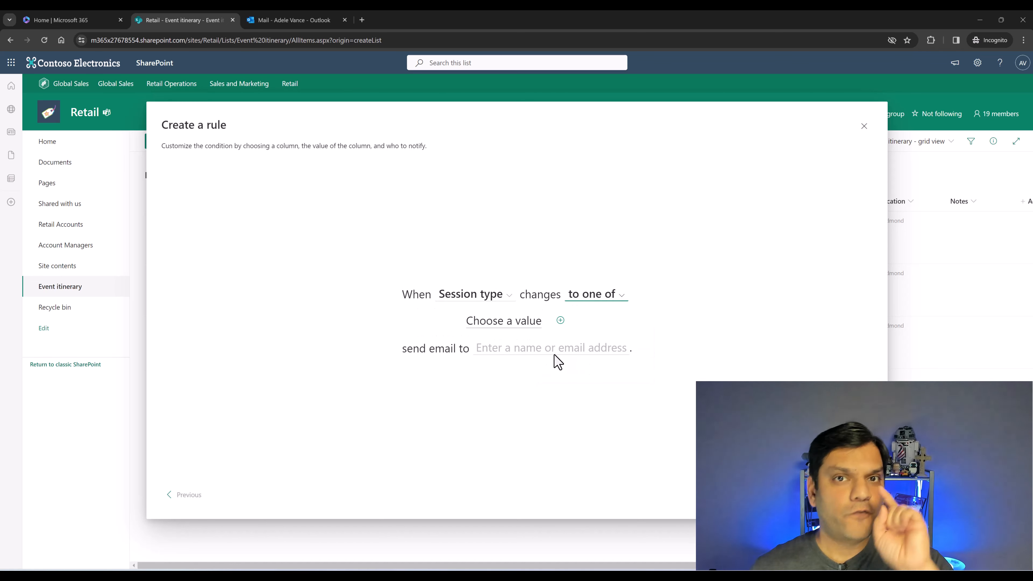
mouse_move(501, 334)
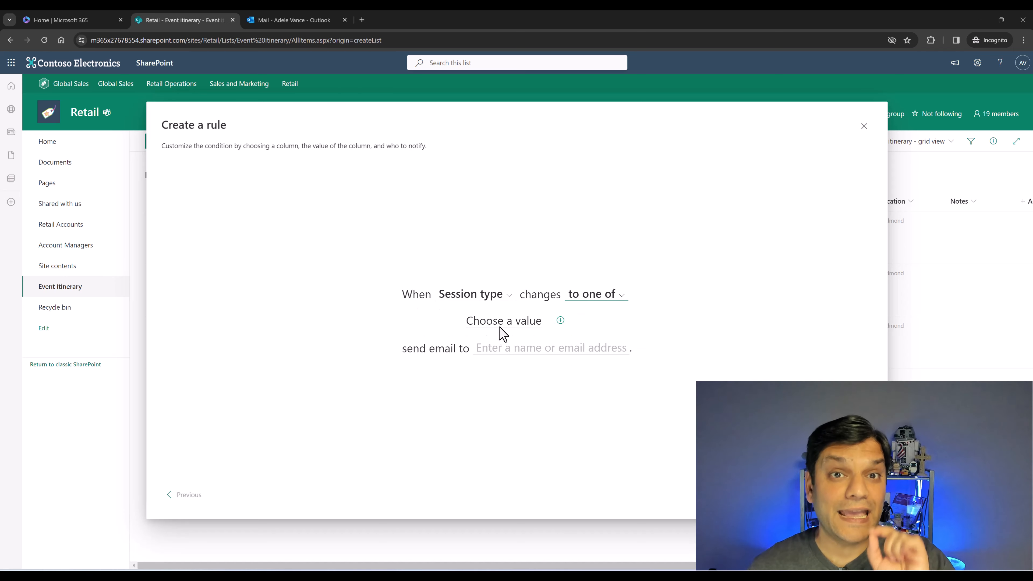
left_click(503, 321)
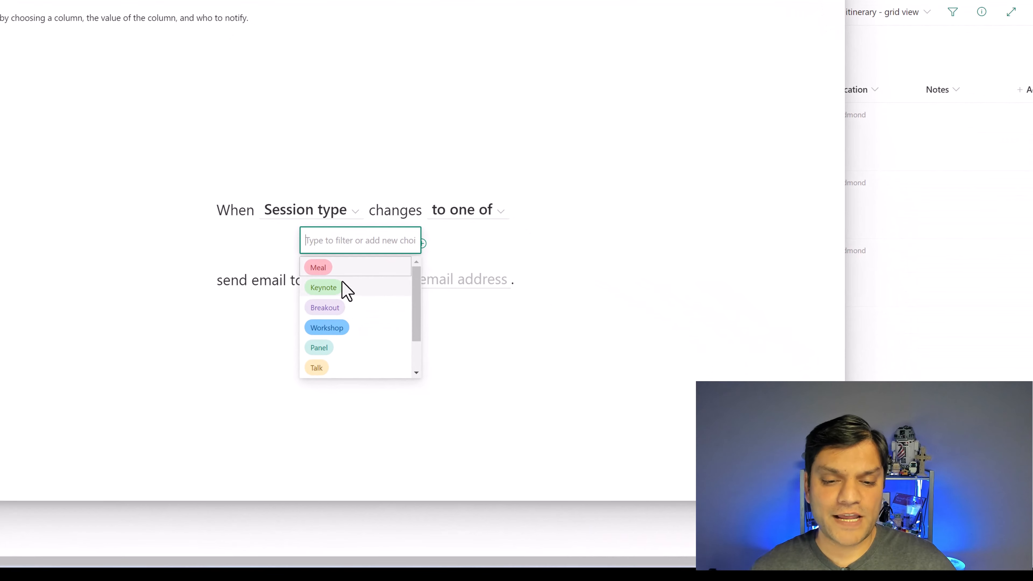
- Add Meal, Keynote and Breakout as triggering Session type values
left_click(318, 268)
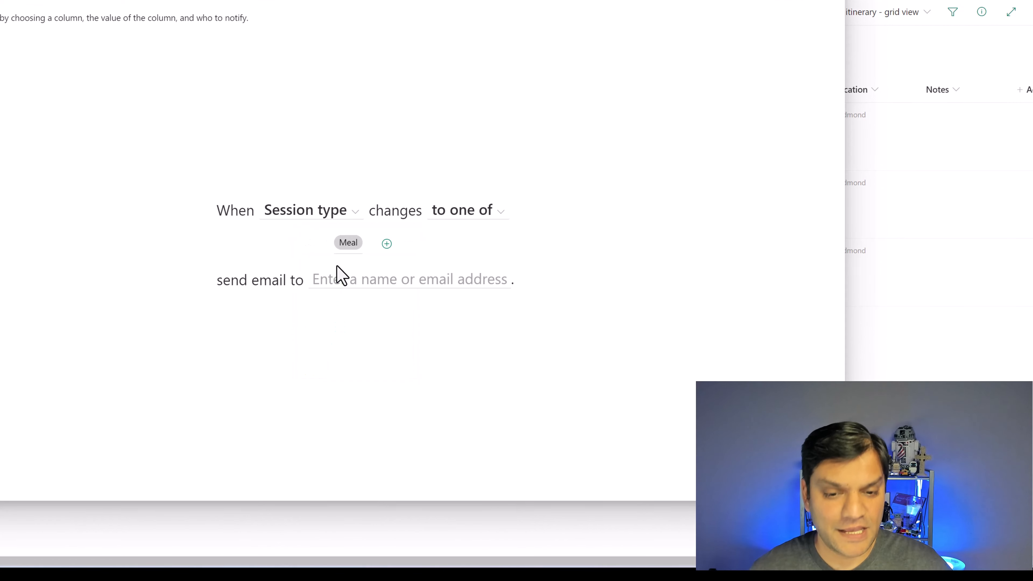
mouse_move(387, 243)
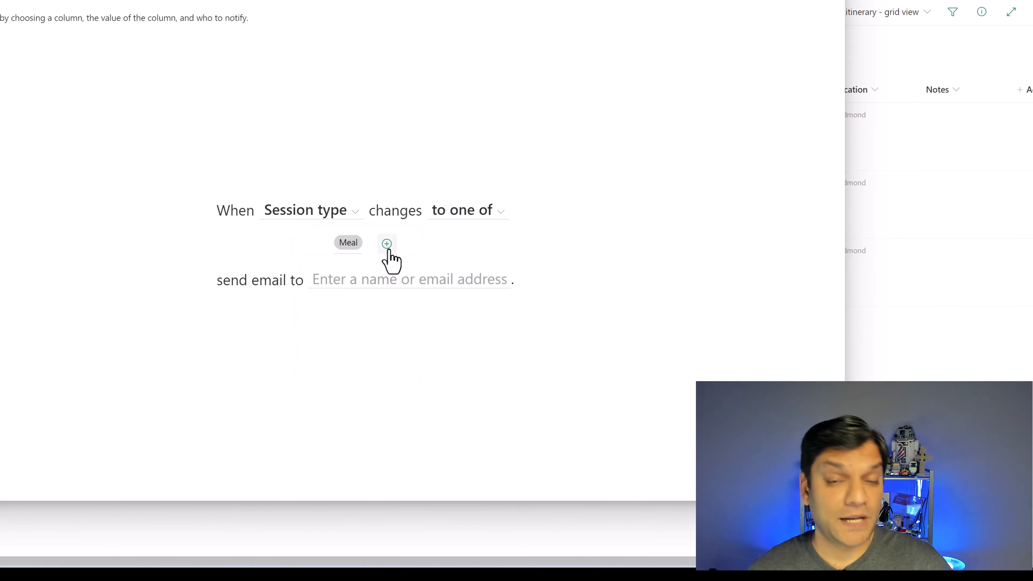
left_click(386, 244)
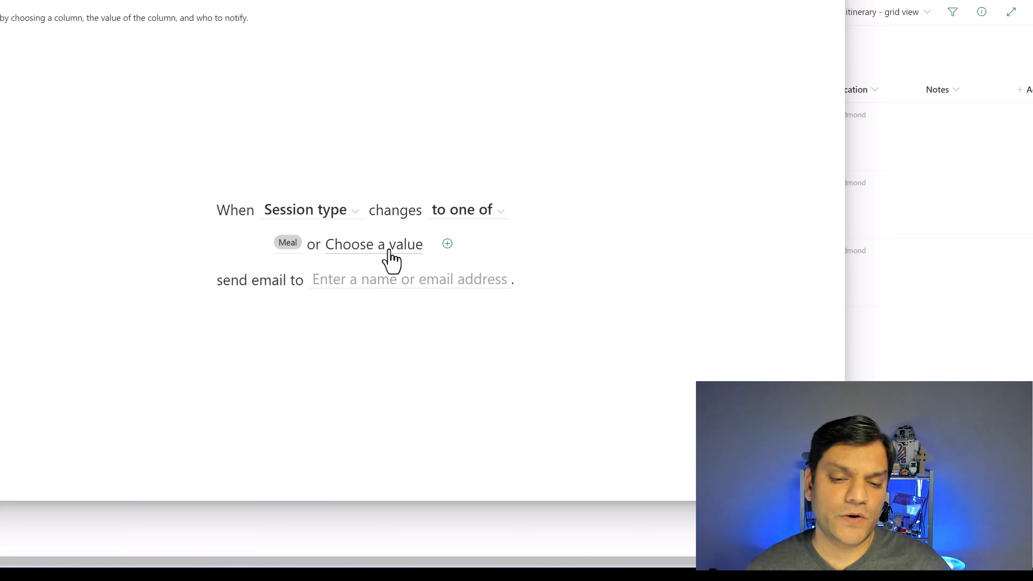
left_click(373, 244)
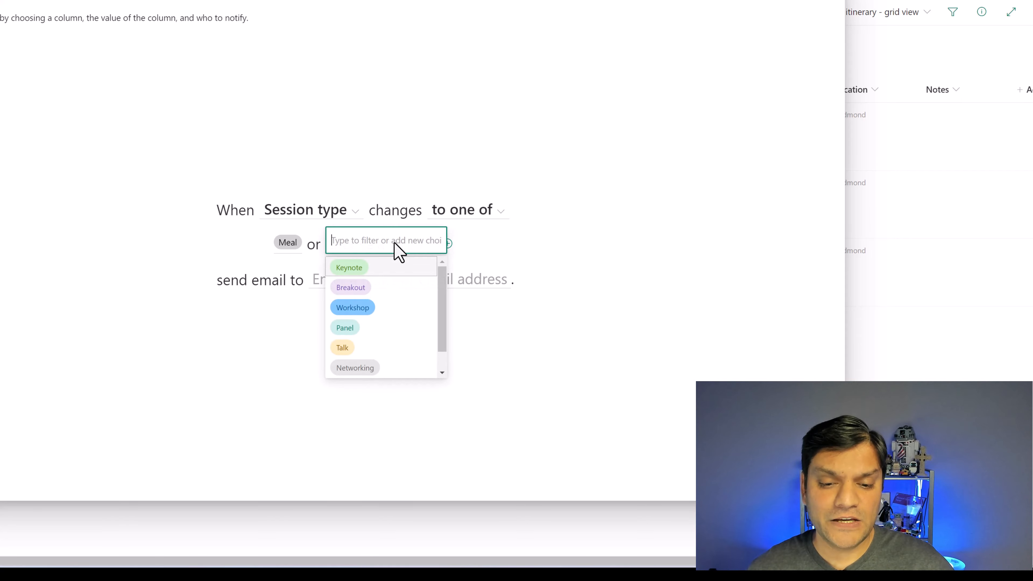
mouse_move(308, 267)
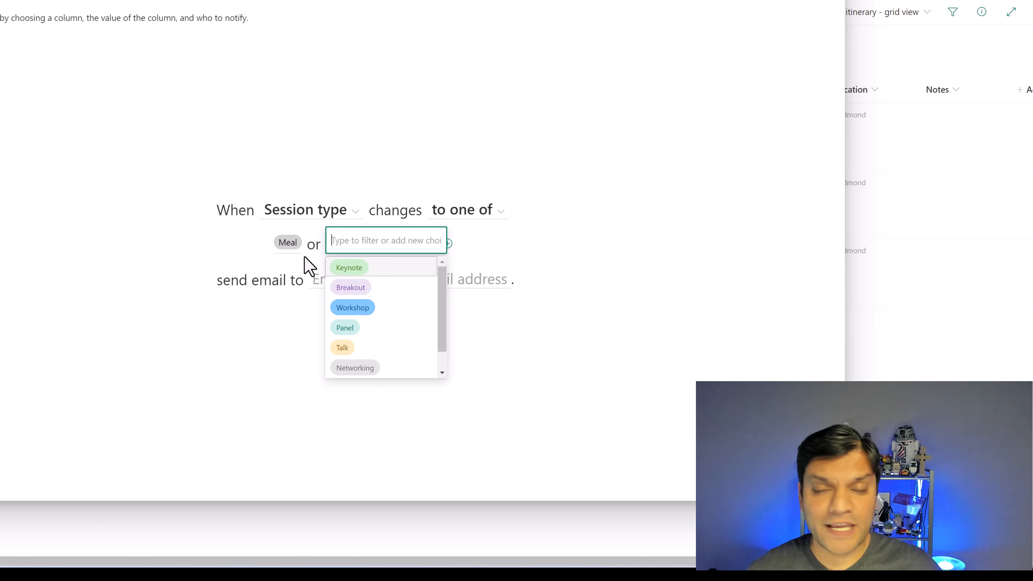
mouse_move(290, 253)
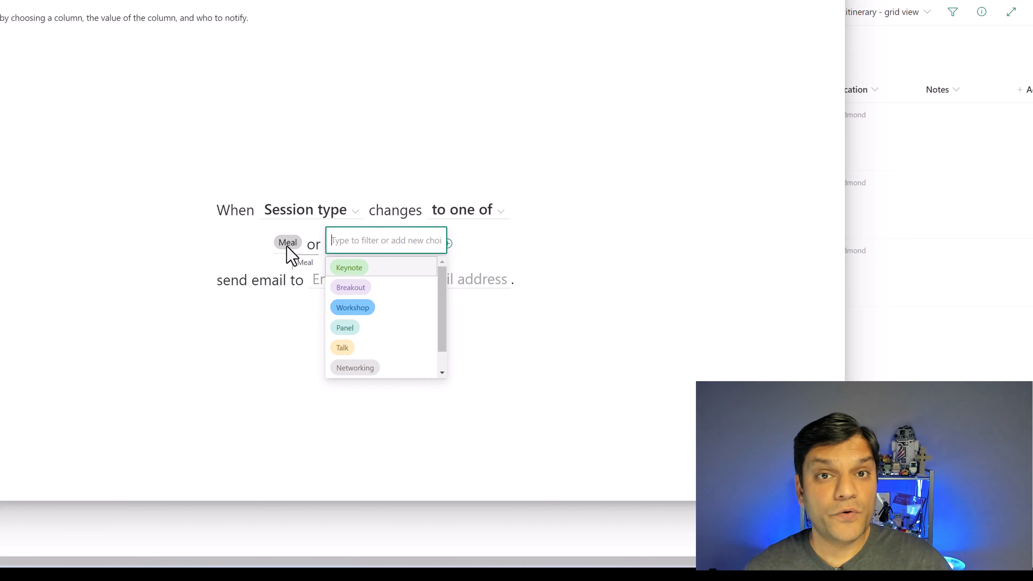
mouse_move(377, 293)
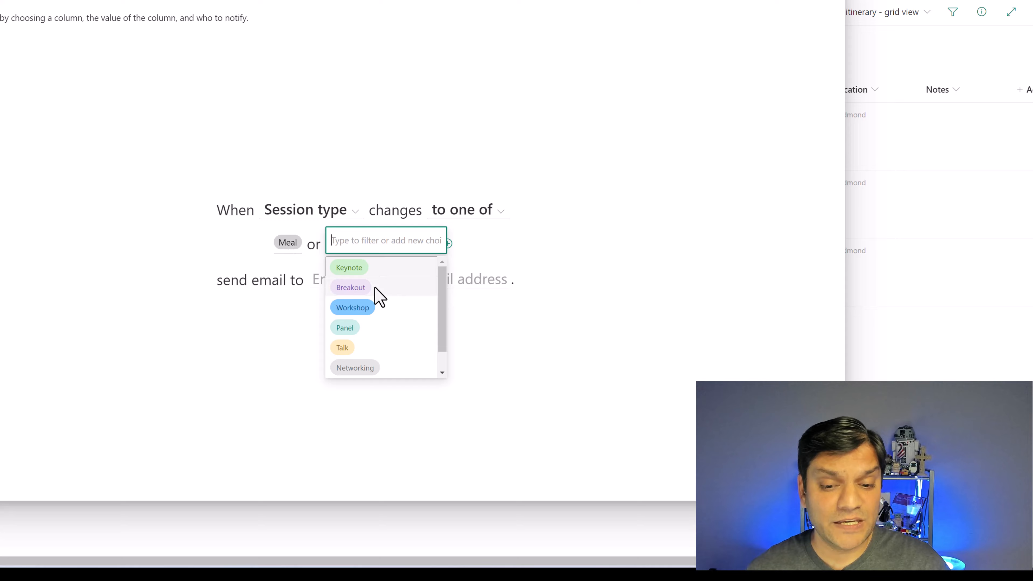
mouse_move(419, 329)
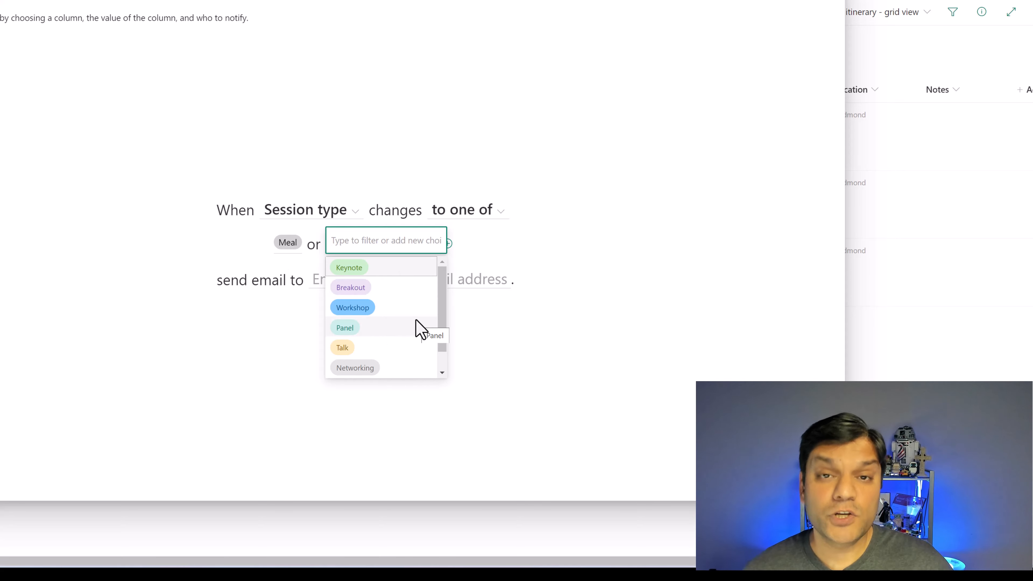
left_click(349, 267)
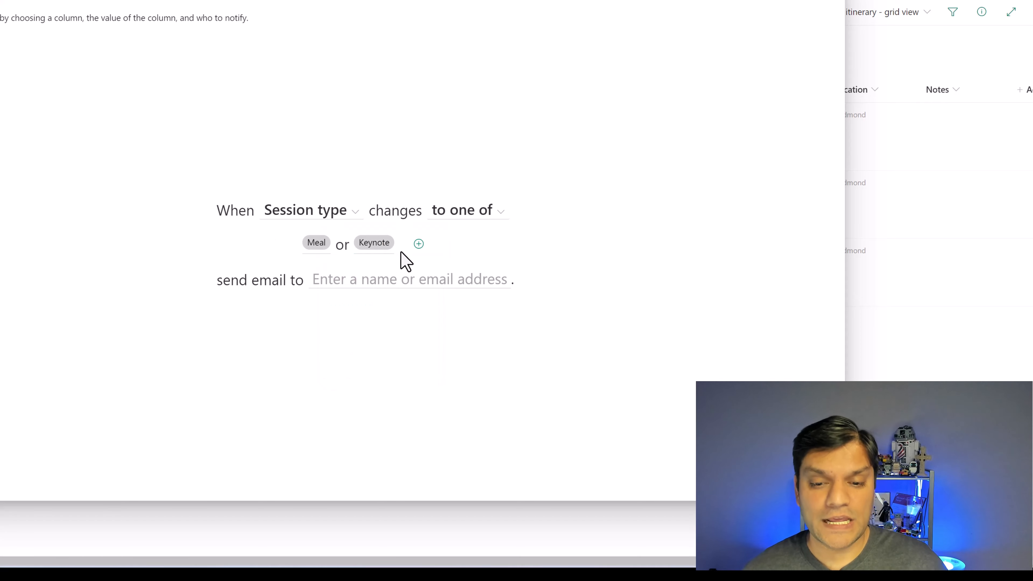
left_click(419, 244)
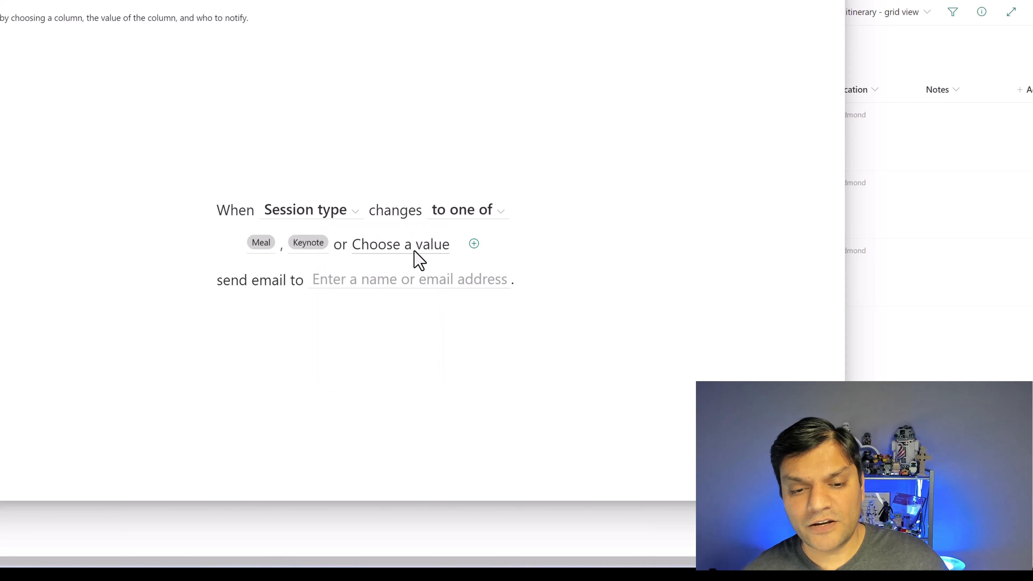
left_click(400, 244)
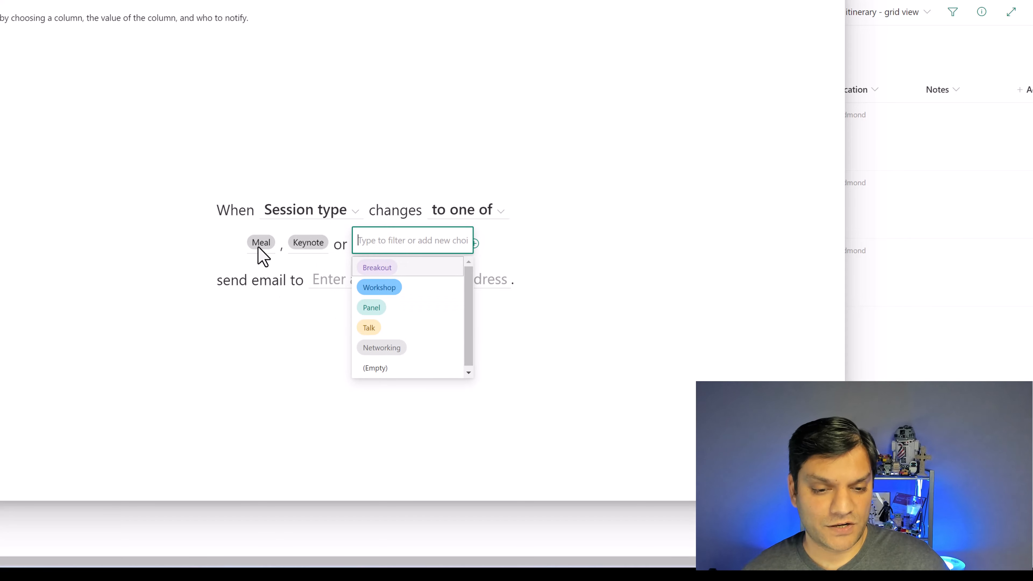
mouse_move(305, 258)
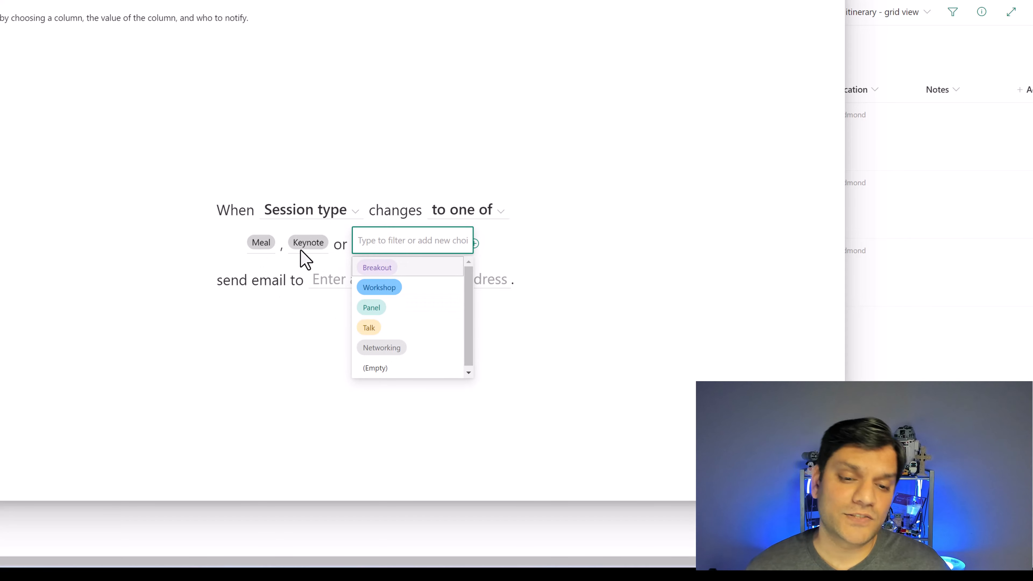
left_click(377, 266)
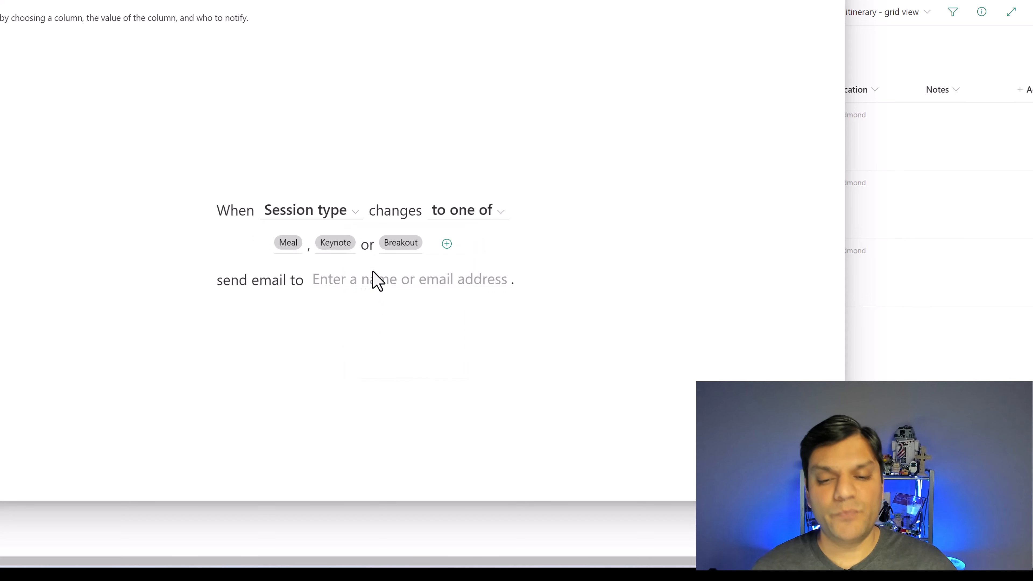
- Add Workshop, Panel, Talk and Networking so all seven values trigger the rule
left_click(447, 244)
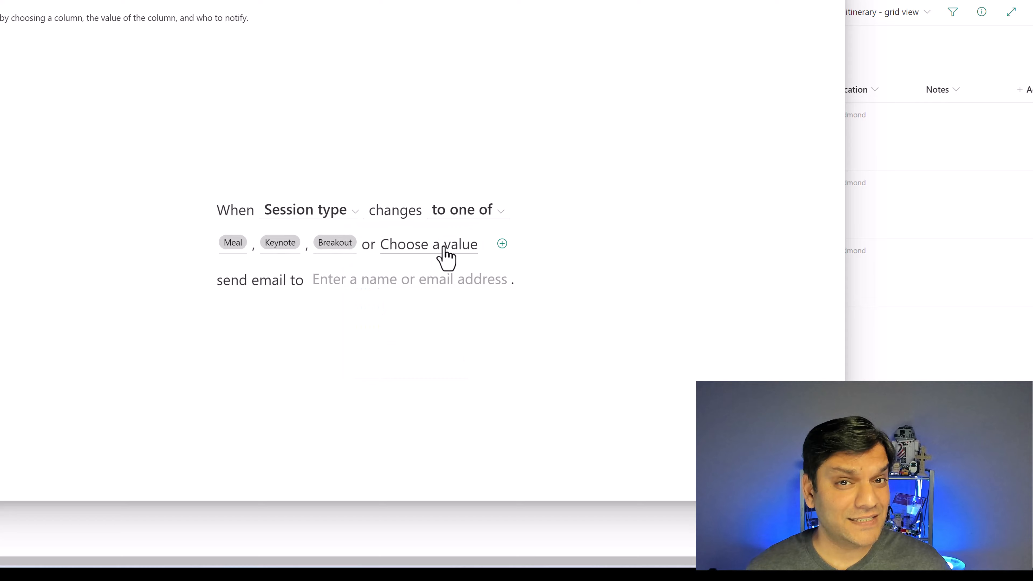
left_click(428, 244)
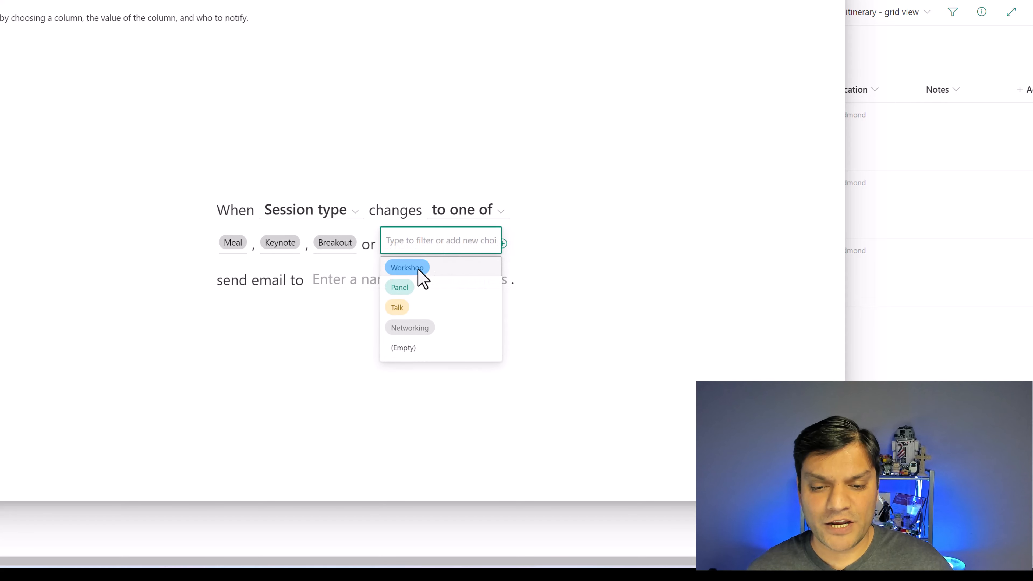
left_click(406, 267)
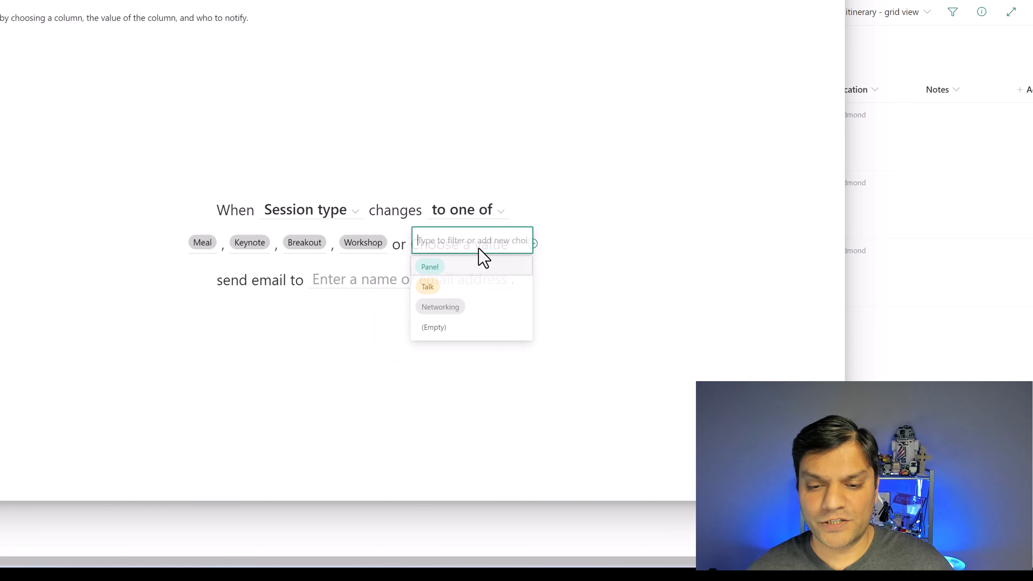
left_click(430, 266)
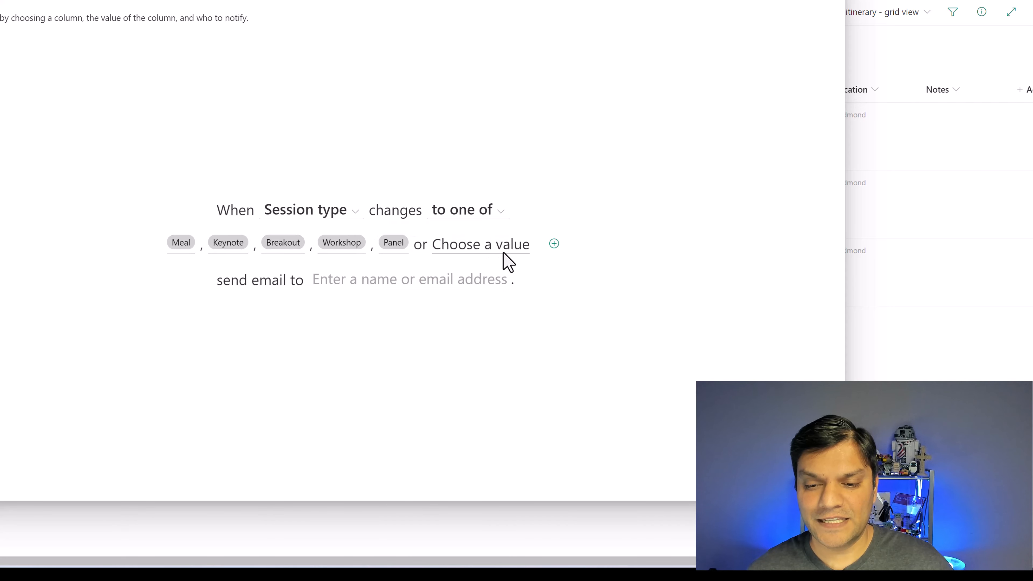
left_click(553, 244)
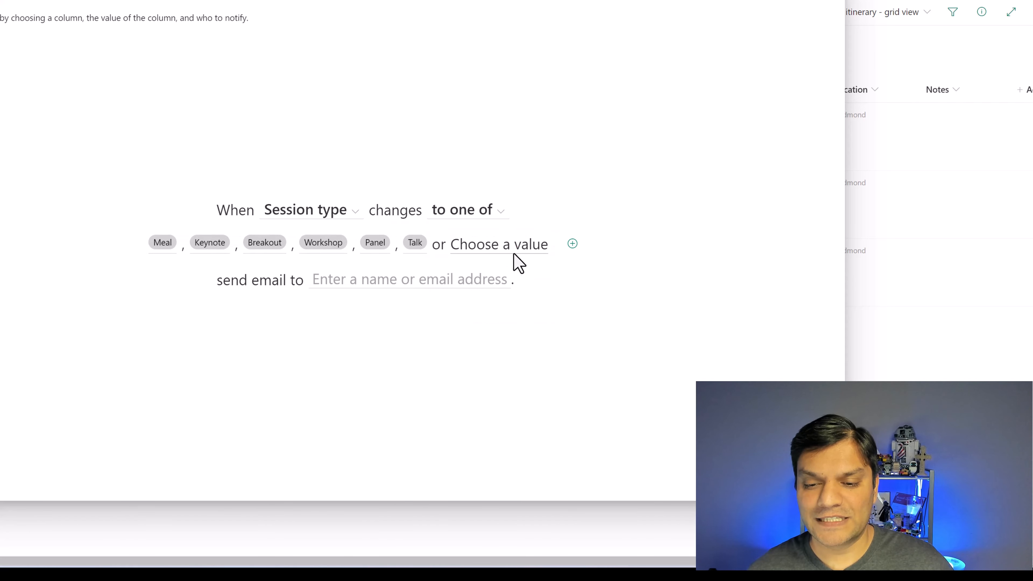
left_click(498, 244)
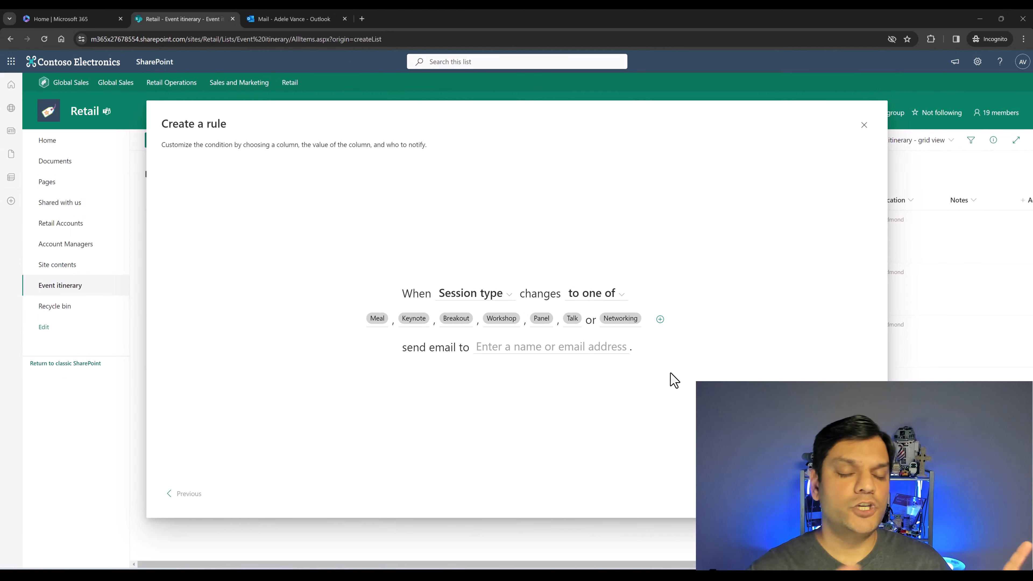
- Set the rule's email recipient to Me and confirm Adele Vance is signed in
left_click(550, 347)
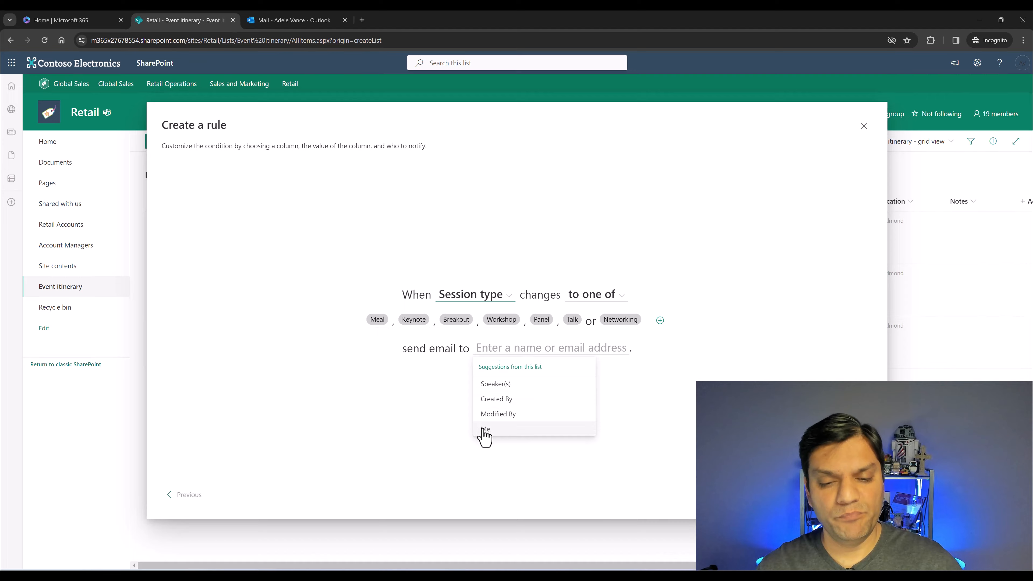
left_click(486, 429)
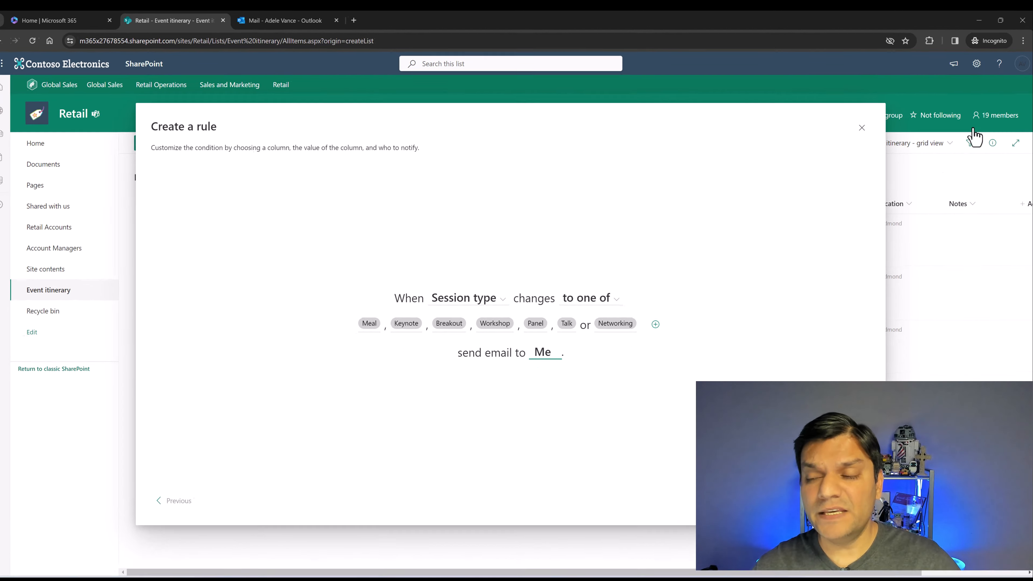
left_click(1016, 63)
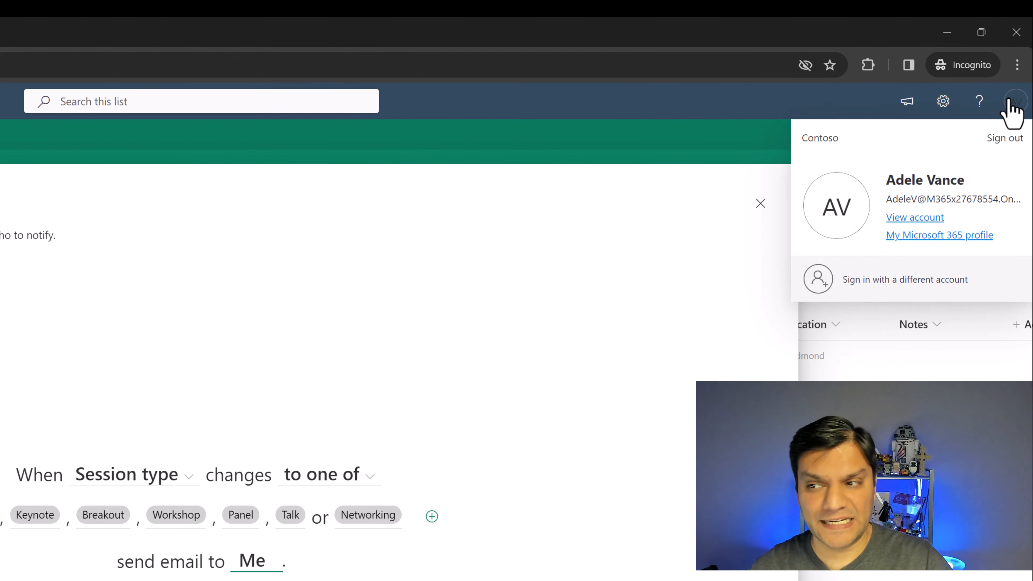
mouse_move(255, 565)
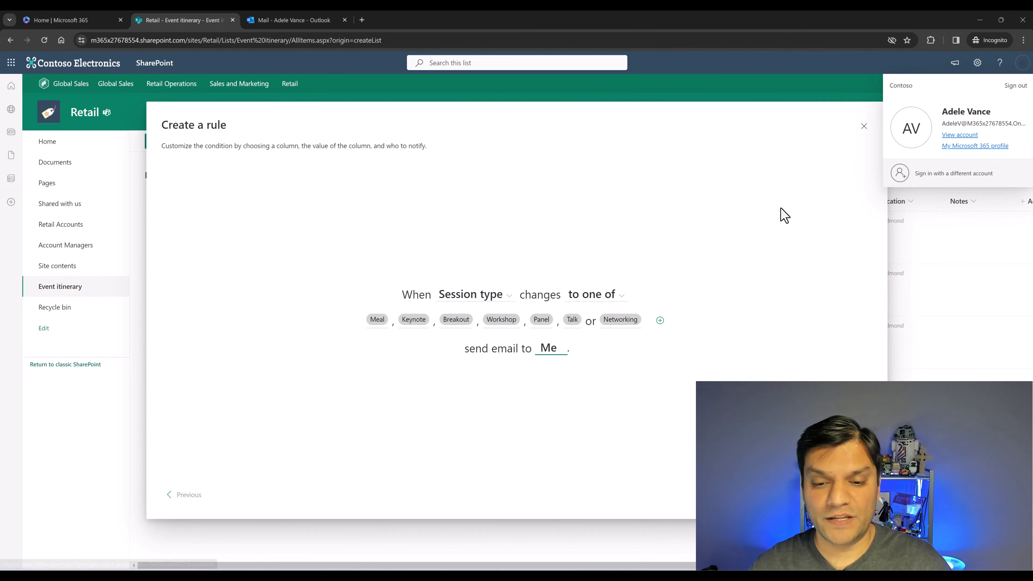
left_click(393, 346)
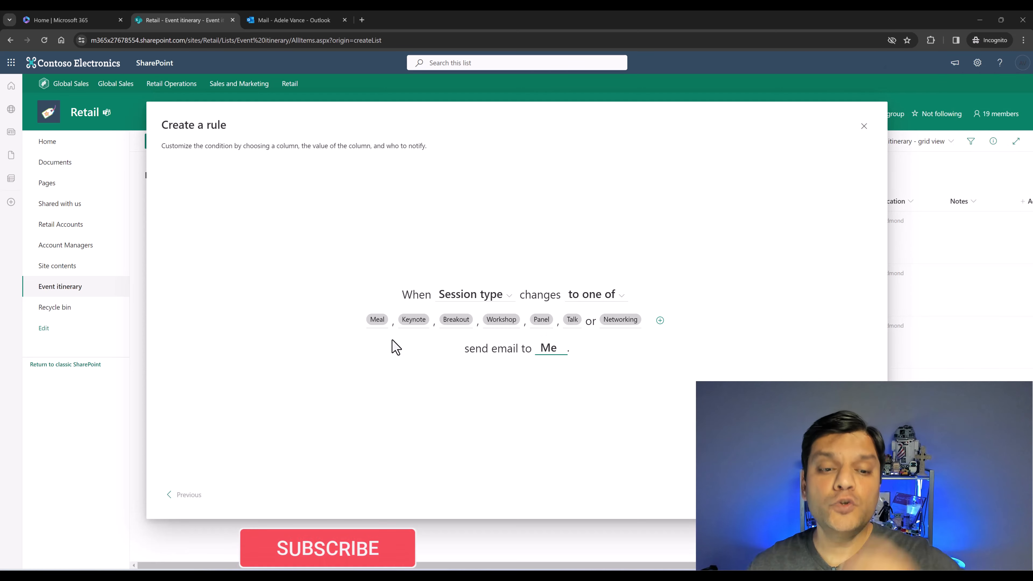
mouse_move(410, 327)
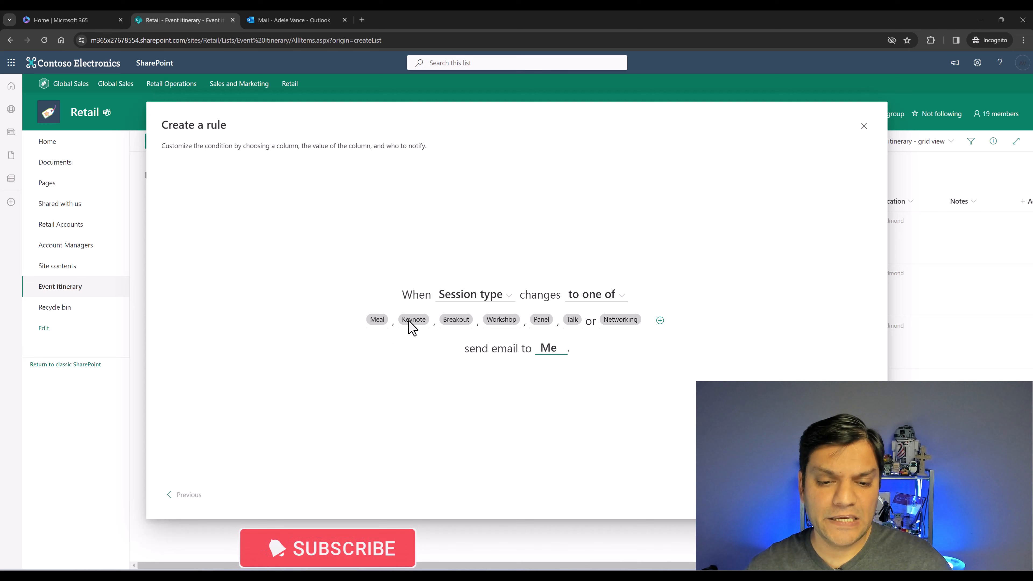
mouse_move(455, 319)
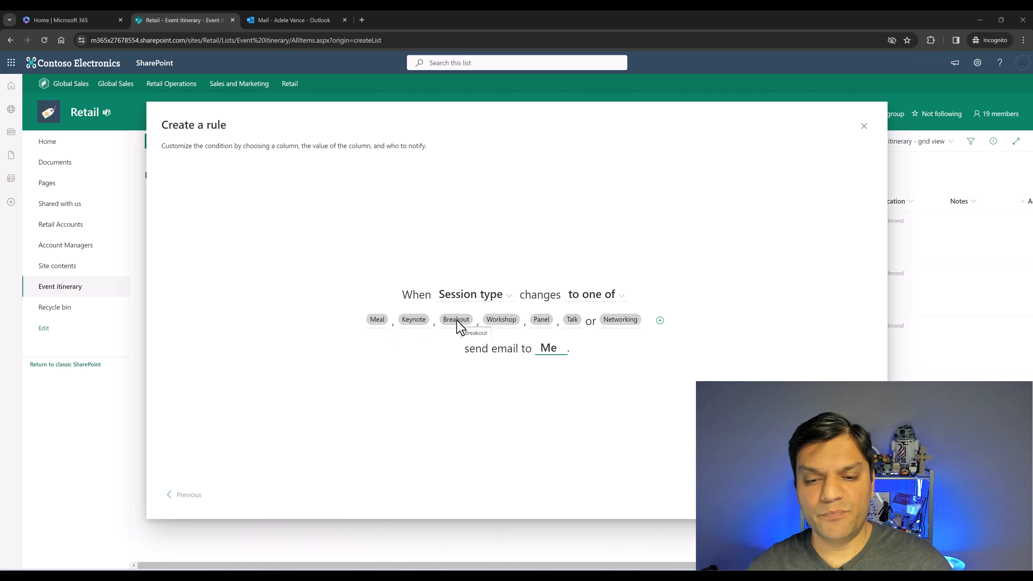
- Narrow the triggering Session types to Keynote and Workshop and save the rule
left_click(659, 319)
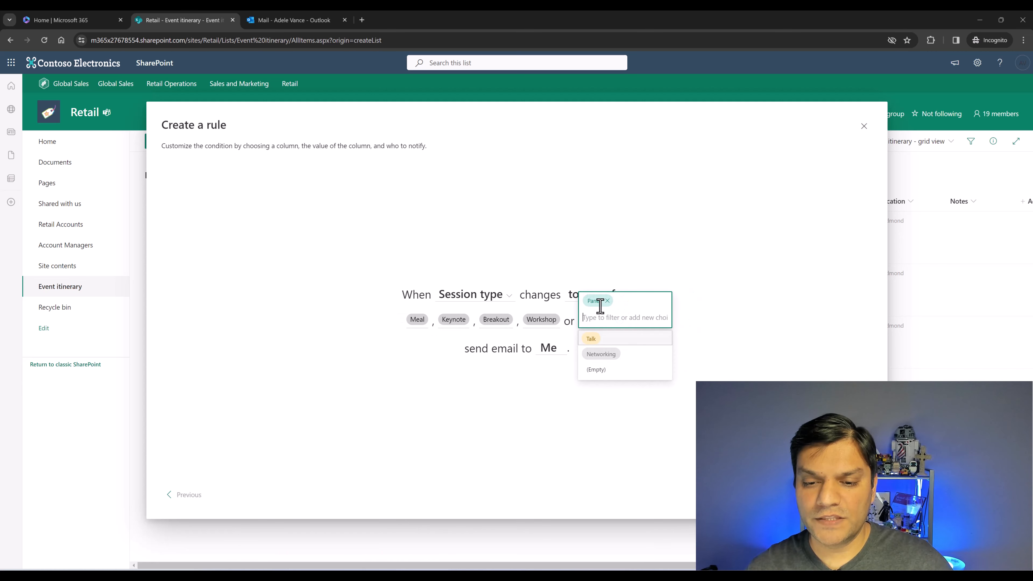
left_click(540, 320)
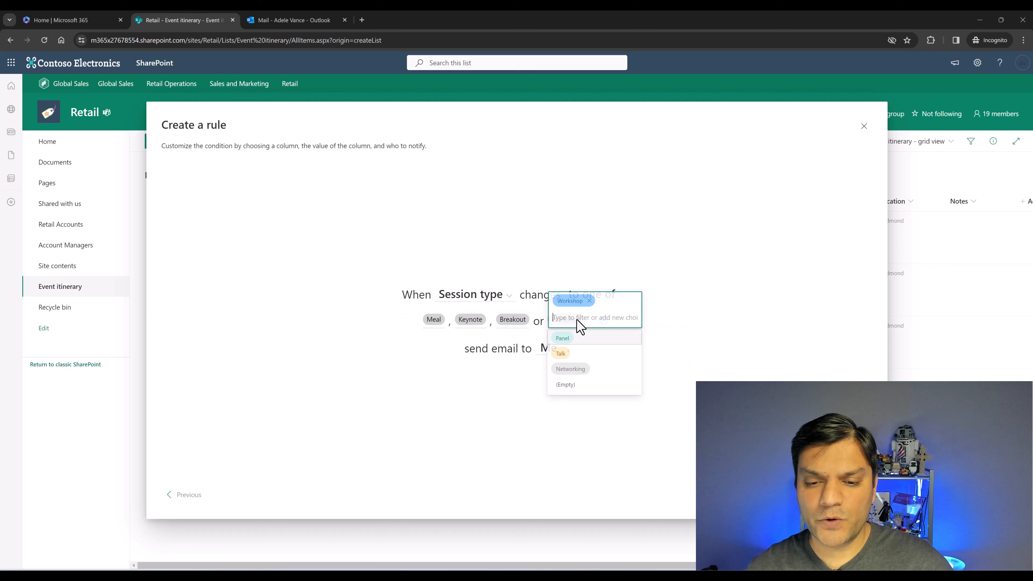
left_click(590, 300)
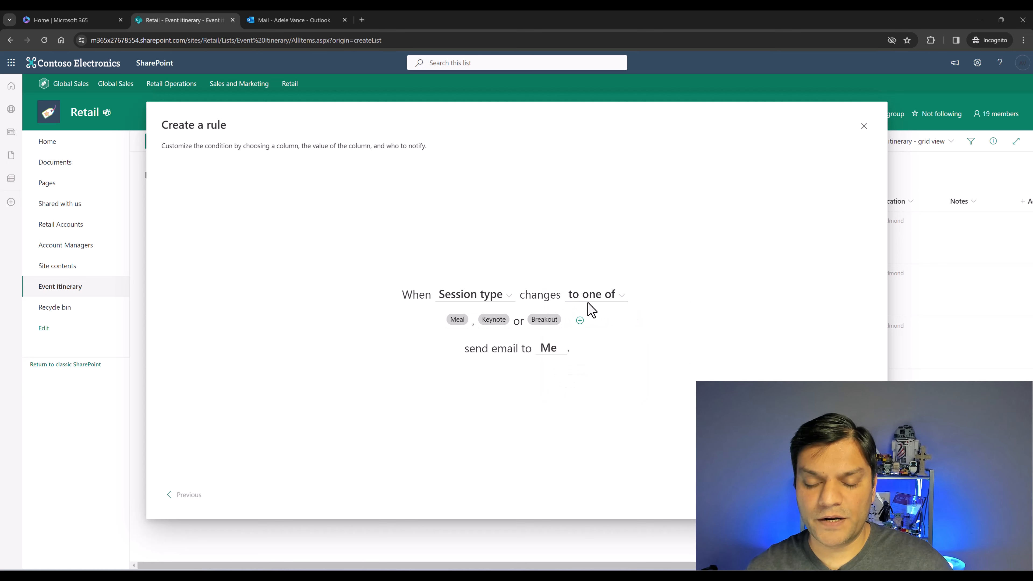
left_click(457, 320)
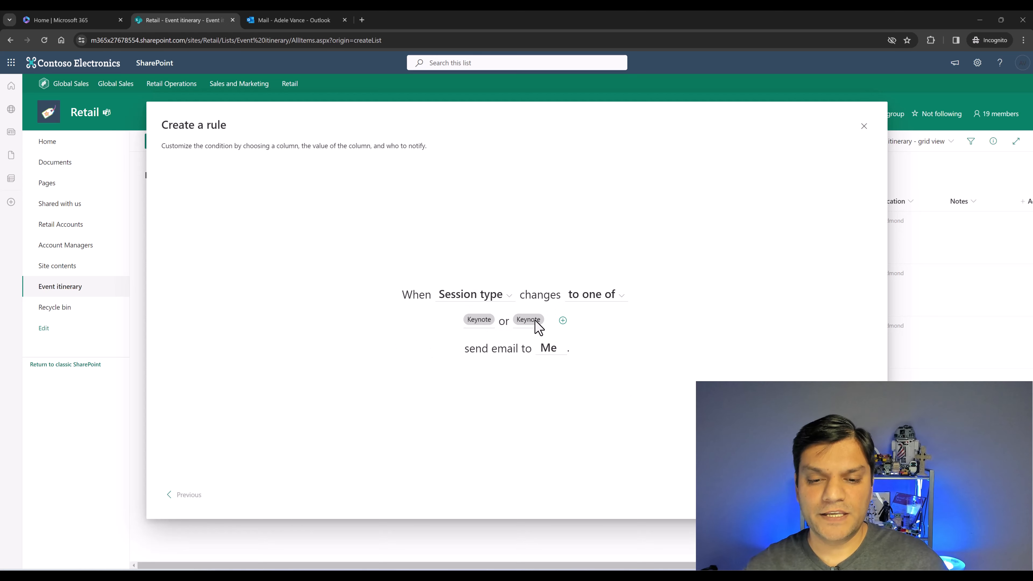
left_click(528, 320)
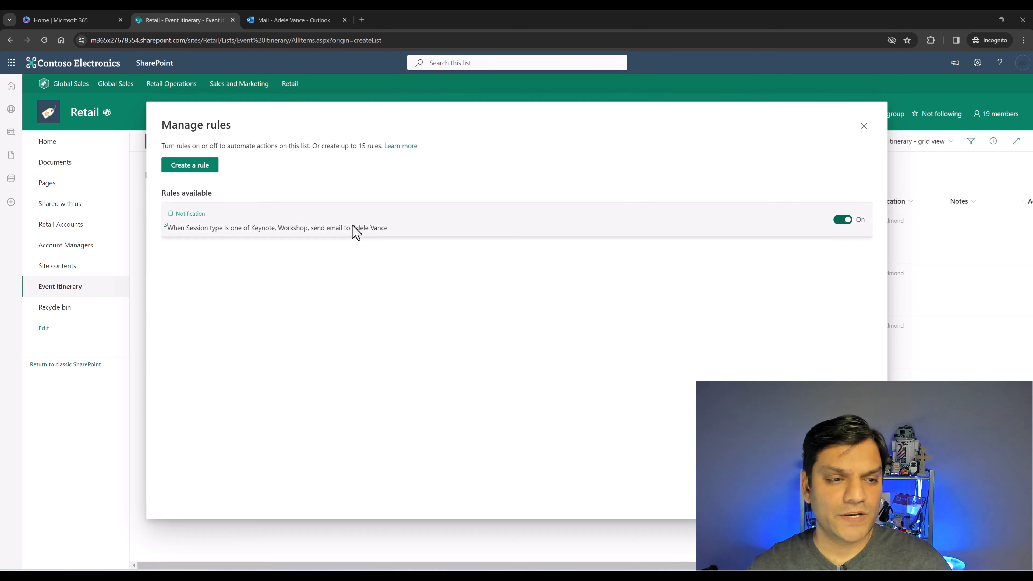
mouse_move(734, 246)
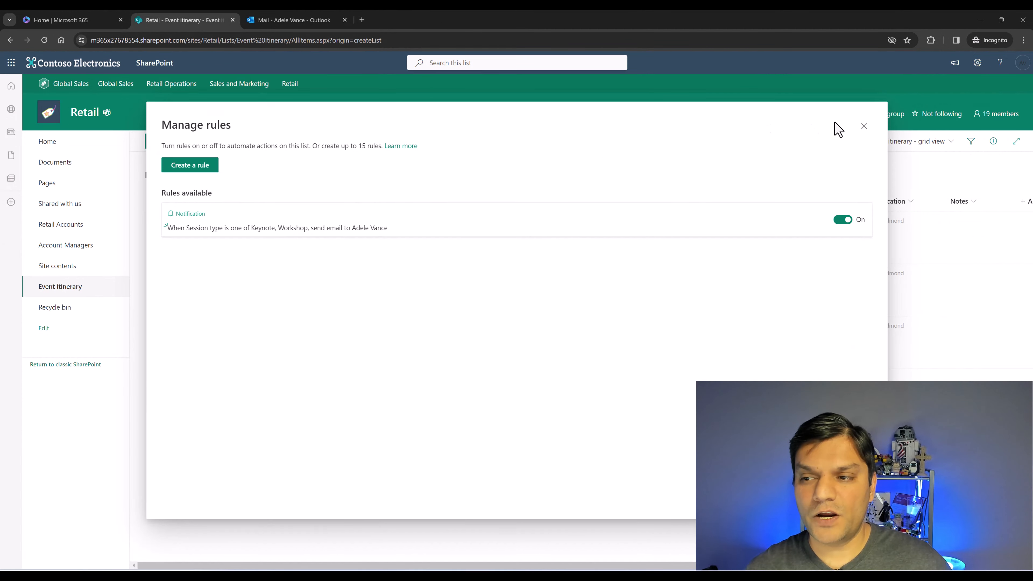
- Close the Manage rules overview listing the Keynote/Workshop notification
left_click(863, 126)
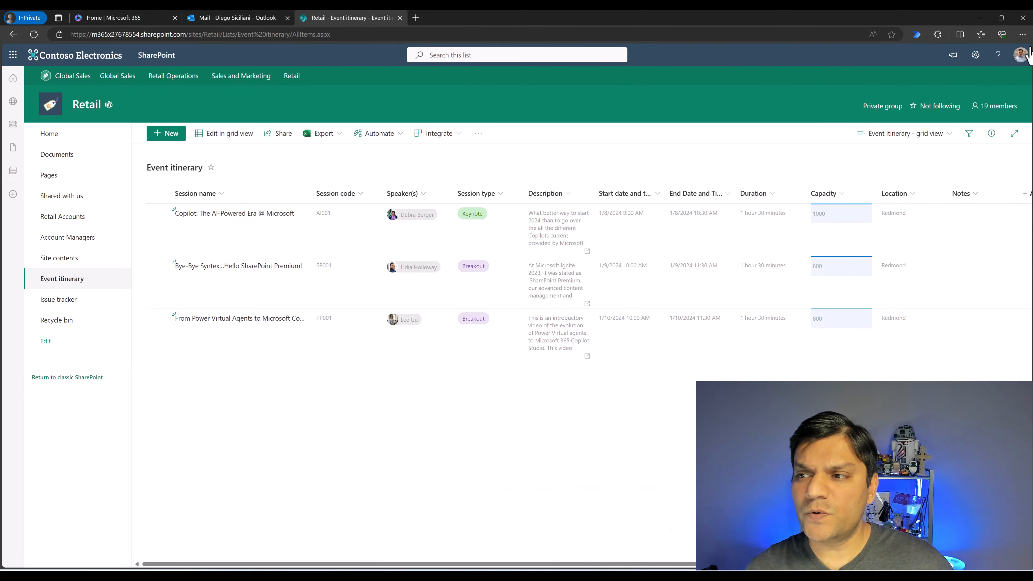
mouse_move(410, 168)
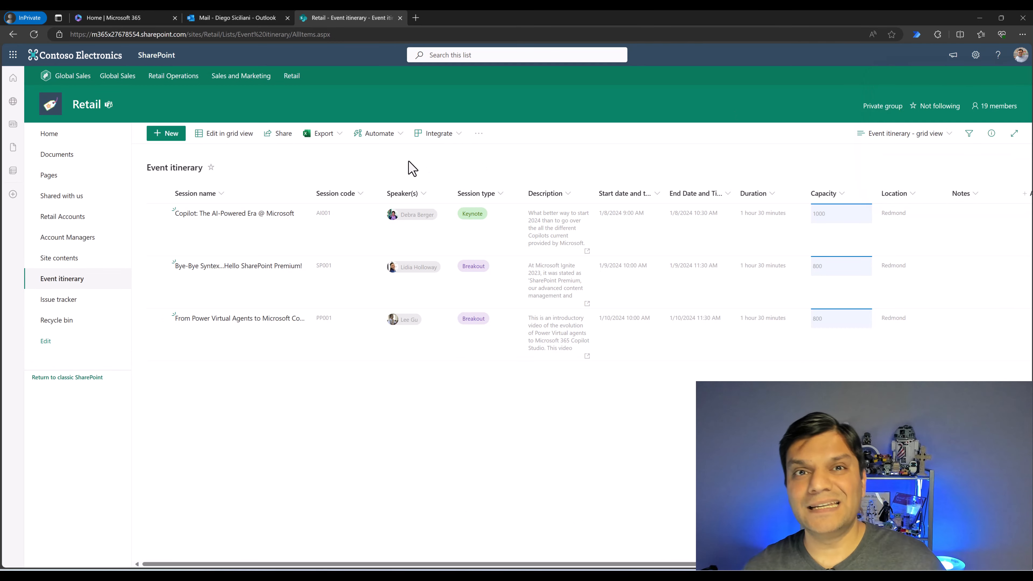
- View the existing rules on the Event itinerary list via Automate > Manage rules
left_click(378, 133)
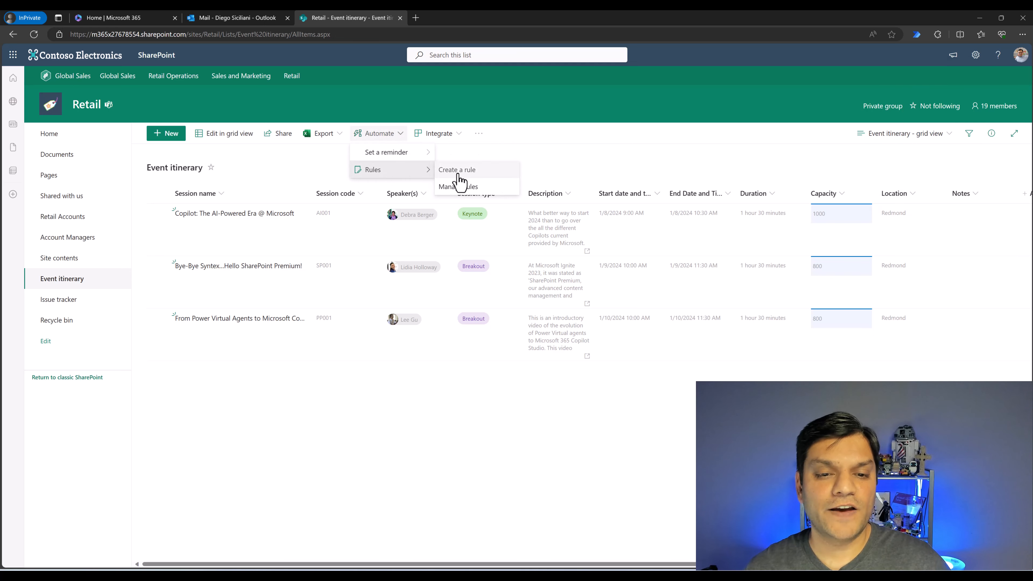
left_click(459, 186)
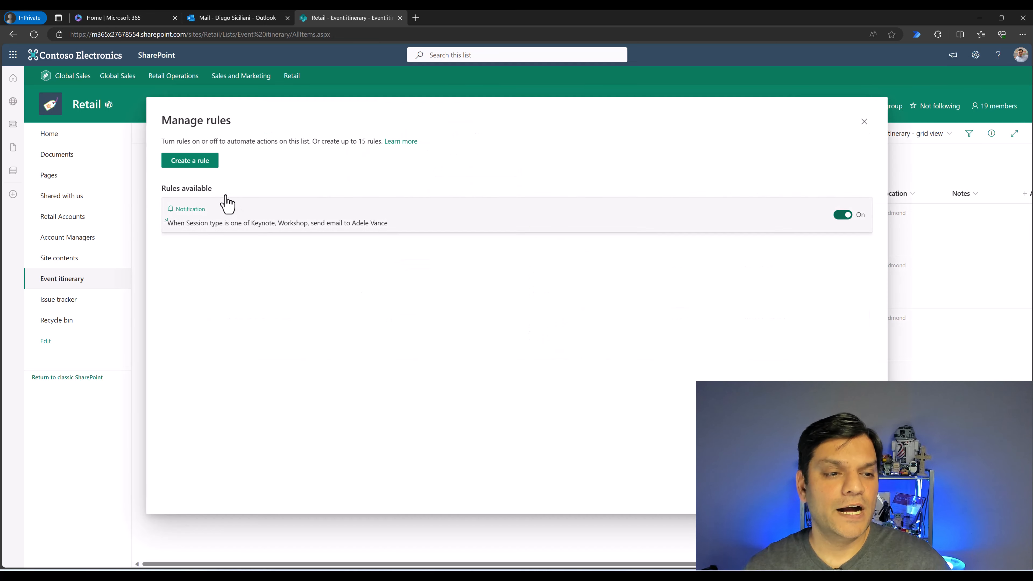
mouse_move(243, 219)
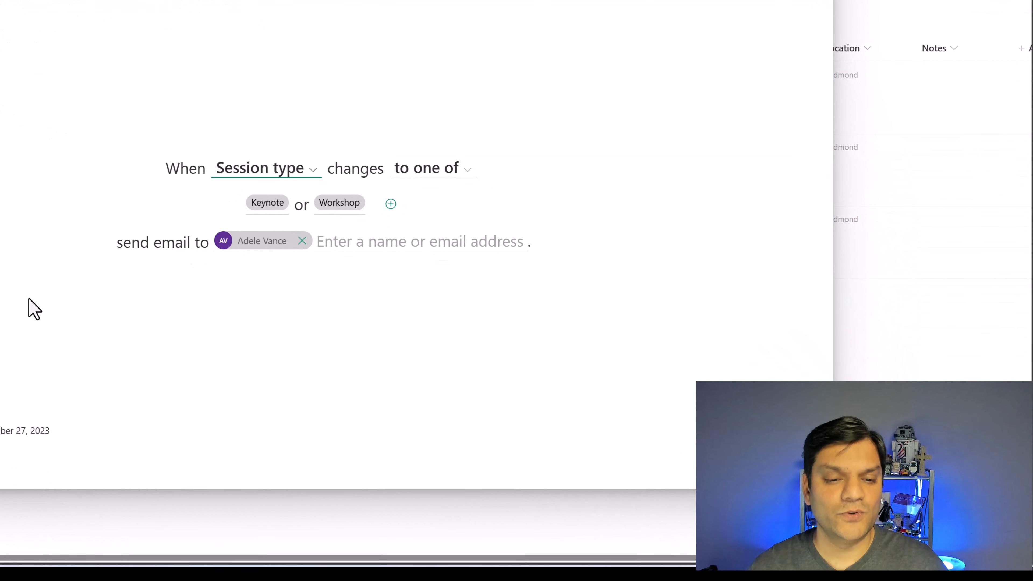
mouse_move(187, 275)
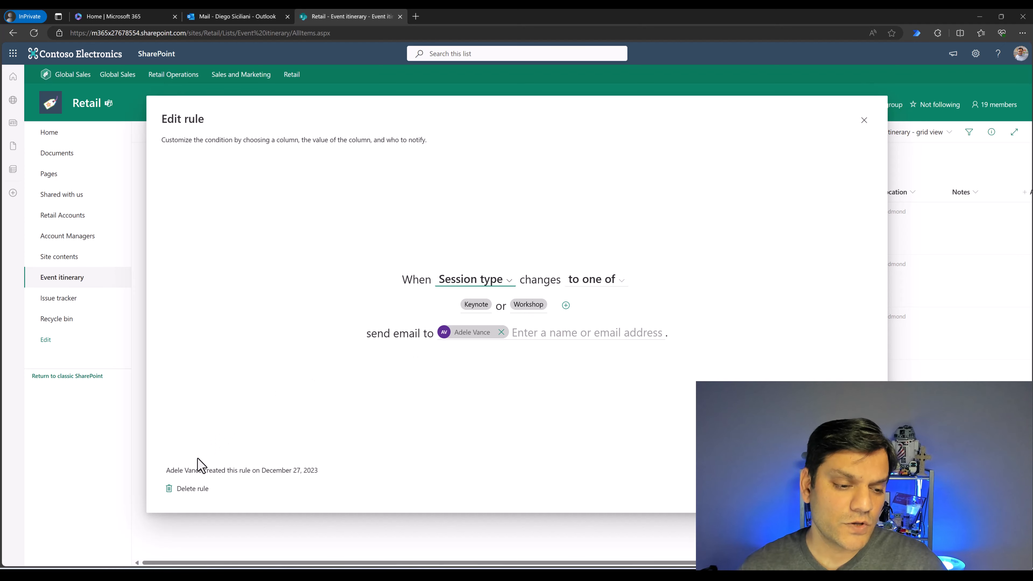
mouse_move(311, 481)
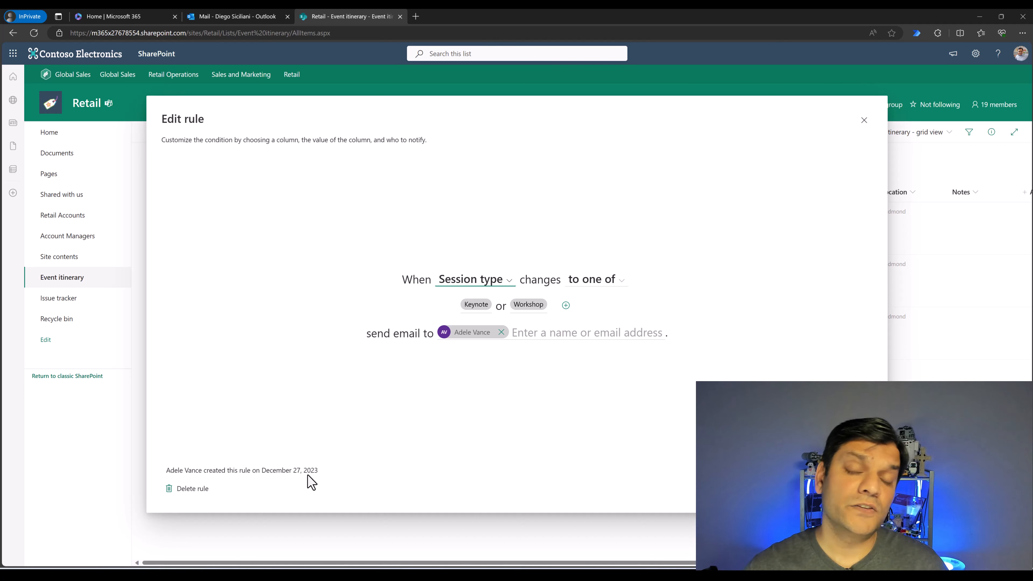
mouse_move(637, 512)
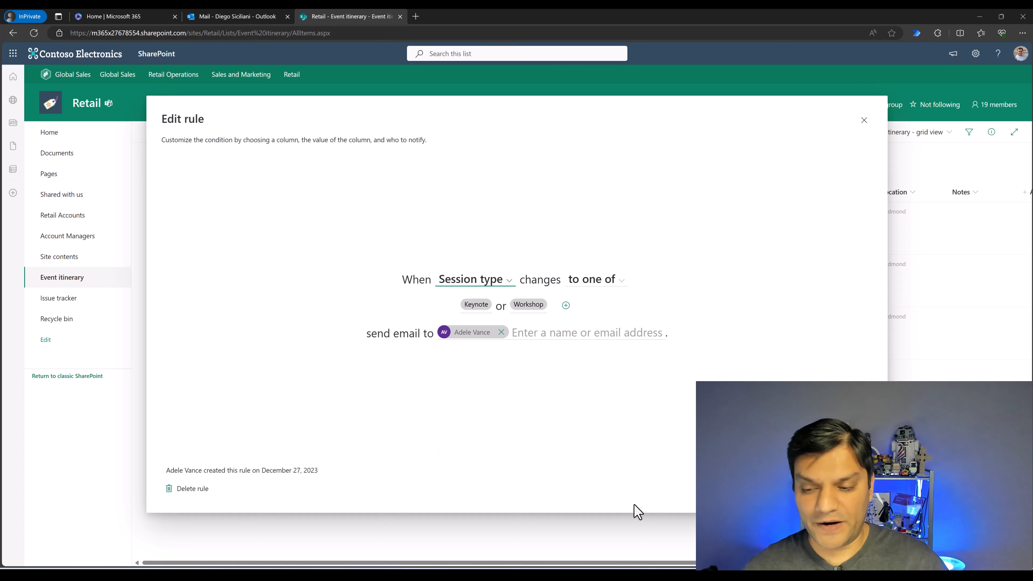
- Close the Edit rule panel unchanged and select the Bye-Bye Syntex session item
left_click(863, 120)
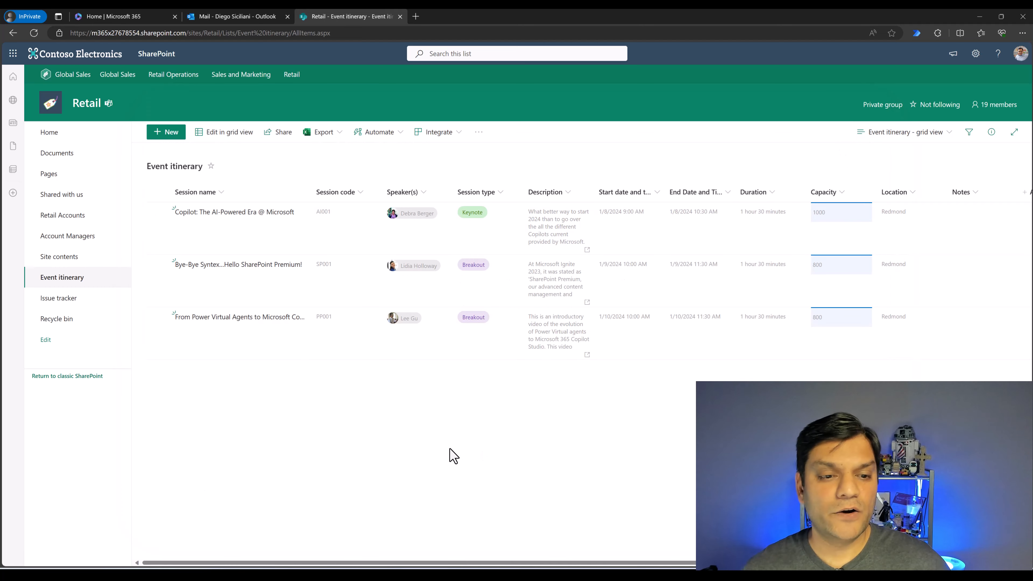
mouse_move(352, 376)
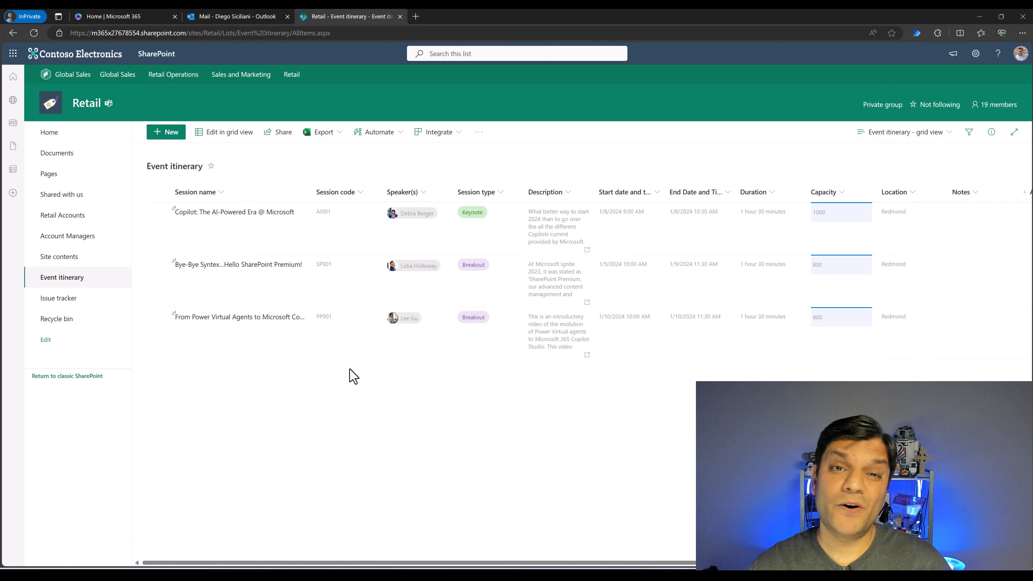
mouse_move(496, 220)
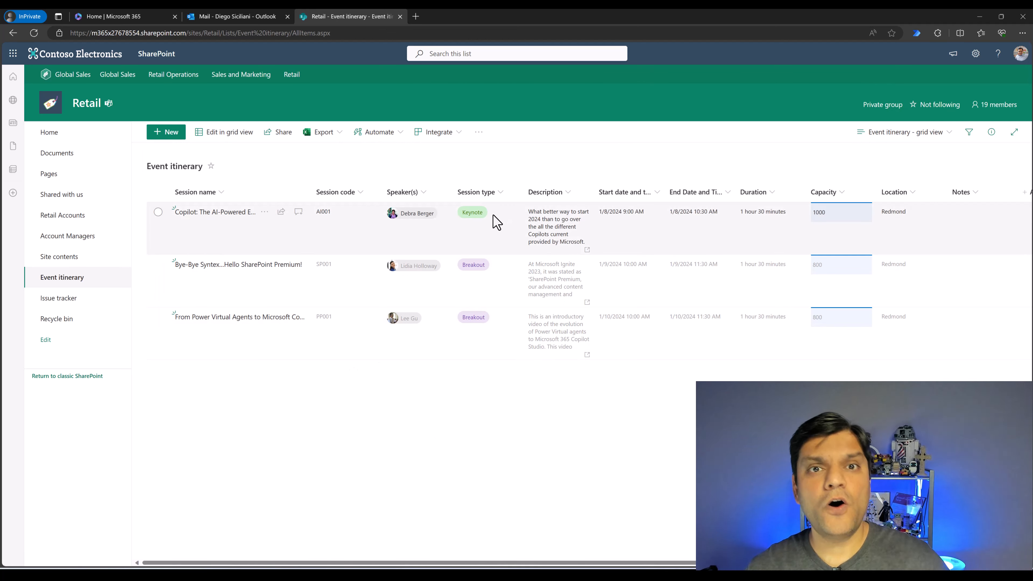
mouse_move(485, 226)
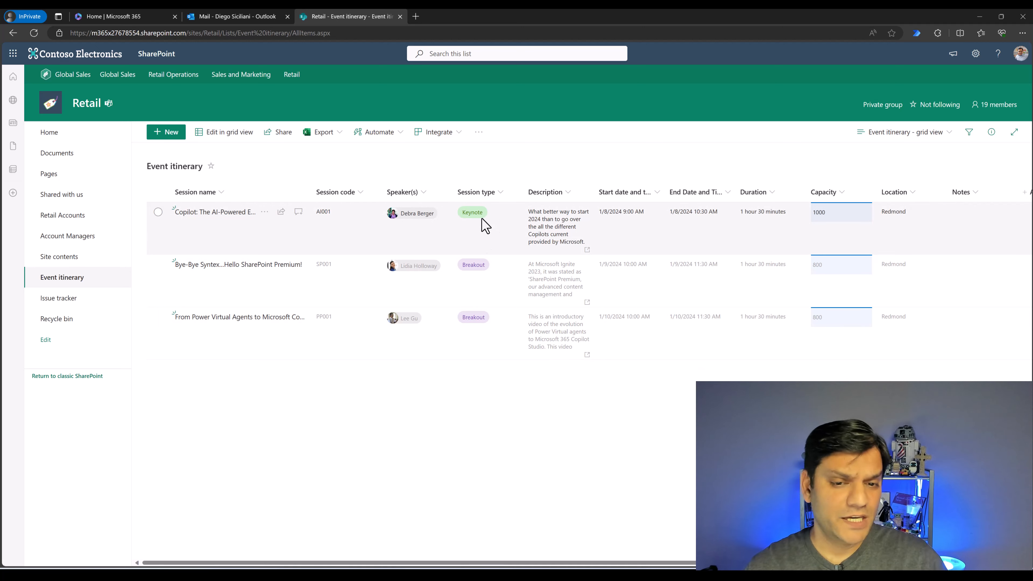
left_click(158, 264)
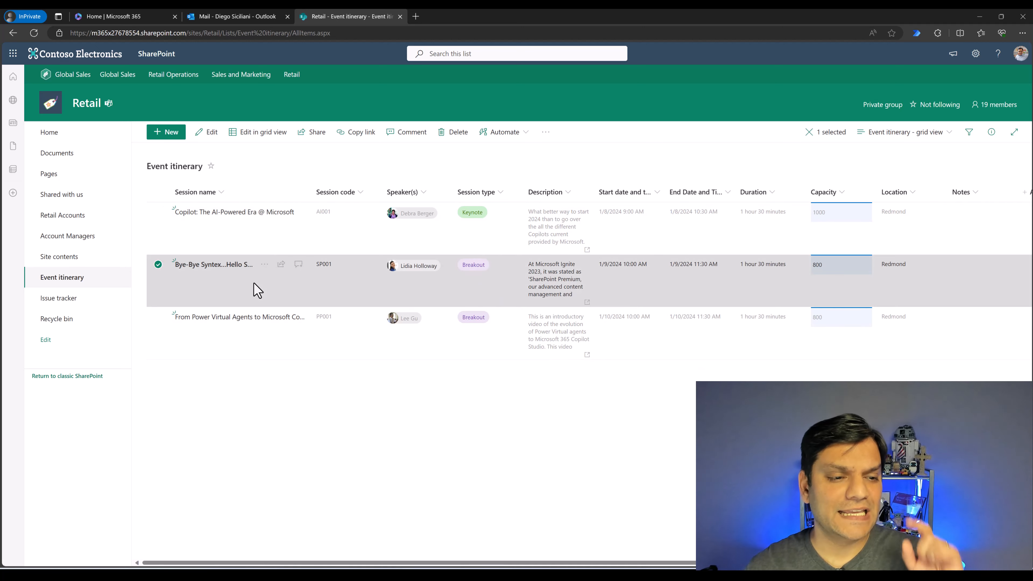
- Set the Bye-Bye Syntex item's Session type to Workshop and save it
left_click(411, 132)
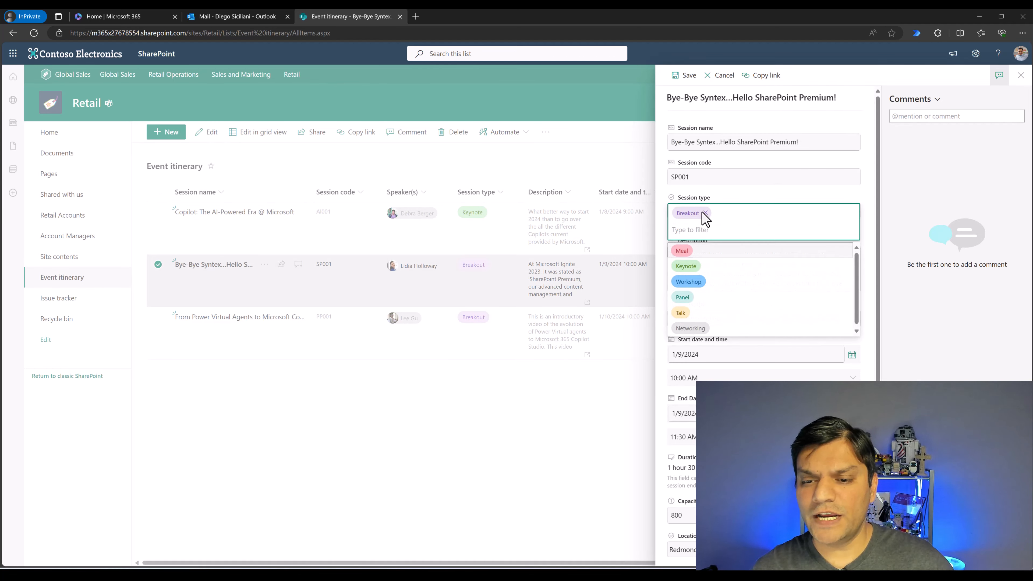
left_click(688, 281)
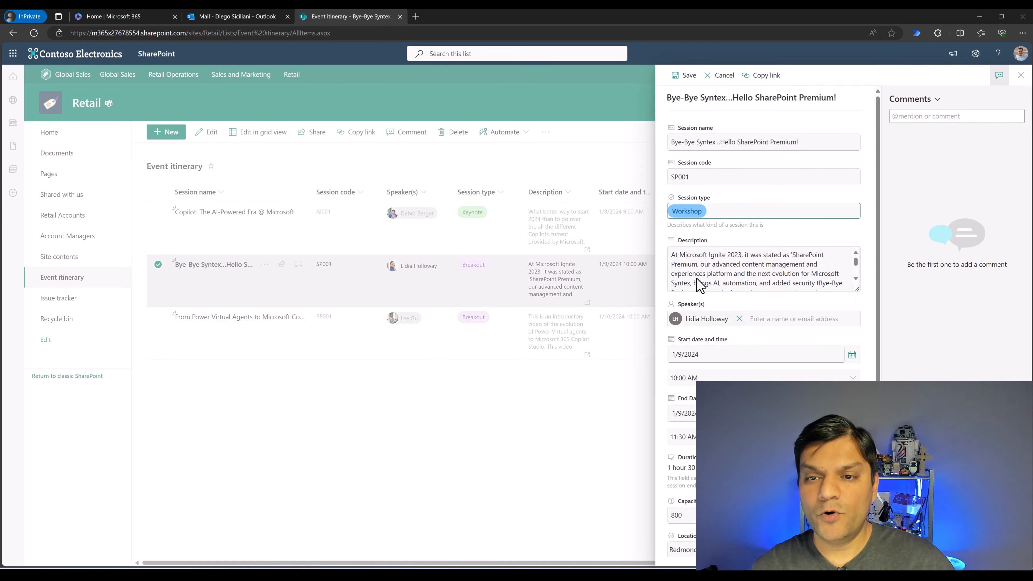
left_click(687, 75)
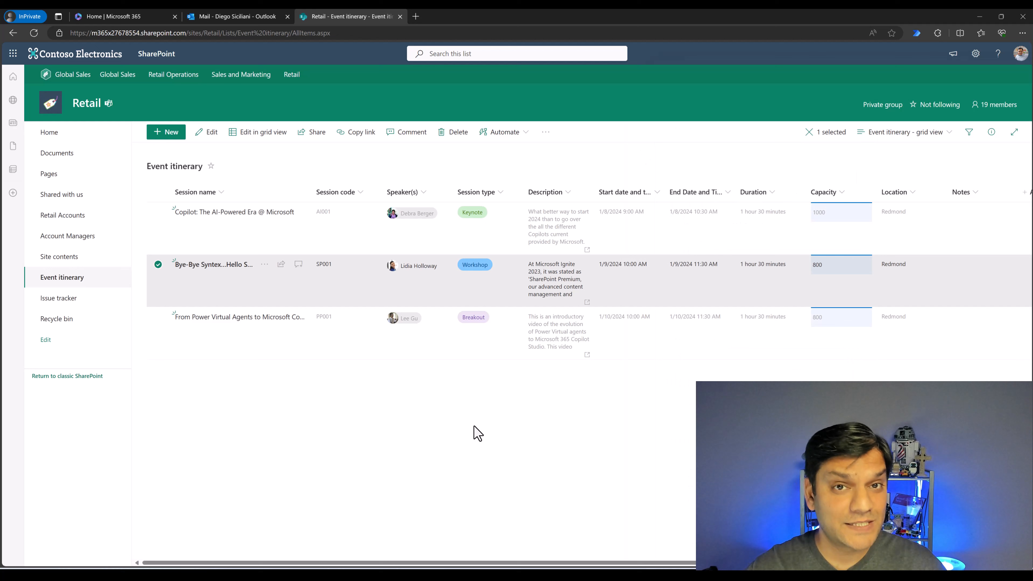
mouse_move(496, 455)
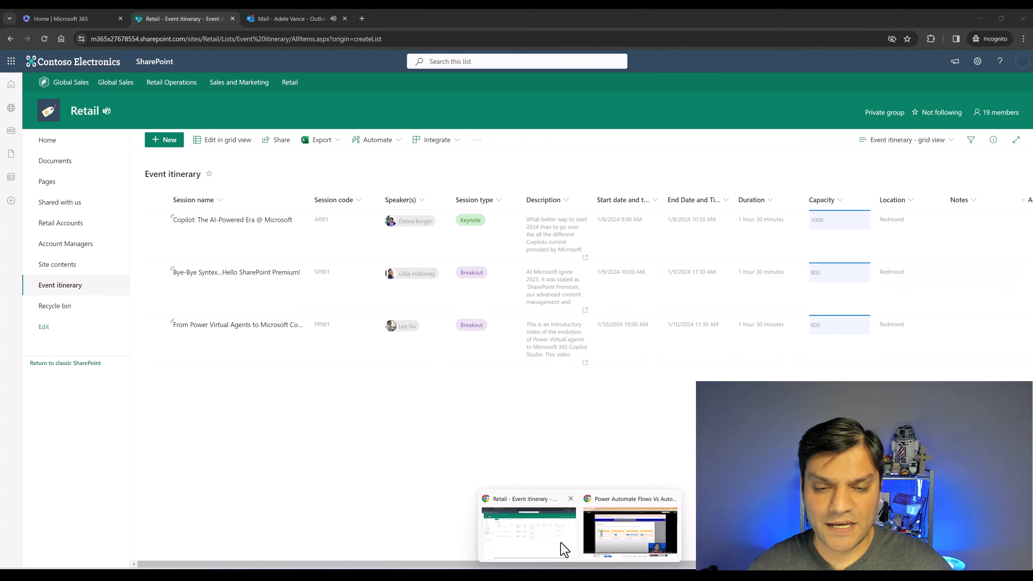
mouse_move(290, 19)
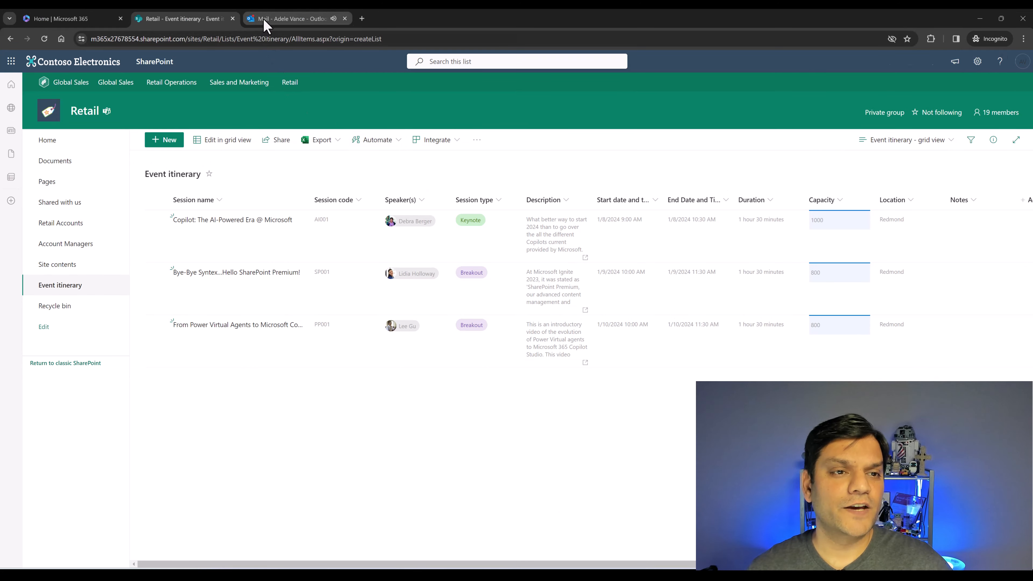
left_click(293, 18)
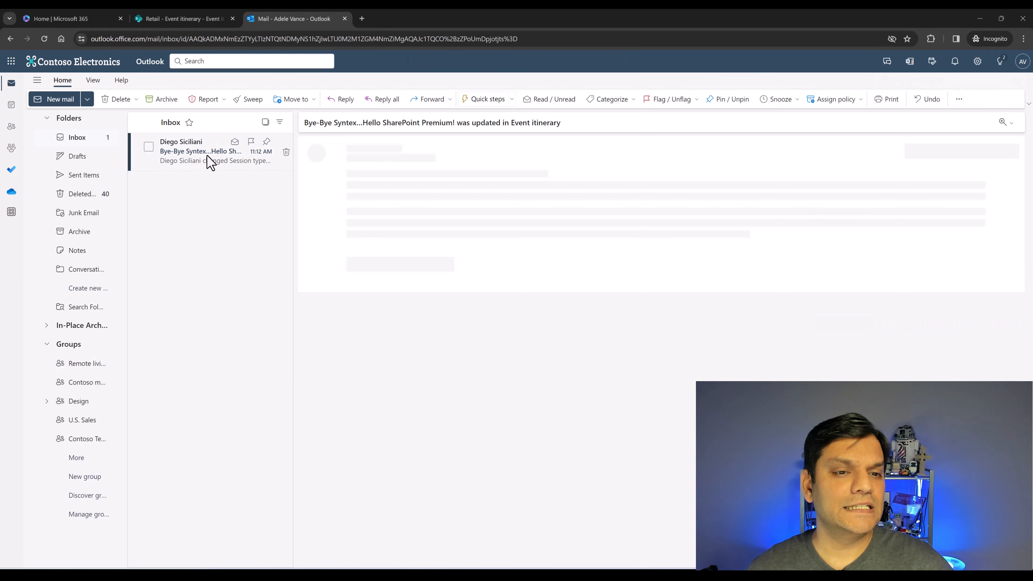
left_click(201, 150)
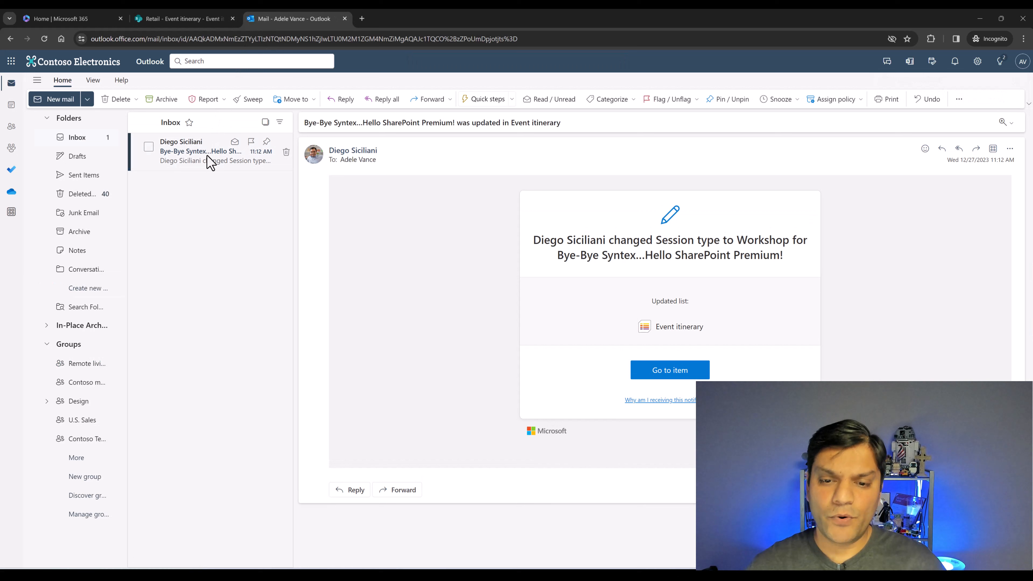
mouse_move(563, 261)
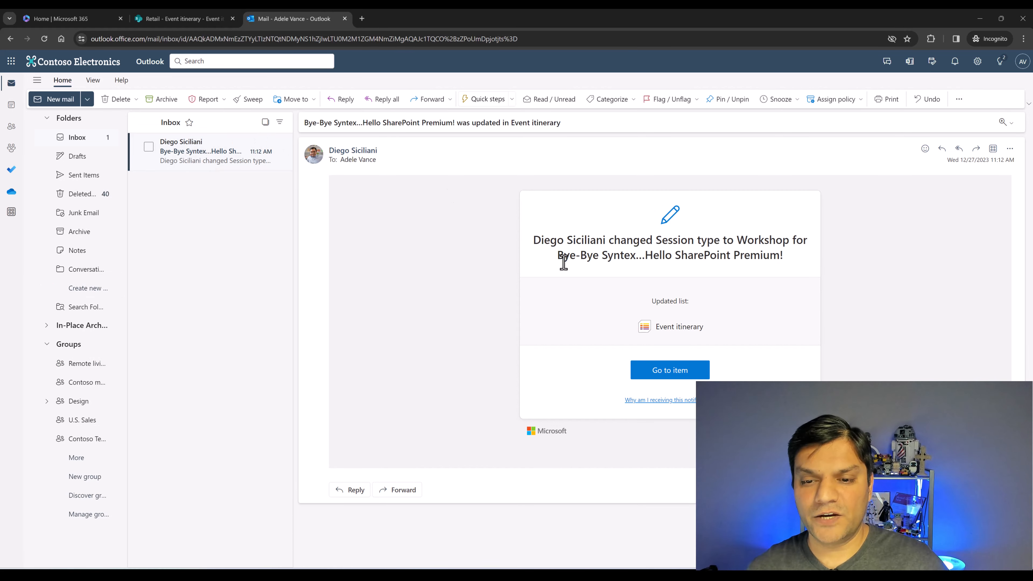
mouse_move(699, 255)
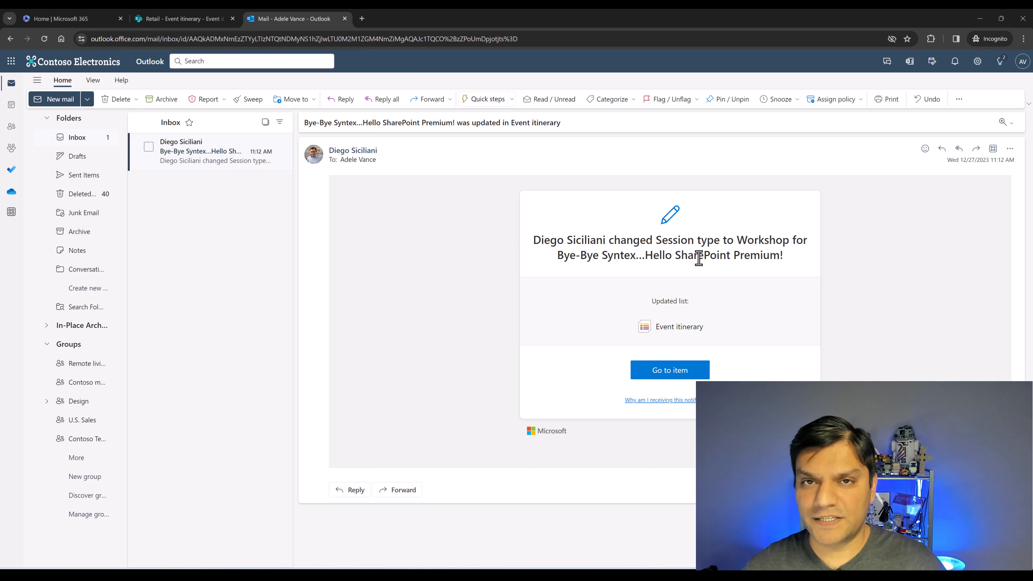
mouse_move(688, 385)
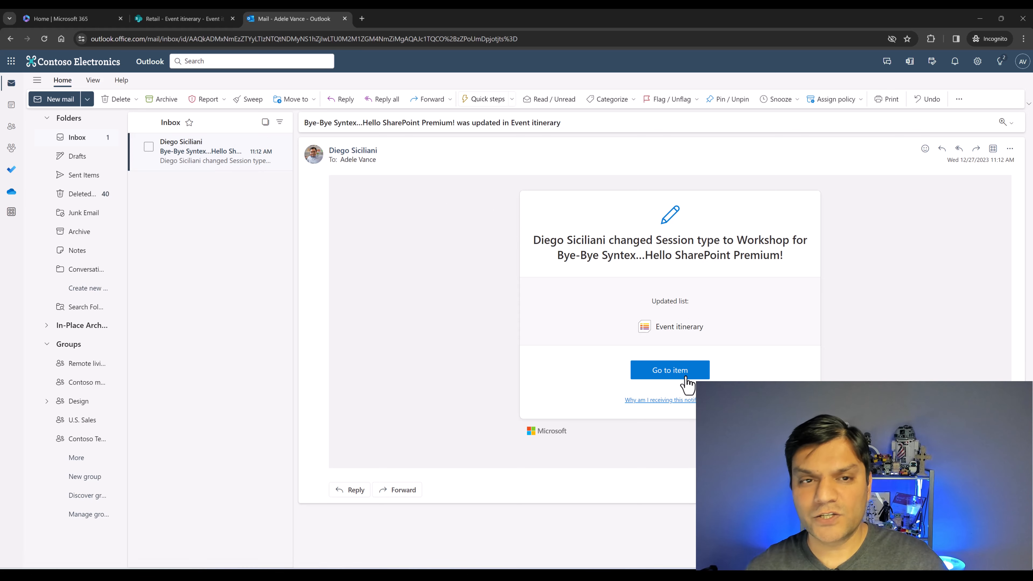
left_click(669, 370)
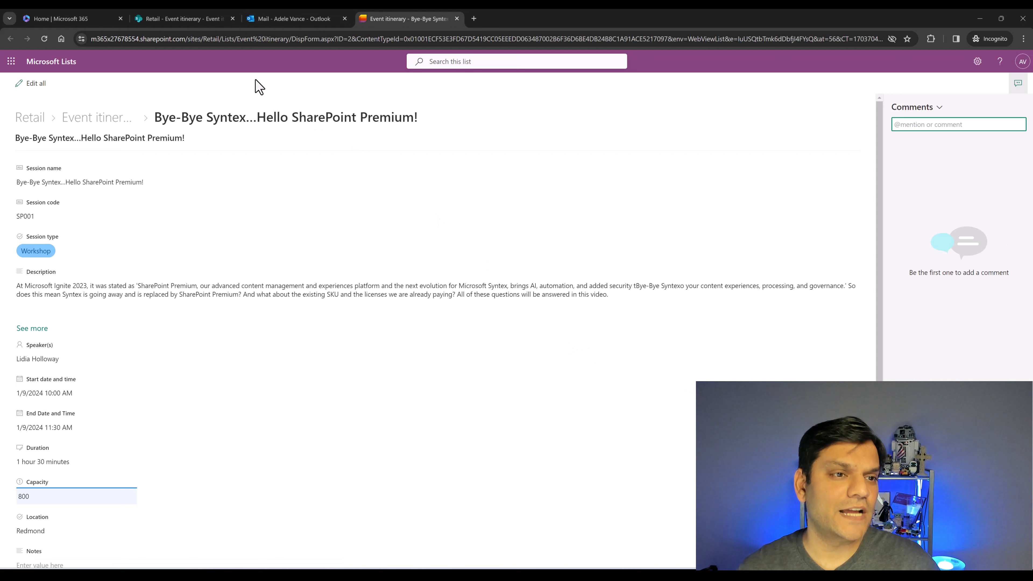
mouse_move(78, 71)
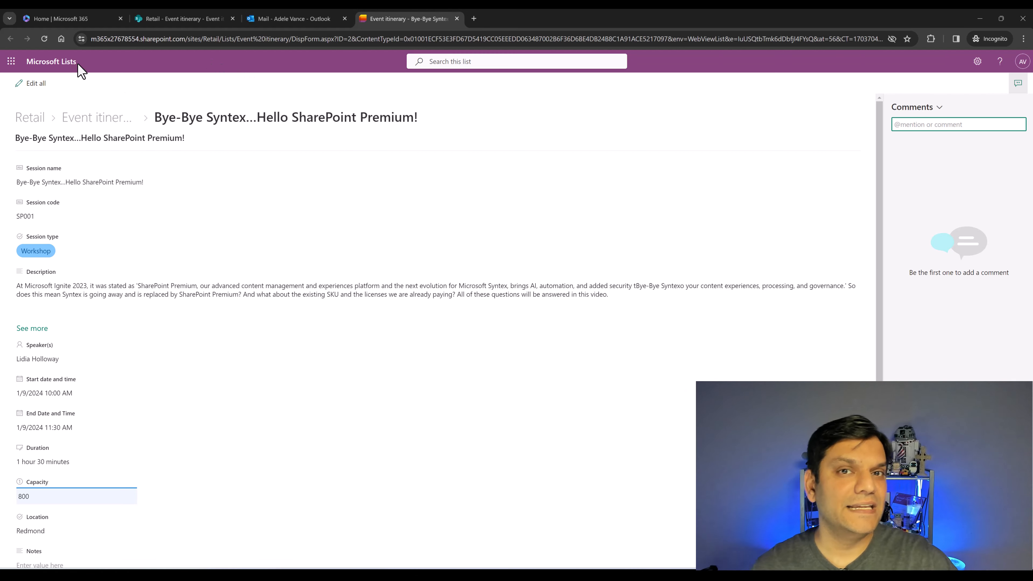
mouse_move(164, 184)
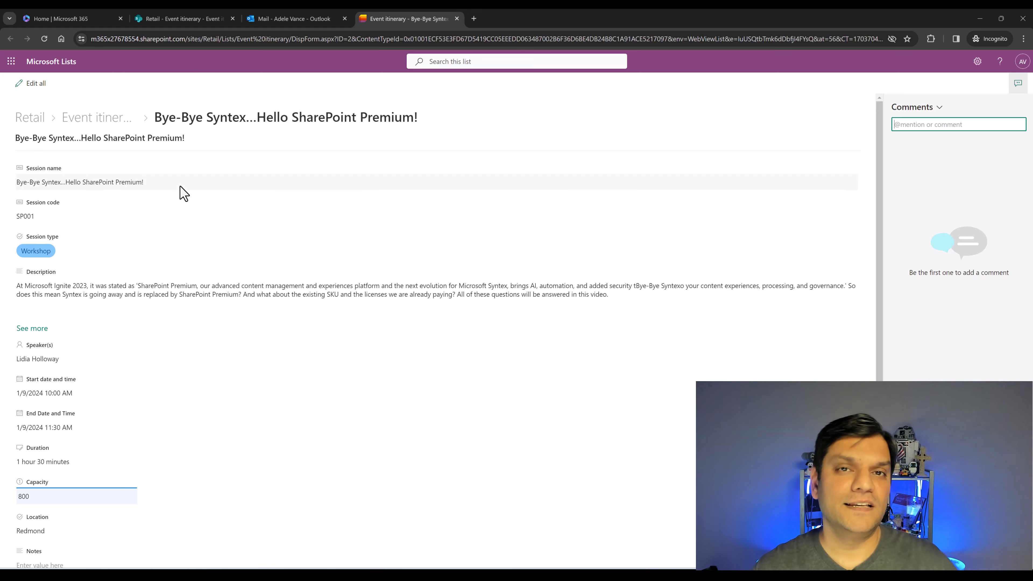
mouse_move(237, 111)
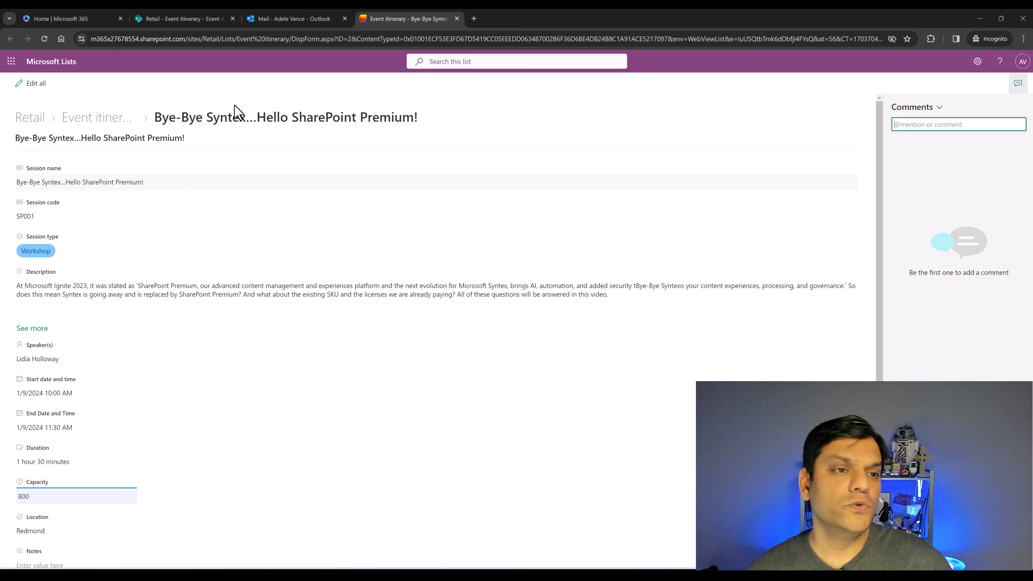
mouse_move(368, 59)
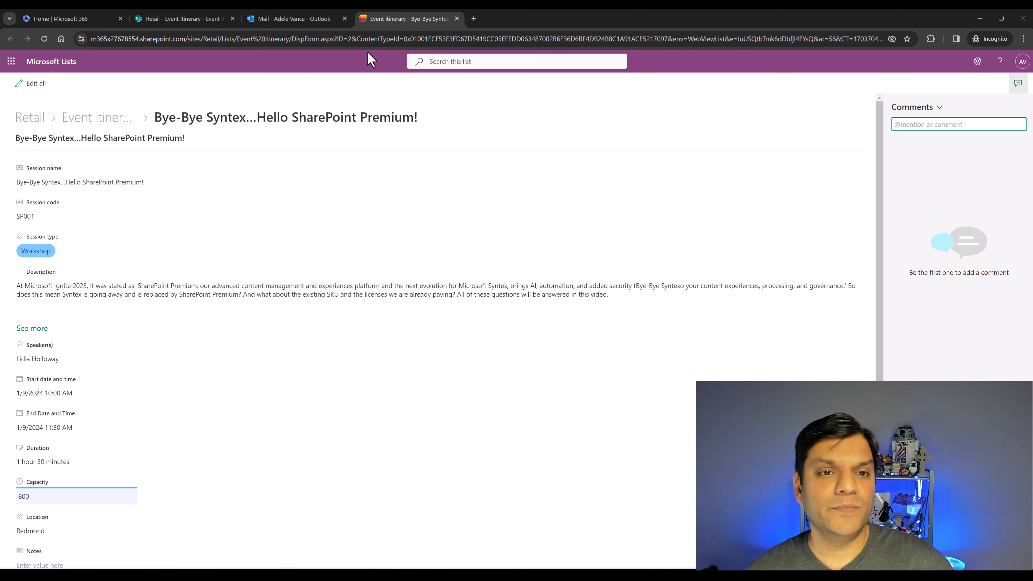
mouse_move(353, 117)
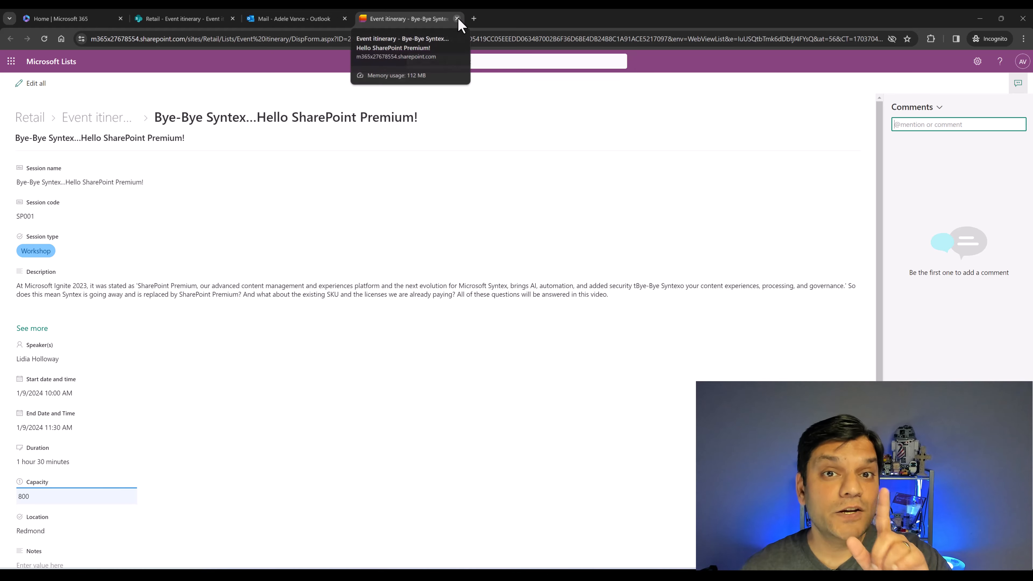
- Close the Bye-Bye Syntex item page after confirming it shows Workshop
left_click(456, 18)
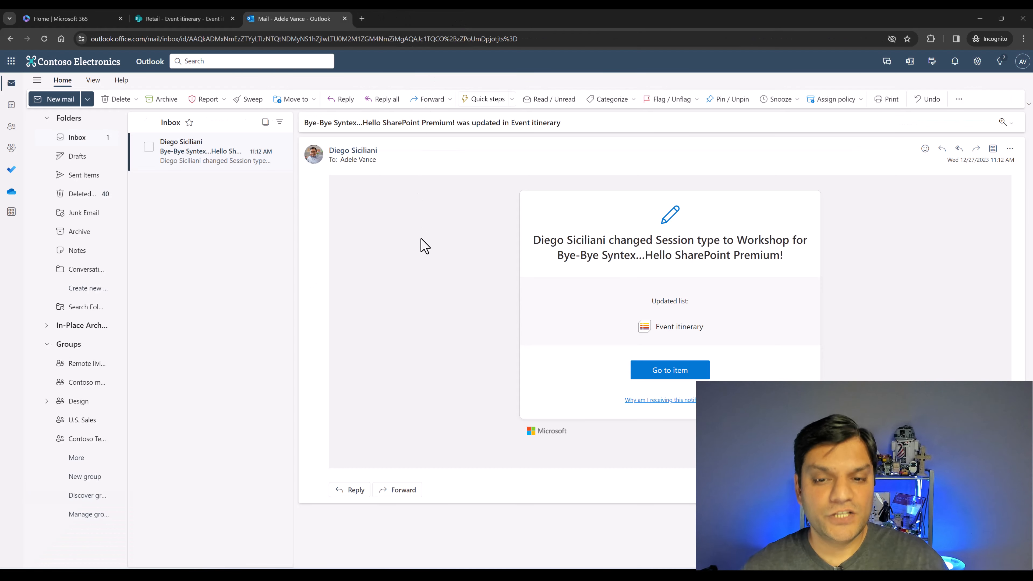
mouse_move(387, 203)
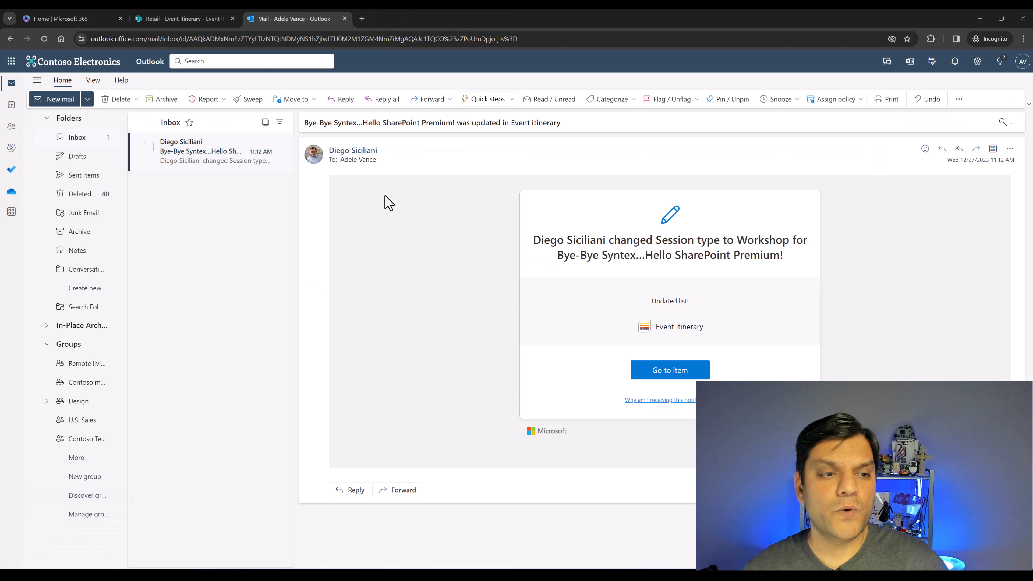
mouse_move(371, 182)
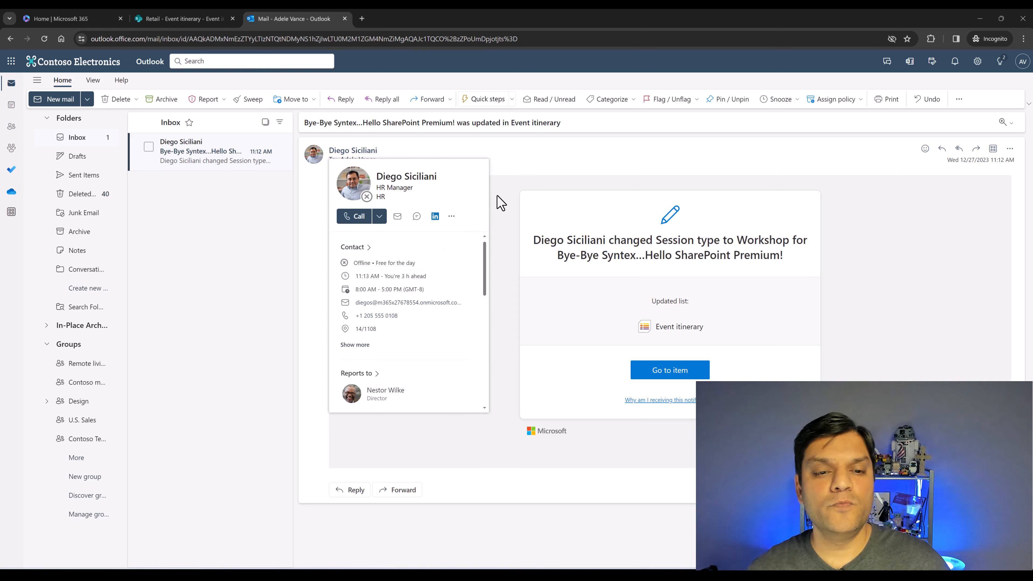
- Dismiss sender Diego Siciliani's contact card on the notification email
left_click(401, 172)
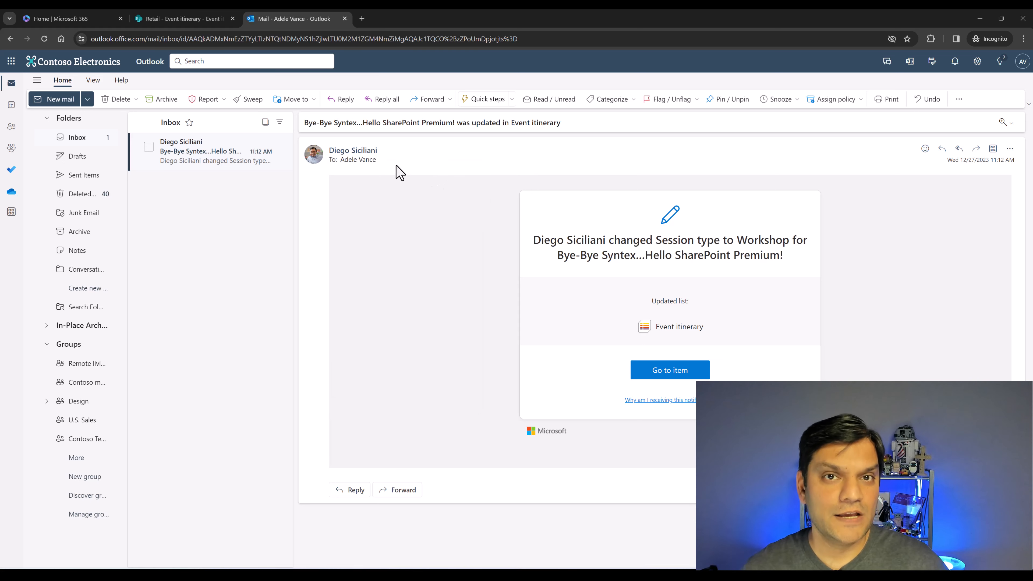
mouse_move(428, 319)
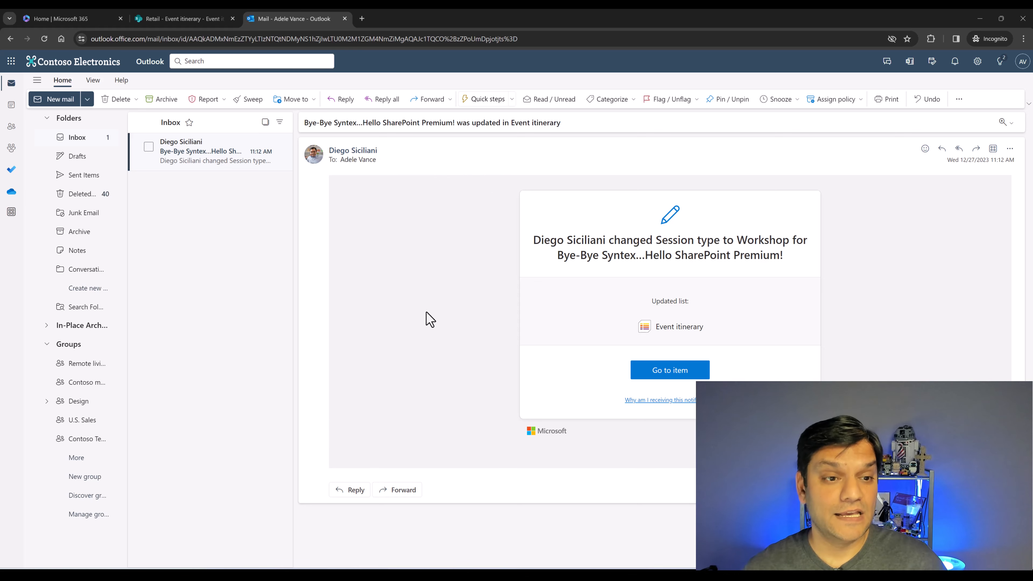
mouse_move(528, 520)
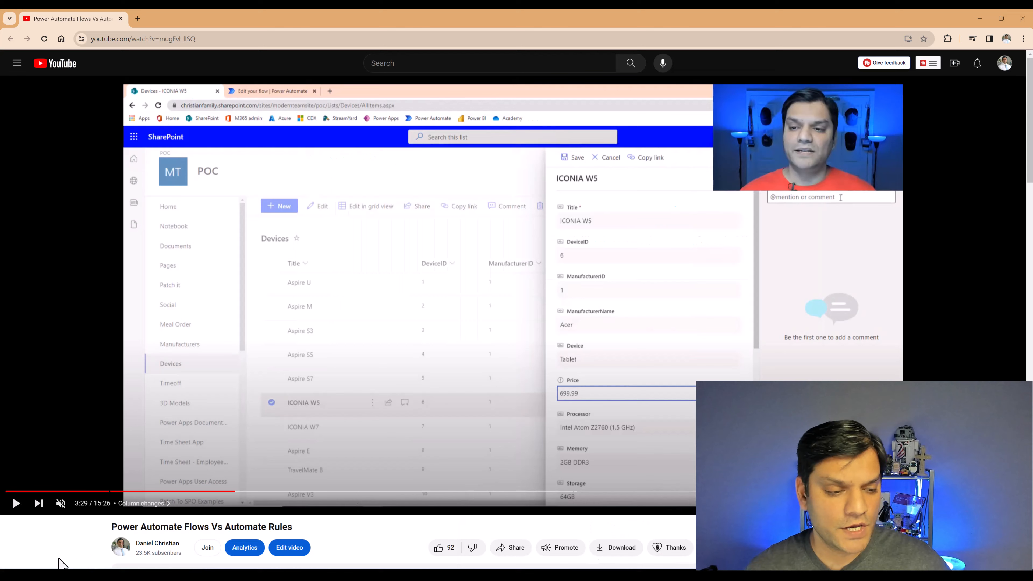
- Play the tutorial to its price-change notification email scene, pause, and return to Outlook
left_click(16, 503)
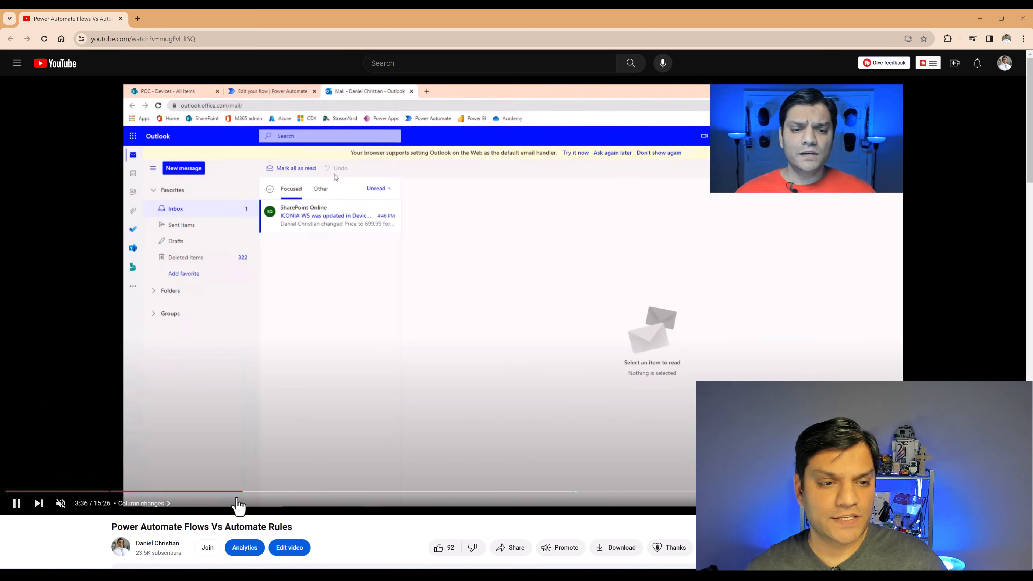
left_click(324, 215)
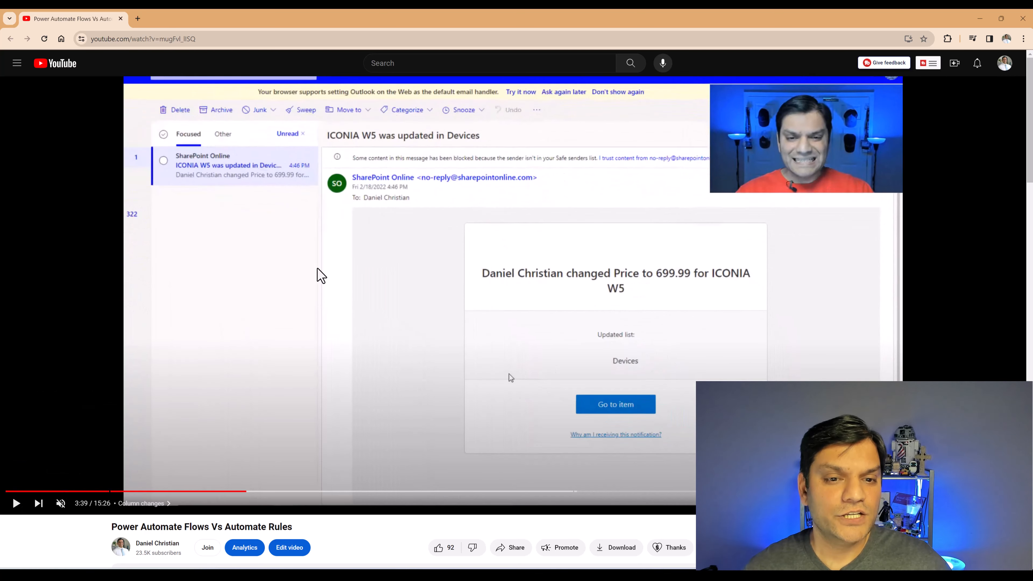
mouse_move(367, 193)
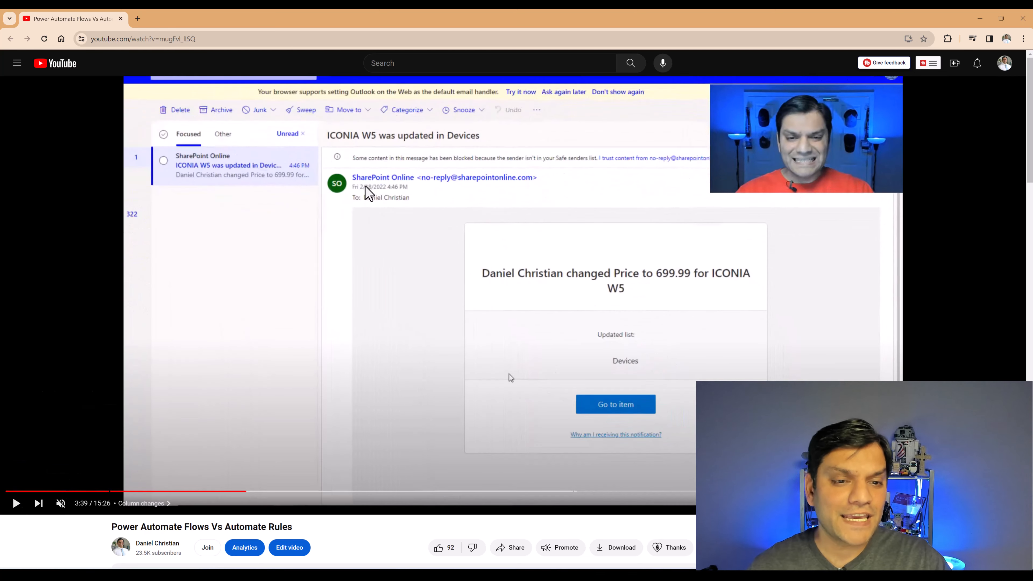
mouse_move(435, 200)
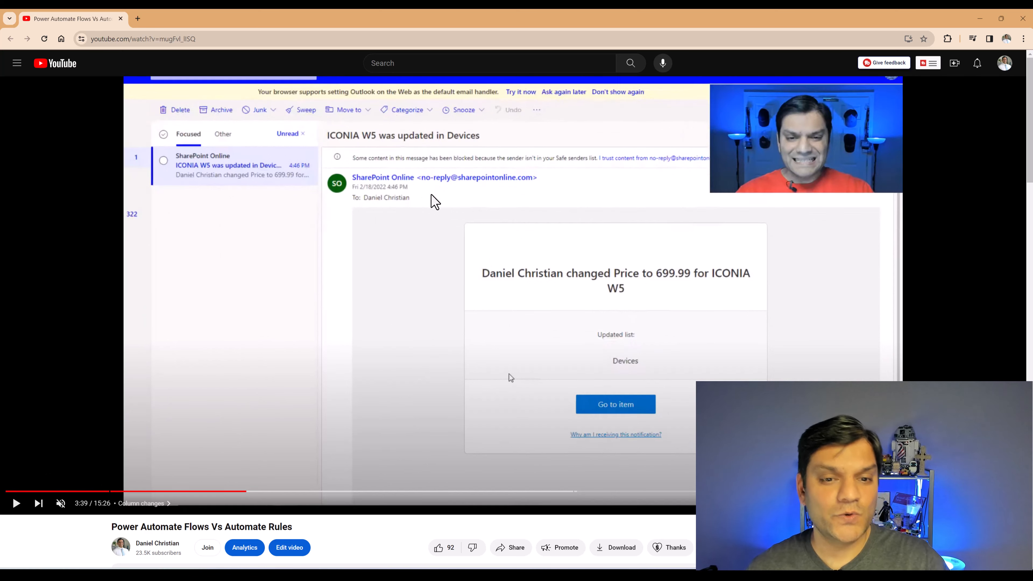
mouse_move(407, 193)
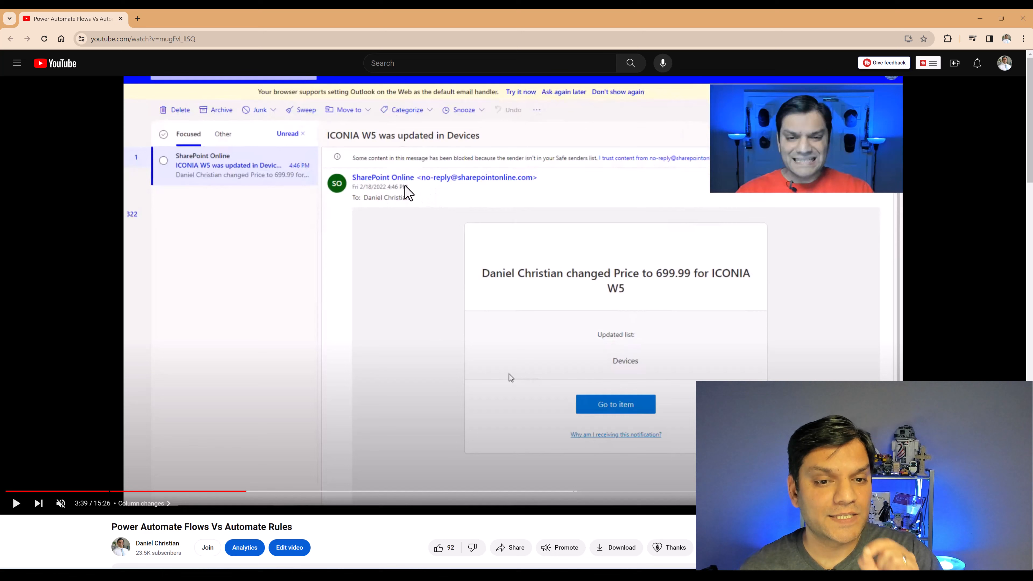
mouse_move(434, 191)
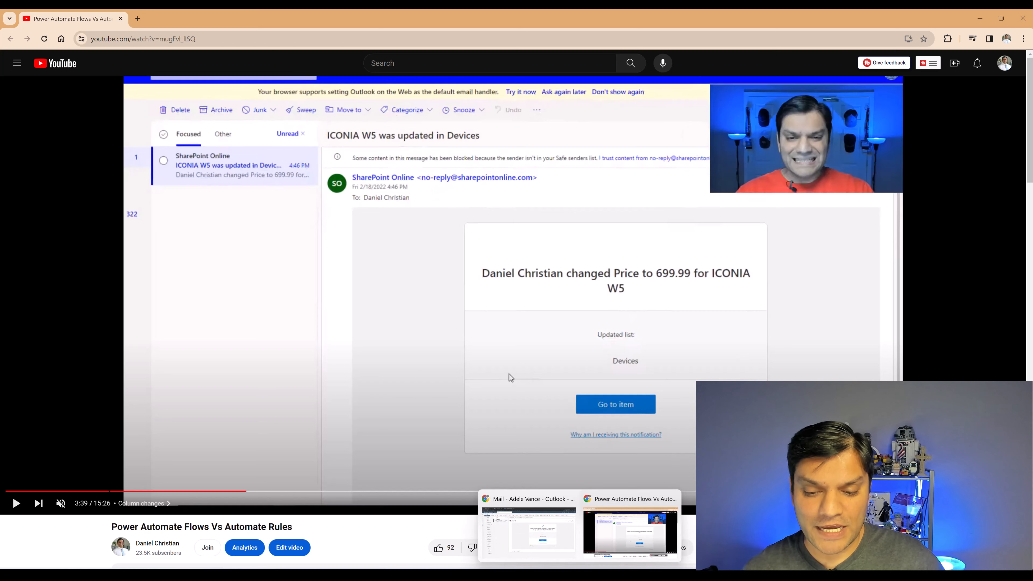
left_click(527, 532)
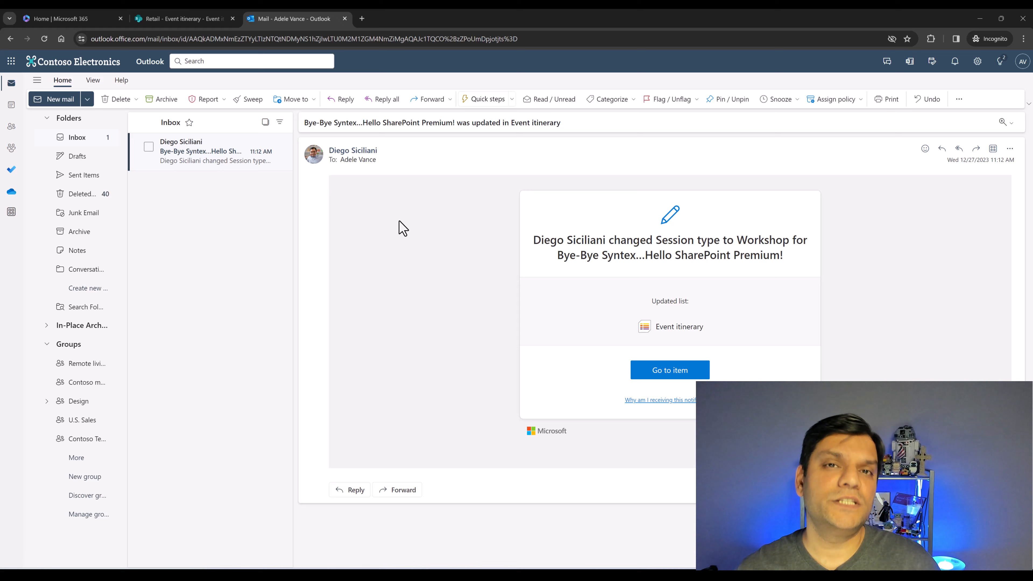
- Start a reply to Diego Siciliani's Workshop notification with the cursor in the message body
left_click(353, 150)
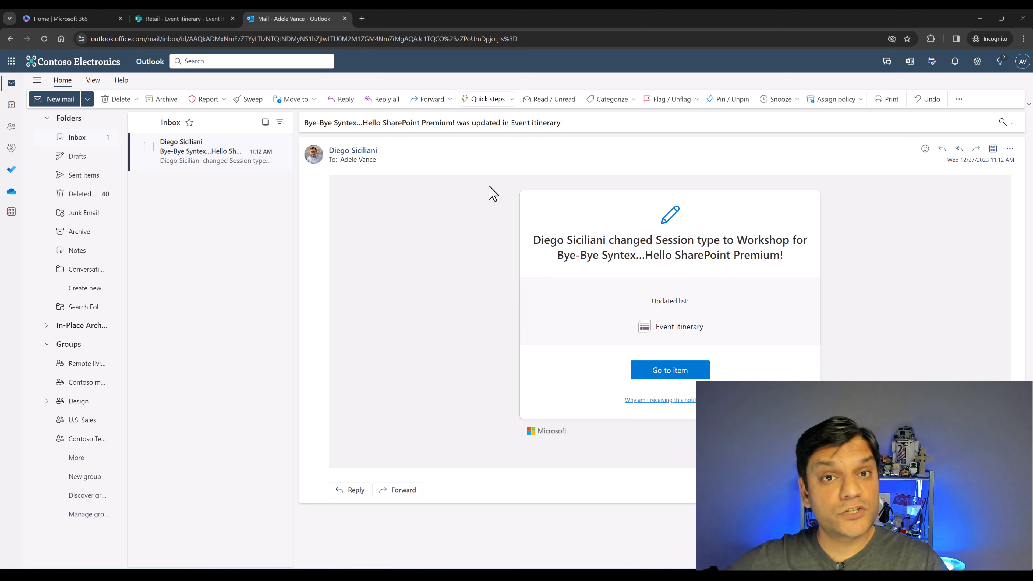
mouse_move(373, 230)
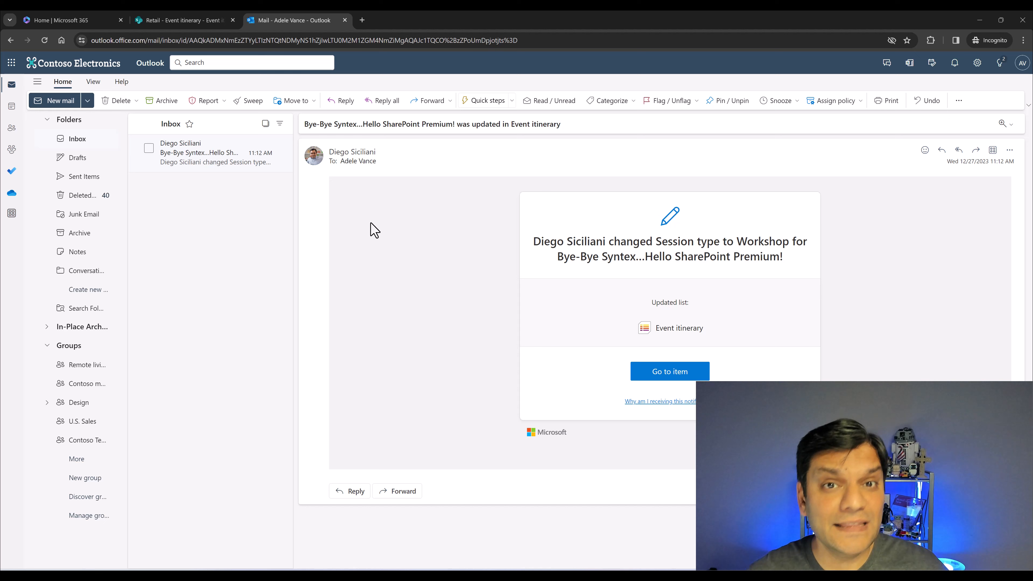
mouse_move(341, 100)
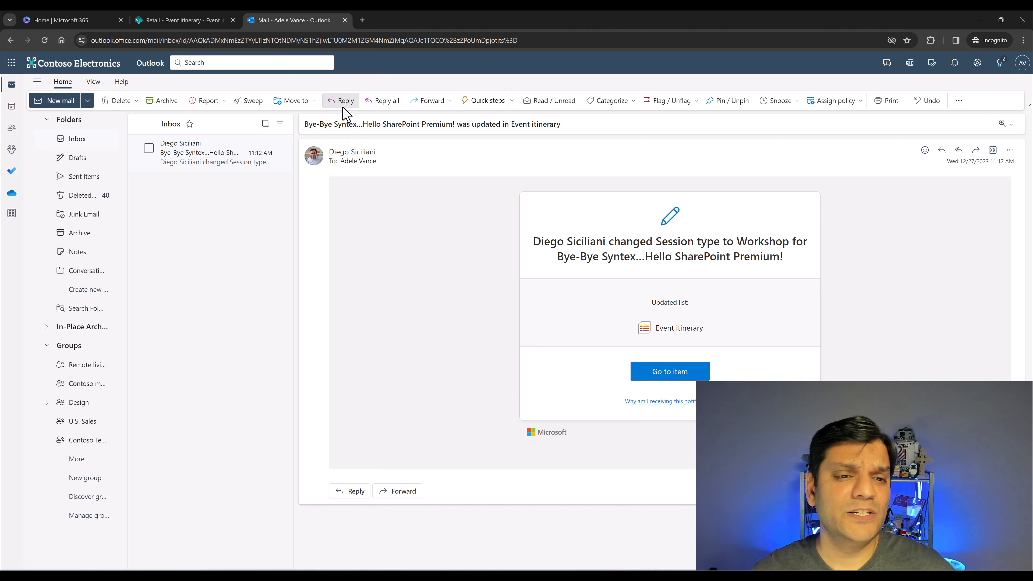
left_click(340, 100)
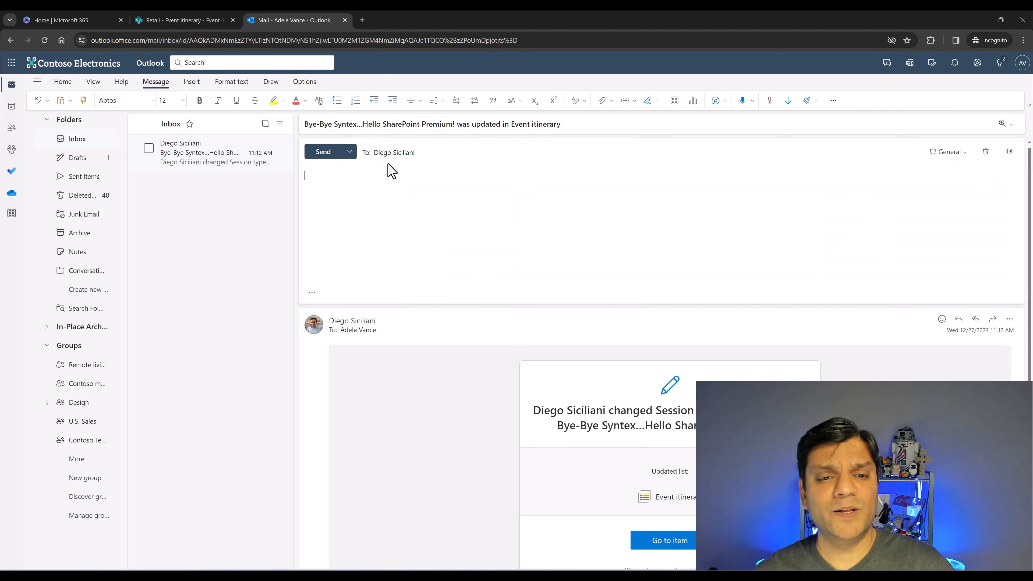
left_click(354, 243)
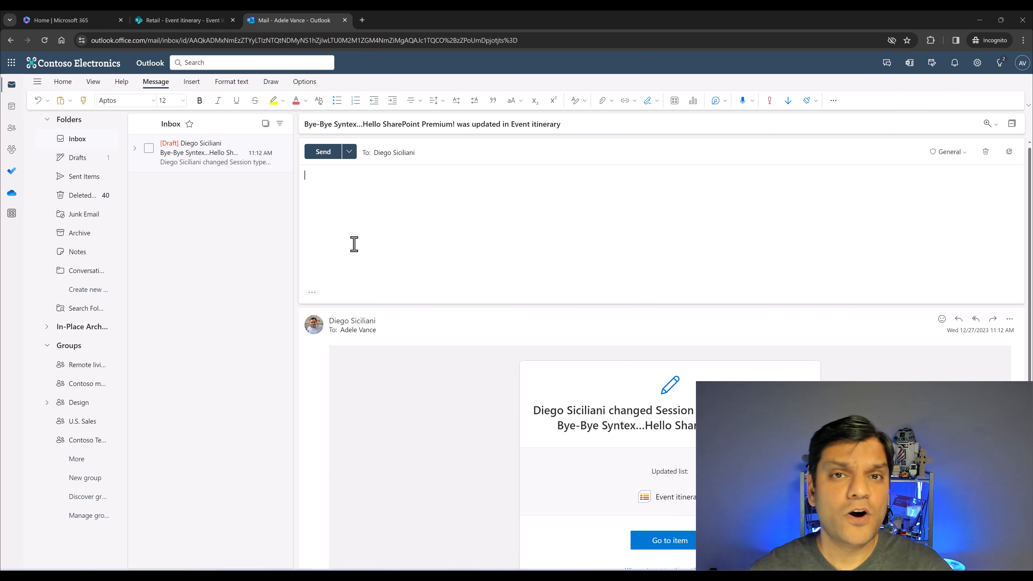